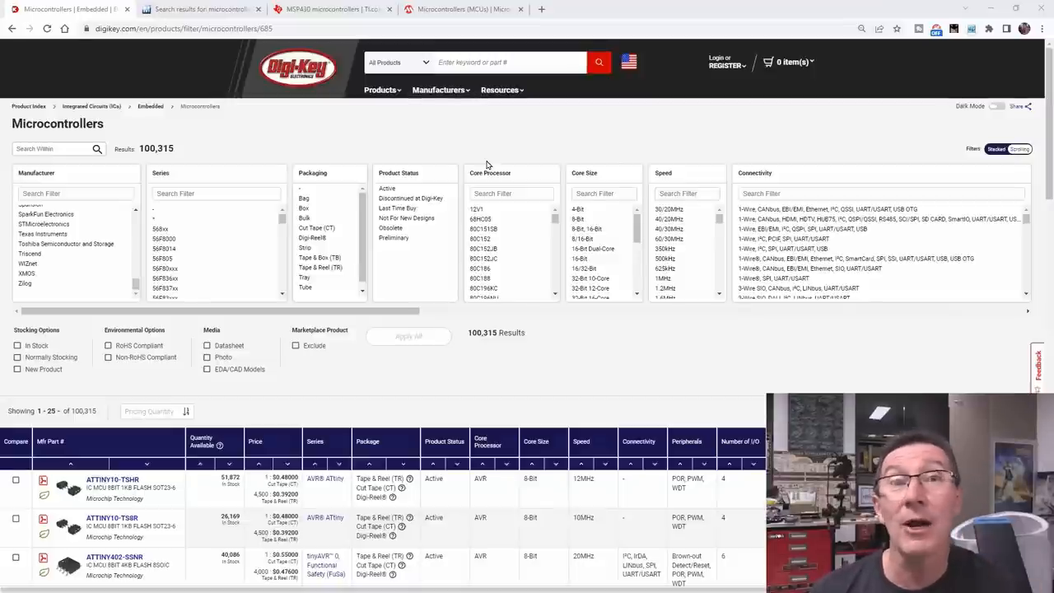
# Step: Browse the Mouser microcontroller search results, scrolling through the listings
pyautogui.click(202, 9)
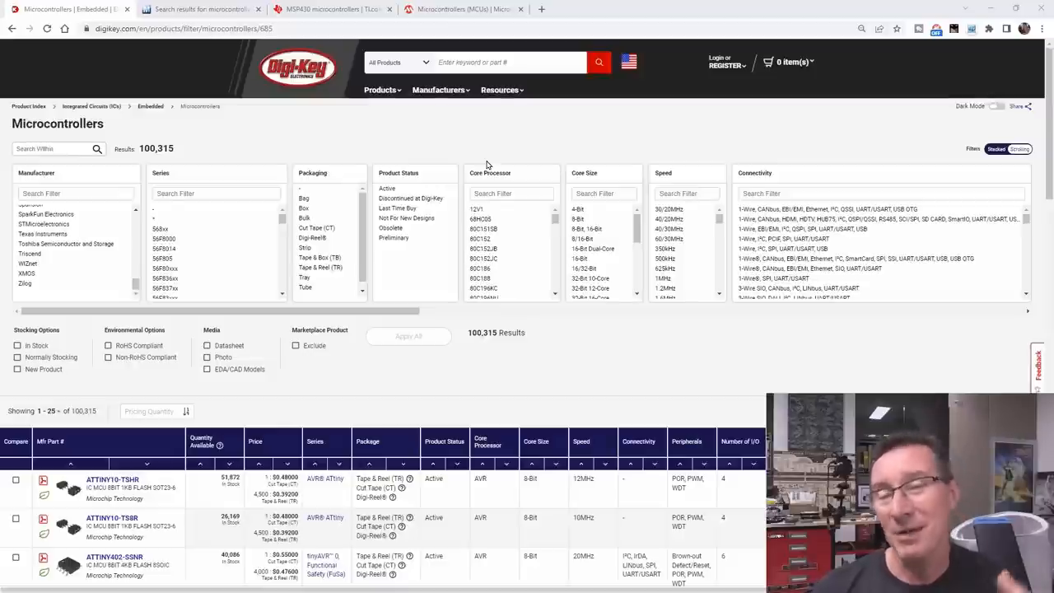
pyautogui.moveTo(426, 255)
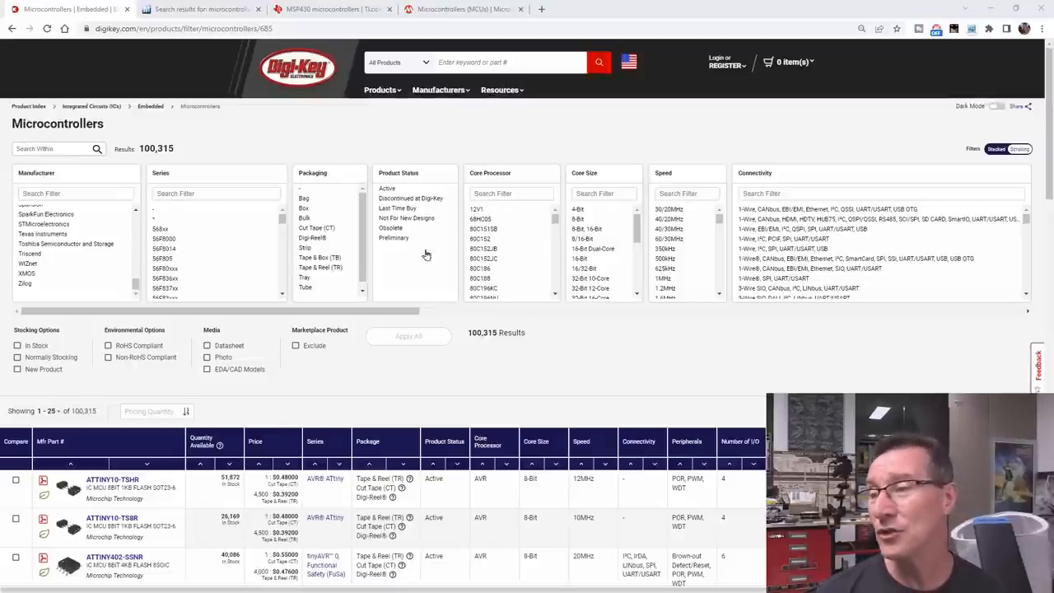
pyautogui.moveTo(585, 350)
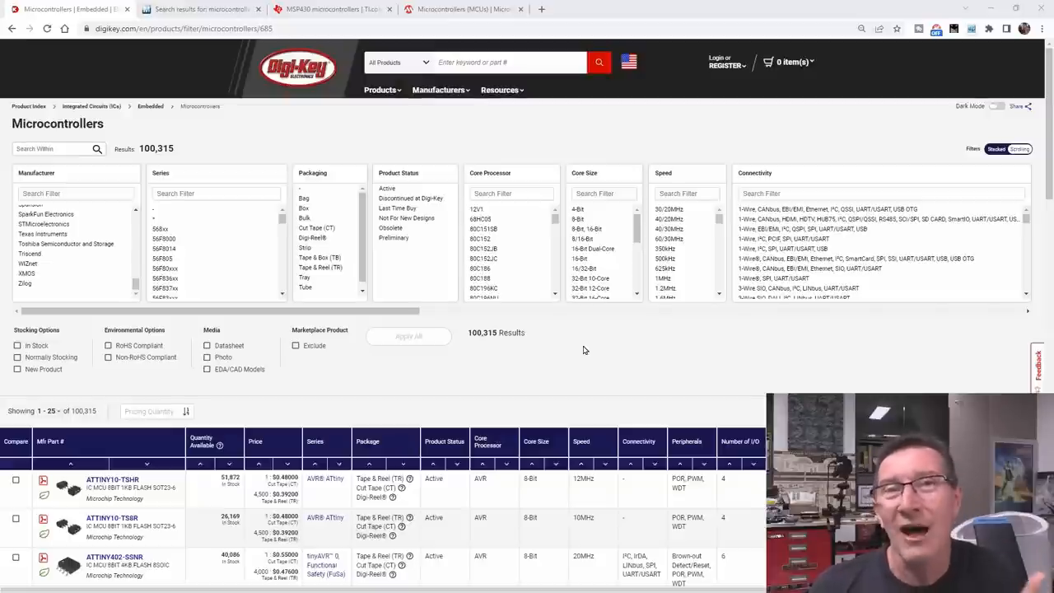
pyautogui.moveTo(634, 373)
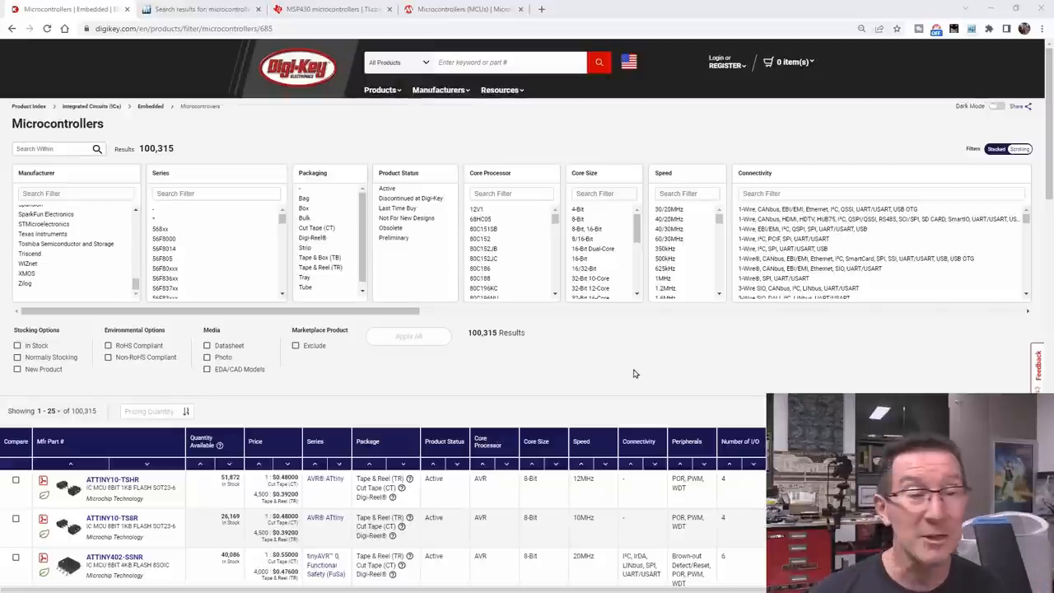
pyautogui.moveTo(623, 367)
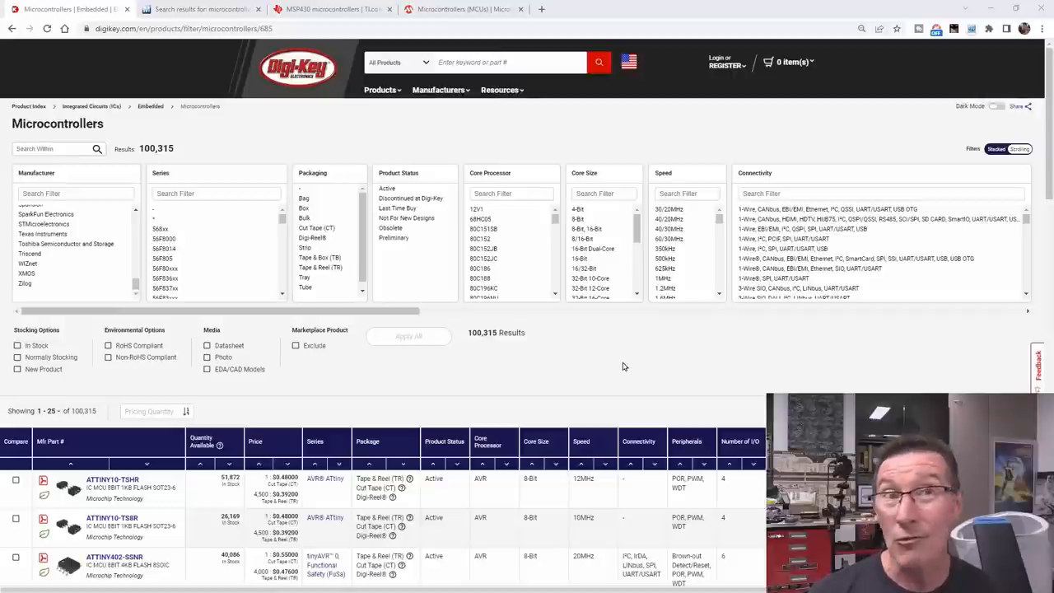
pyautogui.moveTo(623, 353)
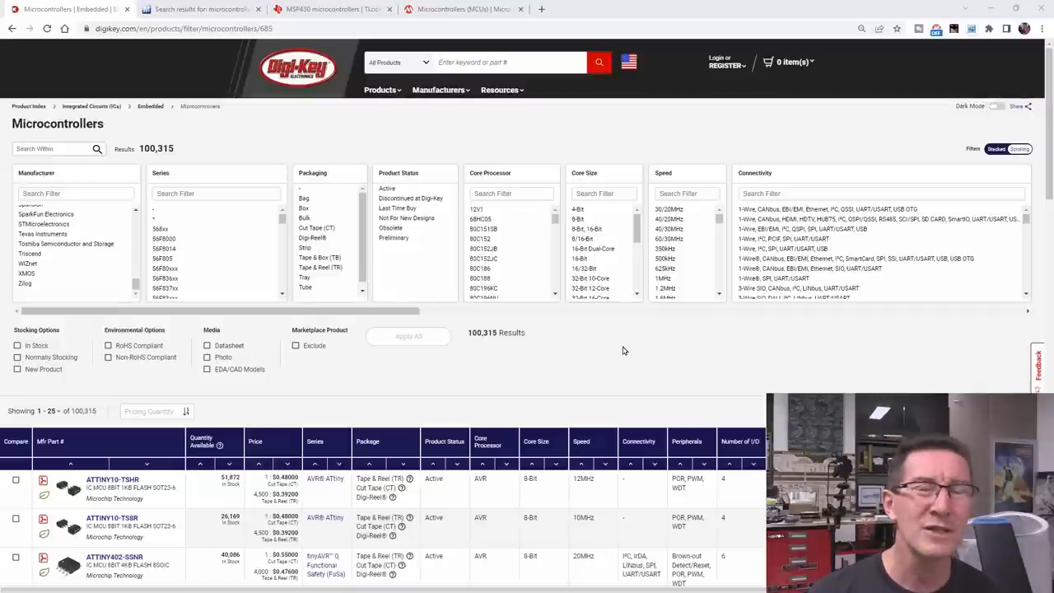
pyautogui.moveTo(618, 309)
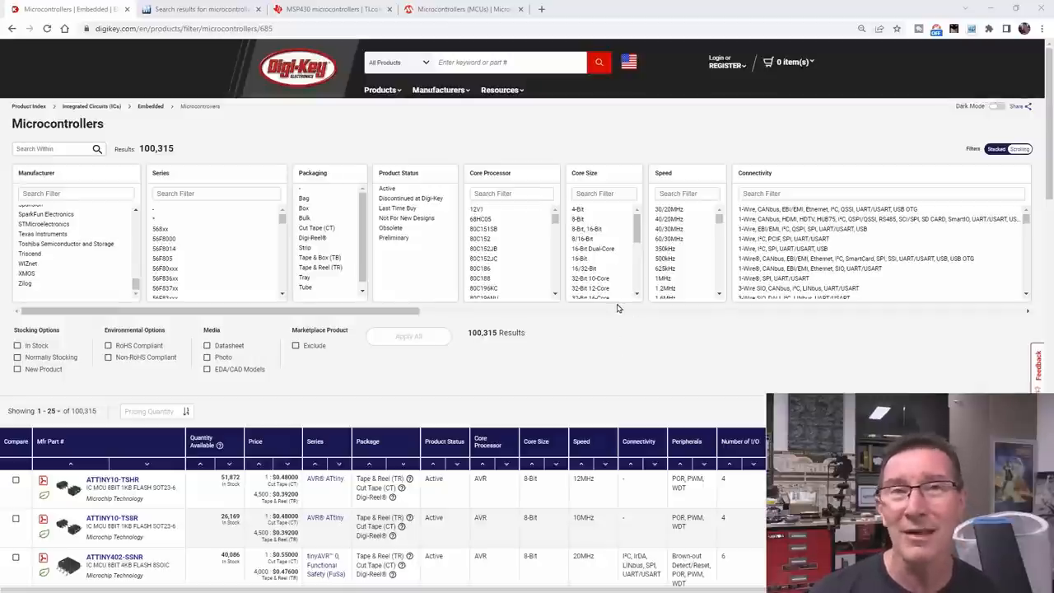
pyautogui.moveTo(566, 249)
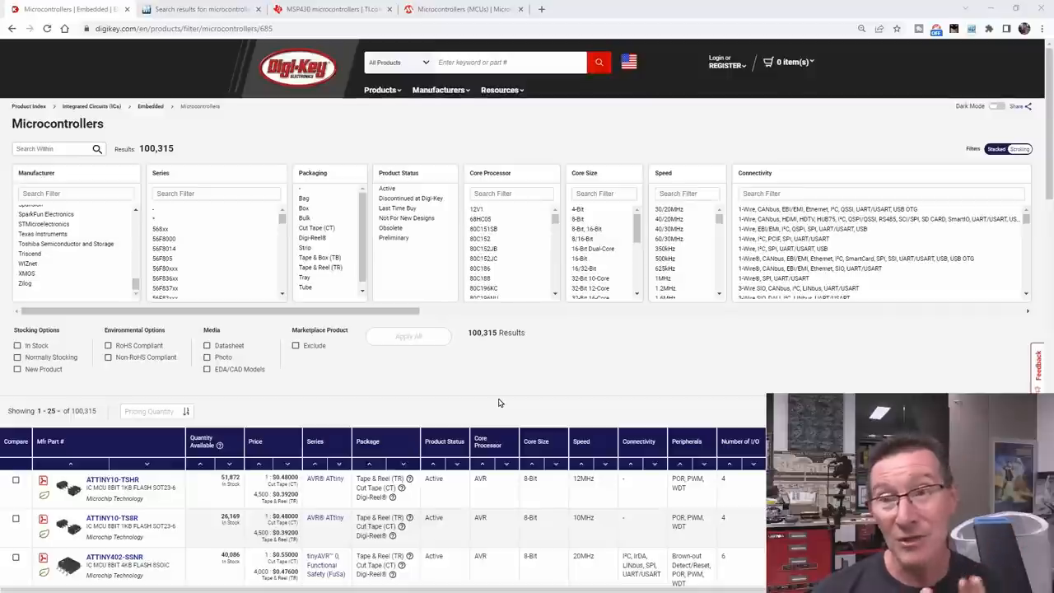
pyautogui.moveTo(543, 361)
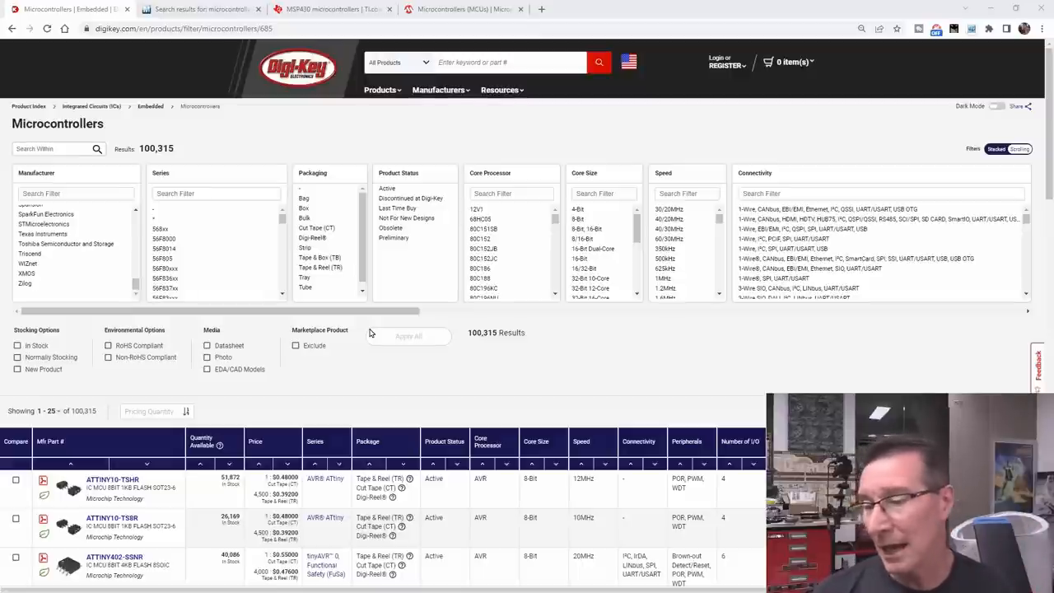
pyautogui.scroll(-3)
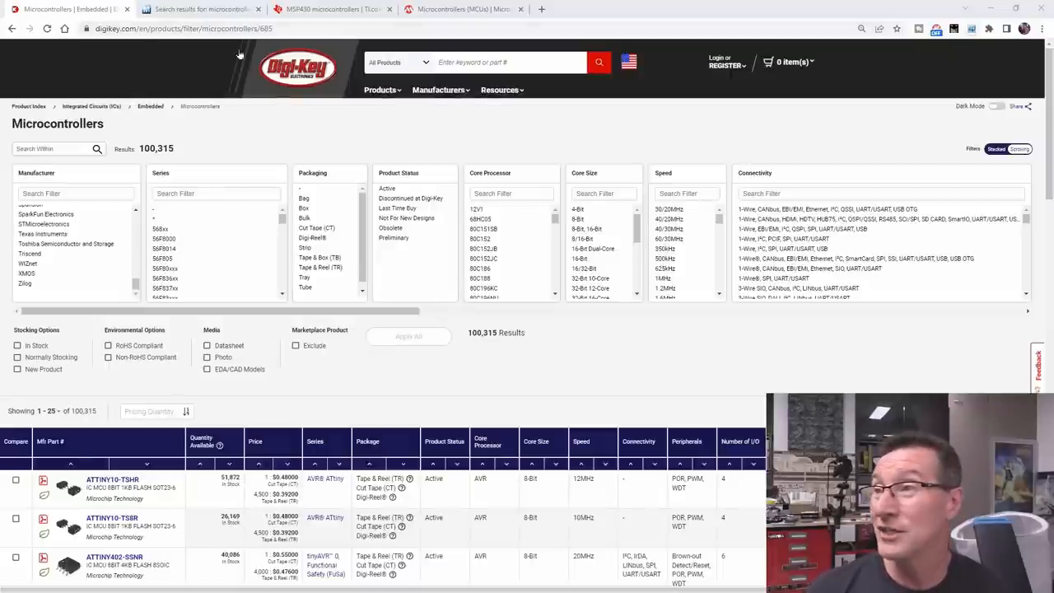
pyautogui.moveTo(180, 264)
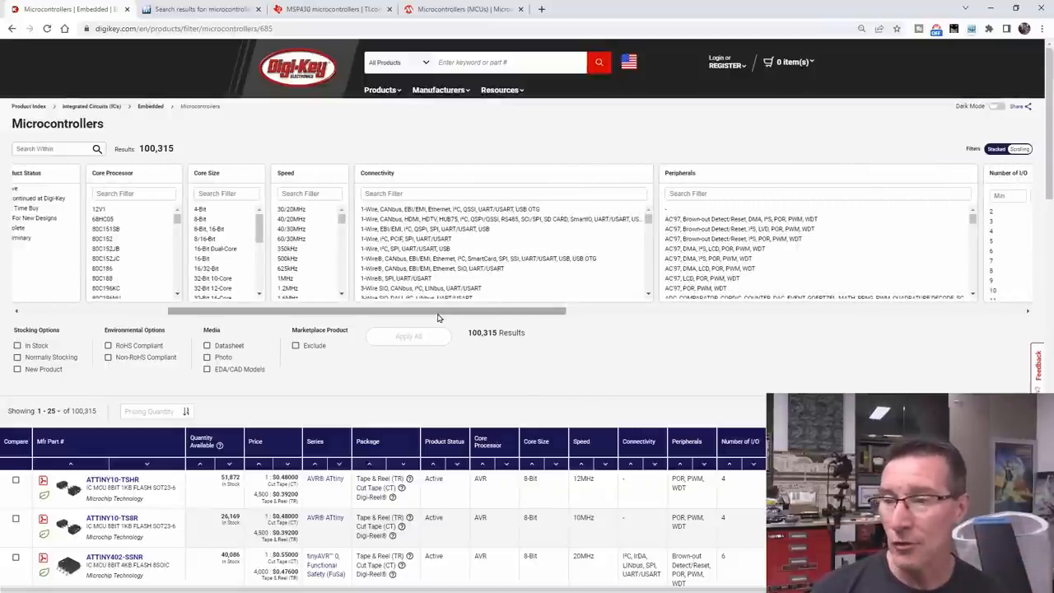
pyautogui.hscroll(3)
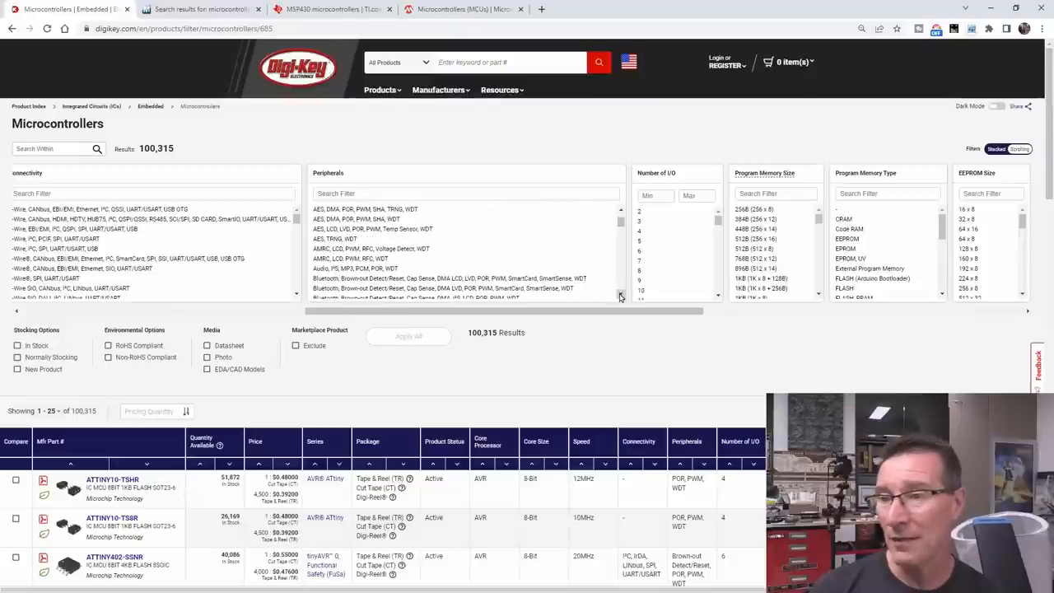
pyautogui.scroll(-3)
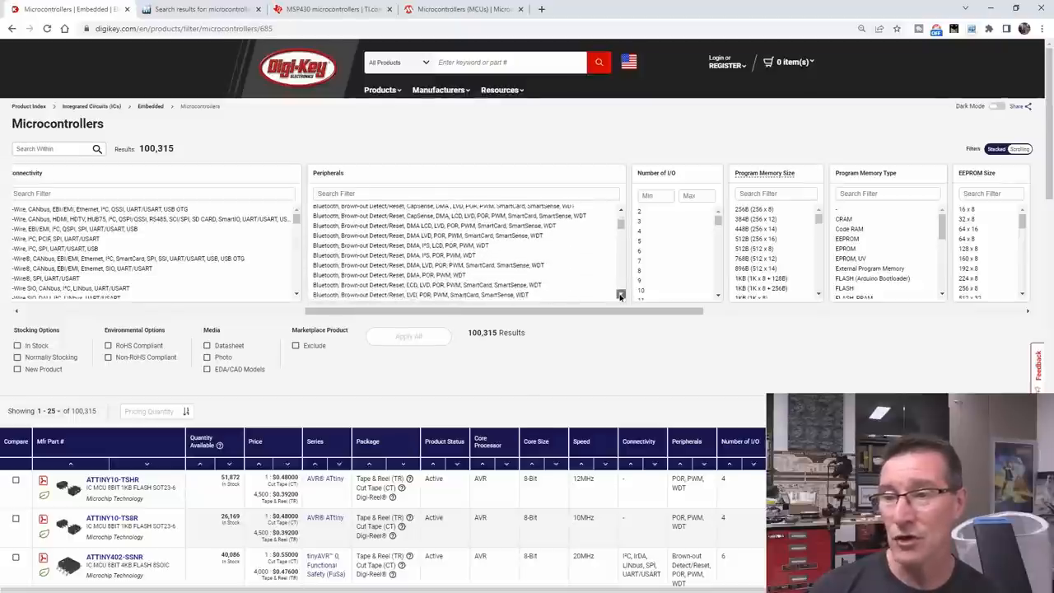
pyautogui.scroll(-3)
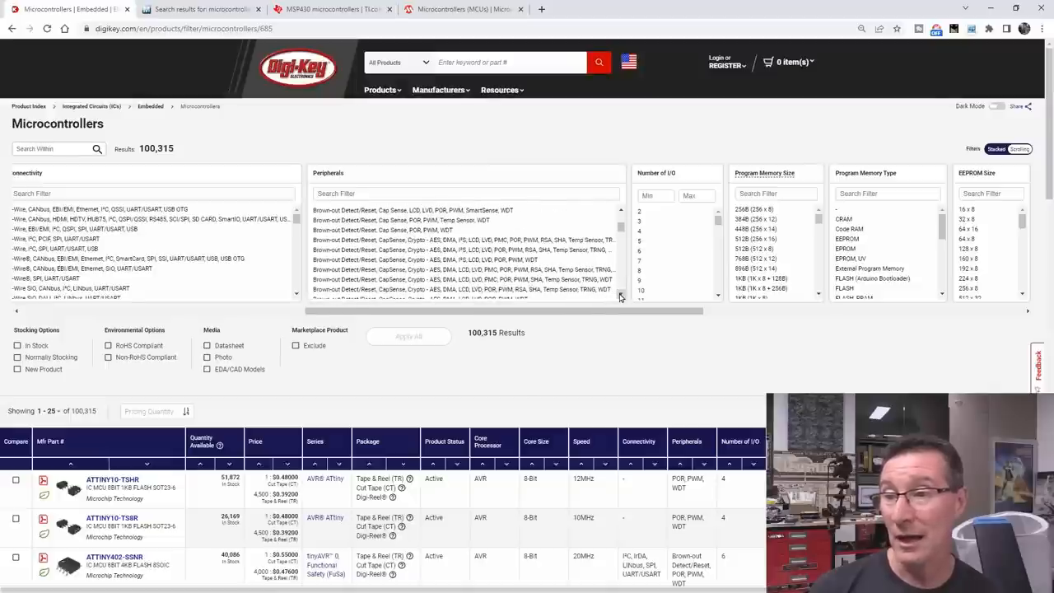
pyautogui.scroll(-3)
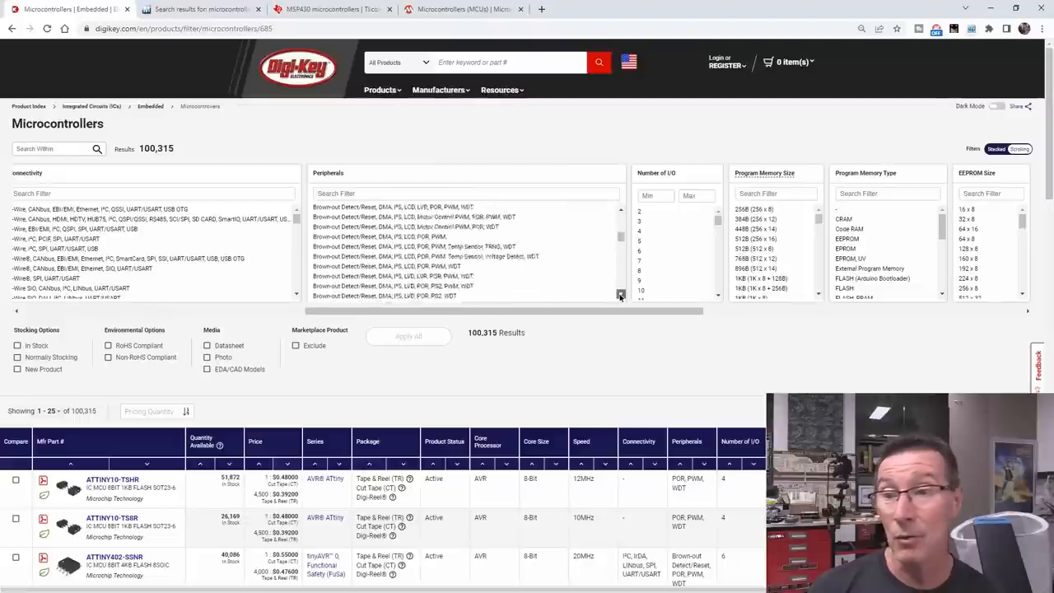
pyautogui.scroll(-3)
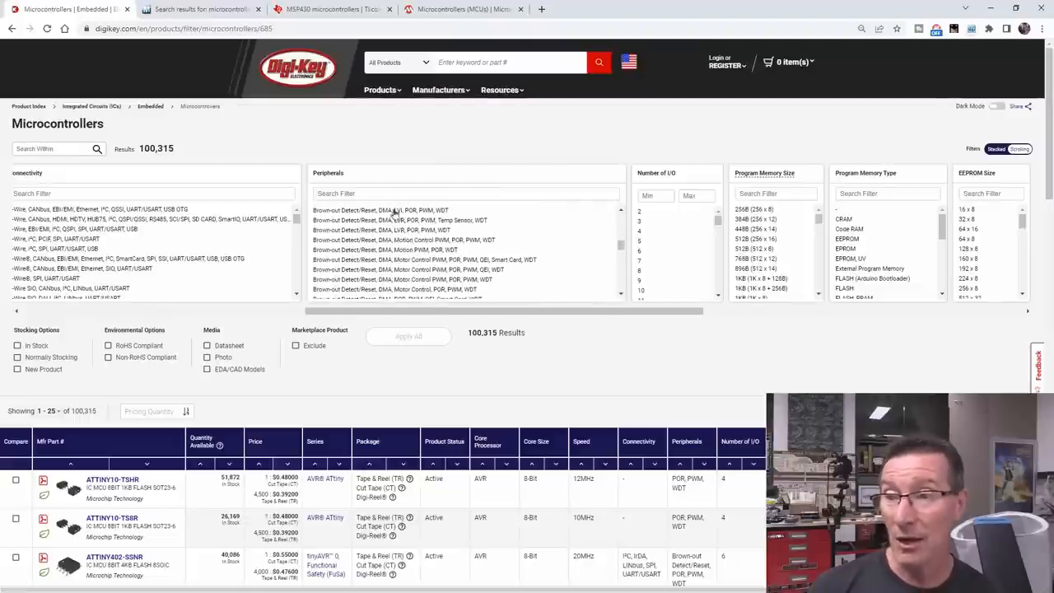
pyautogui.moveTo(624, 285)
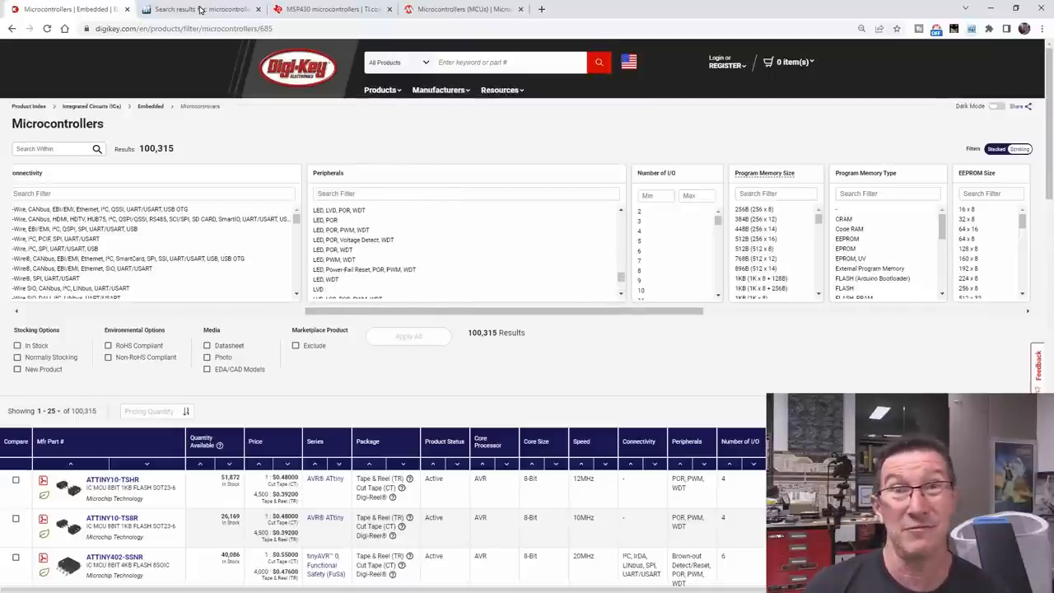
# Step: Narrow to the 16-bit Microcontrollers - MCU category (9,280 results) and review its parametric filters
pyautogui.click(202, 9)
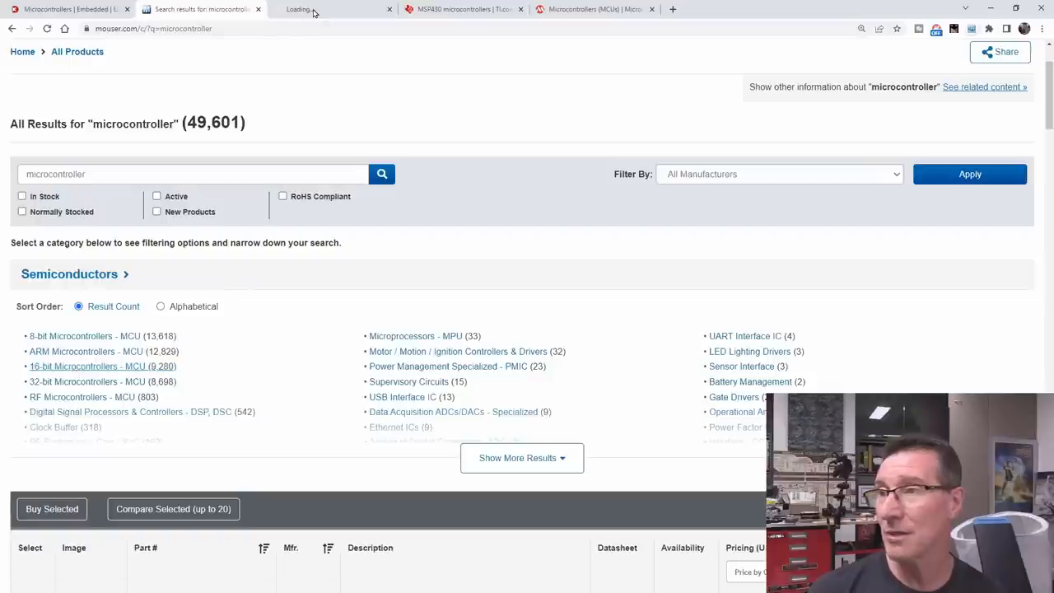
pyautogui.click(87, 365)
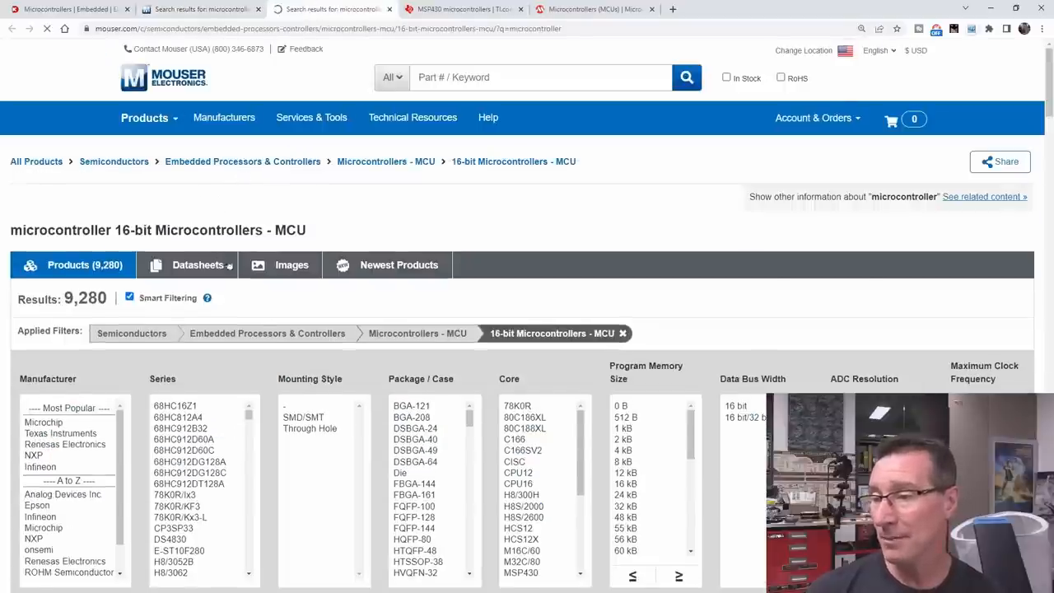
pyautogui.scroll(-3)
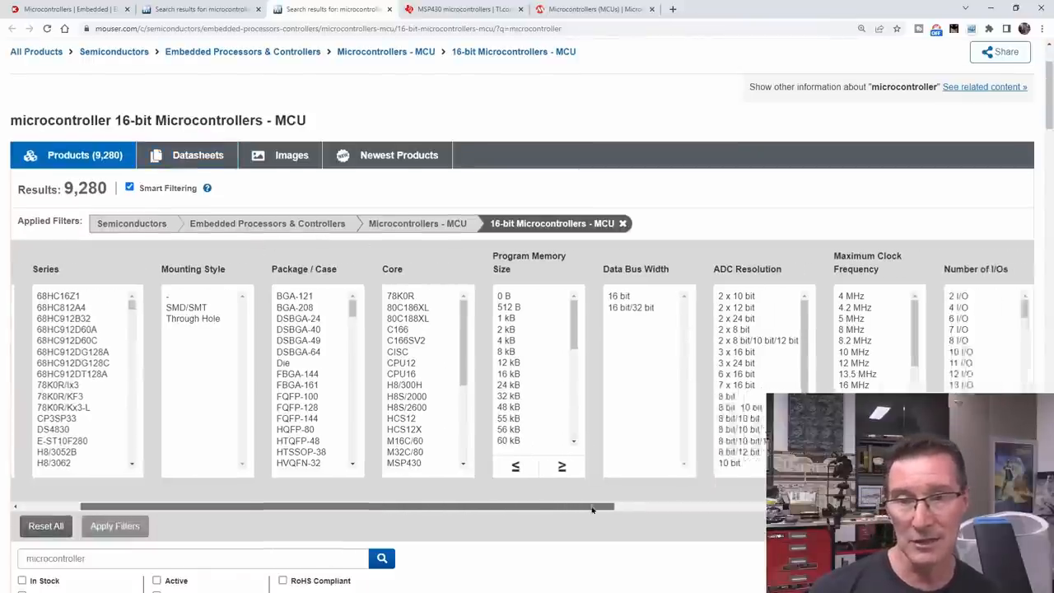
pyautogui.hscroll(3)
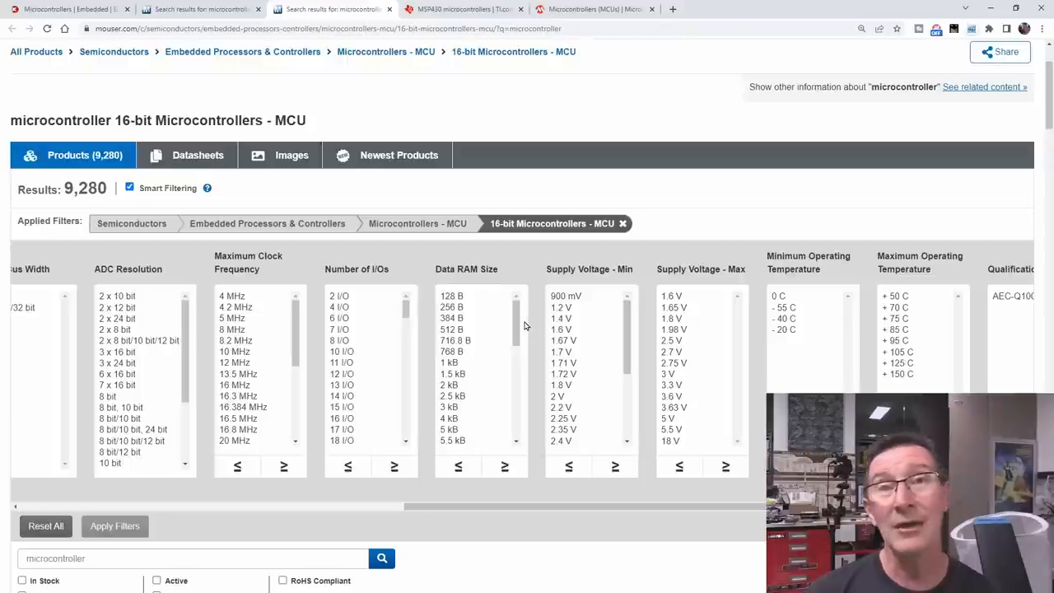
pyautogui.moveTo(370, 315)
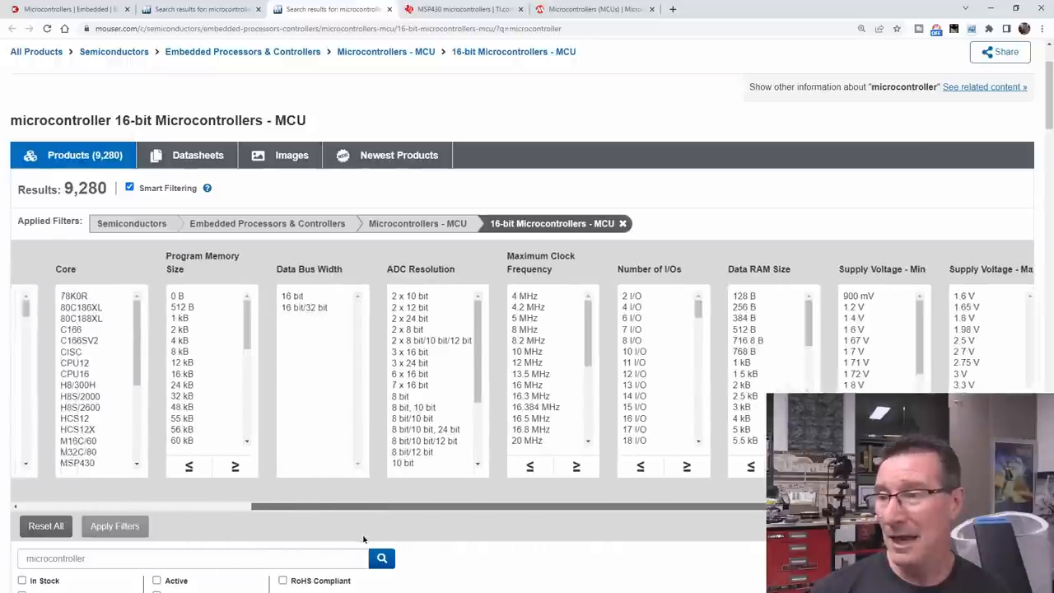
pyautogui.hscroll(-3)
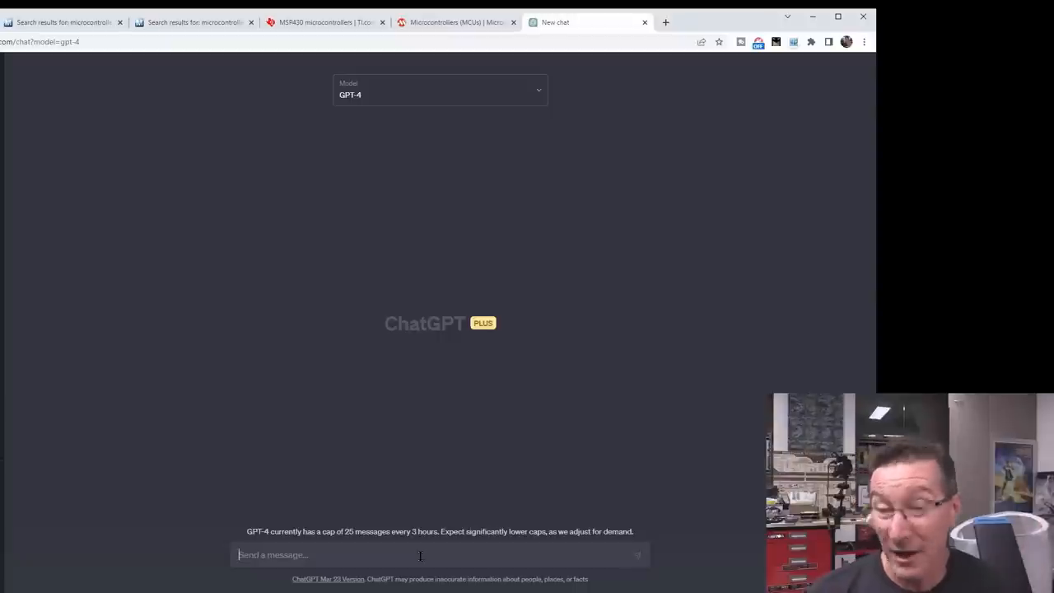
# Step: Ask ChatGPT to list all the microcontrollers that have internal 32-bit timers
pyautogui.write('list all the microcontrollers that have internal 32 bit timers')
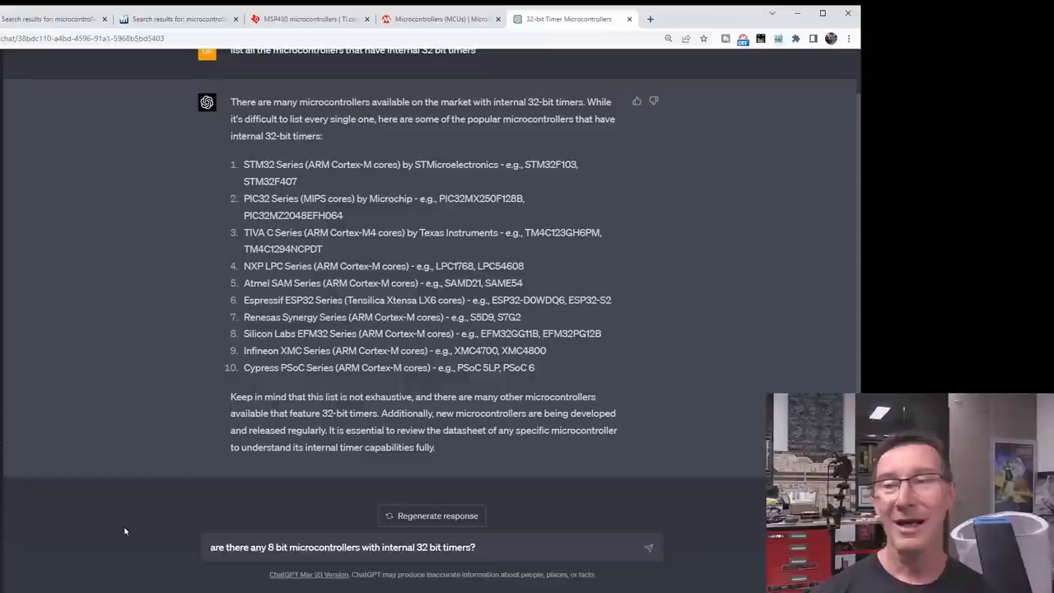
pyautogui.moveTo(122, 544)
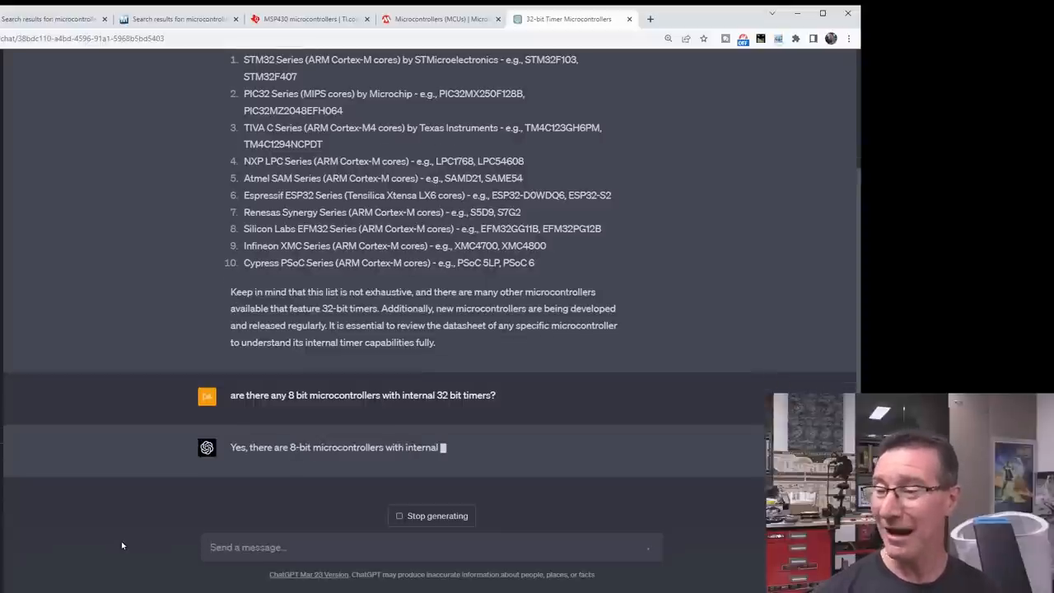
# Step: Read ChatGPT's reply on 8-bit MCUs with 32-bit timers and select the ATmega128 part name
pyautogui.scroll(-3)
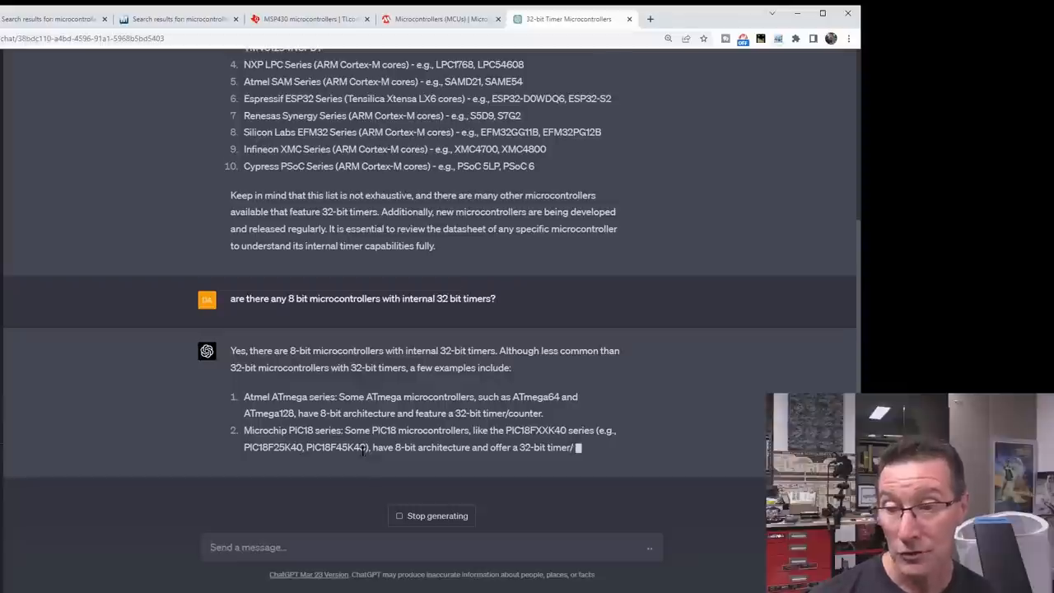
pyautogui.scroll(-3)
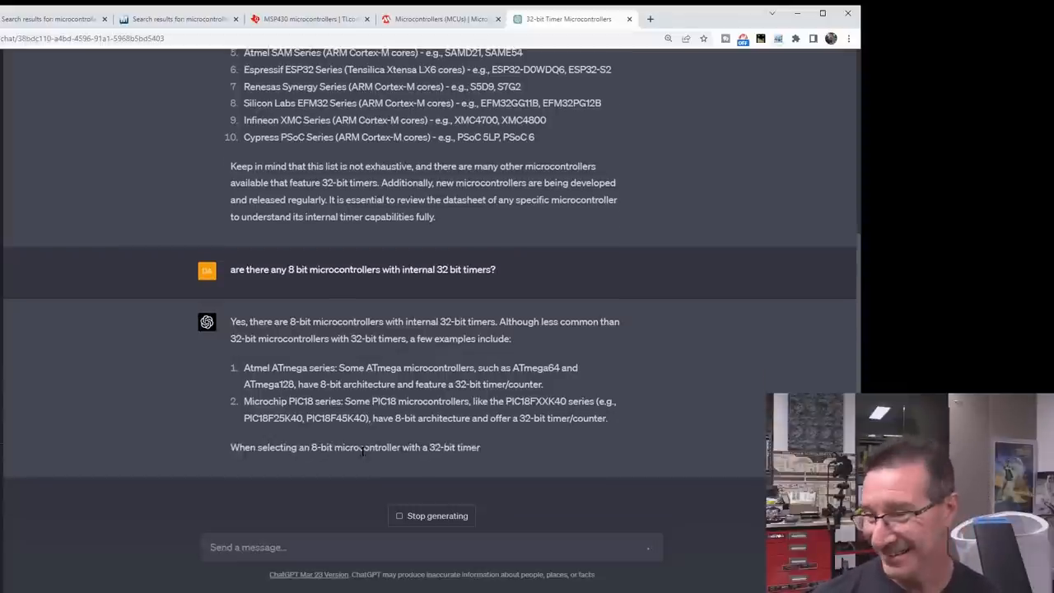
pyautogui.scroll(-3)
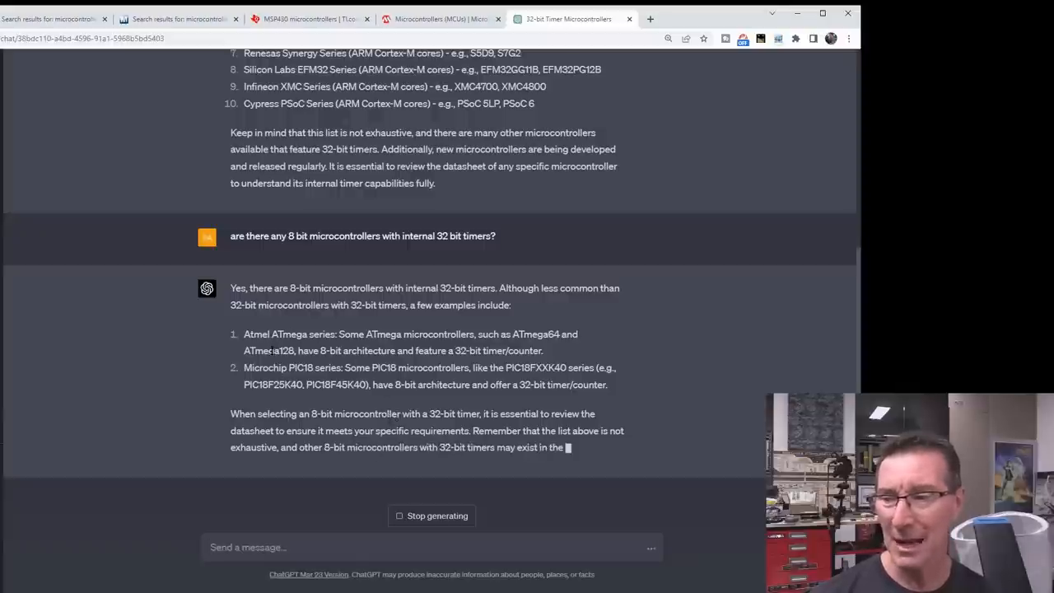
pyautogui.doubleClick(269, 350)
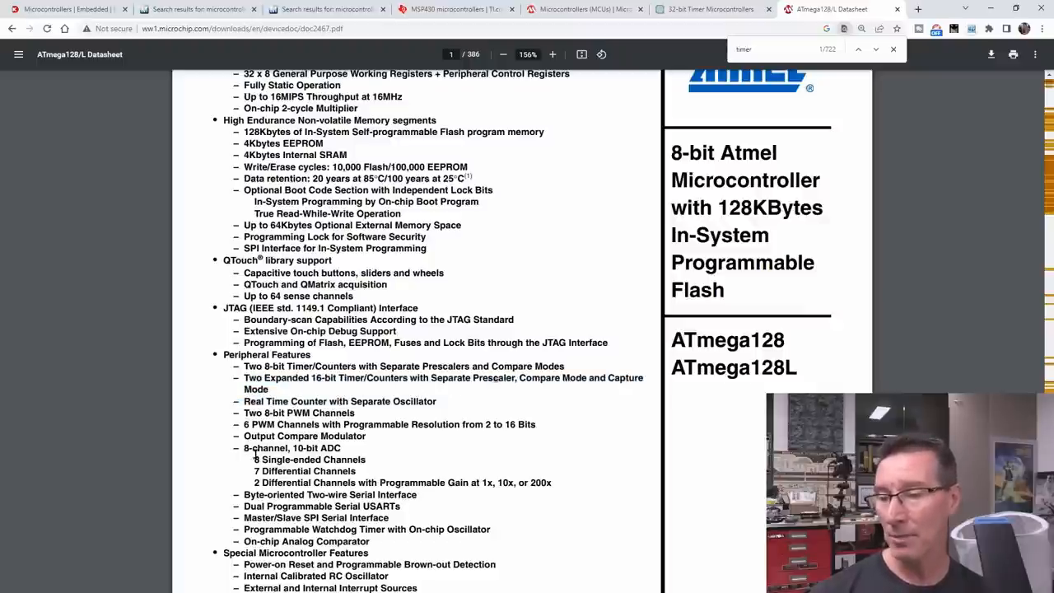
pyautogui.moveTo(342, 377)
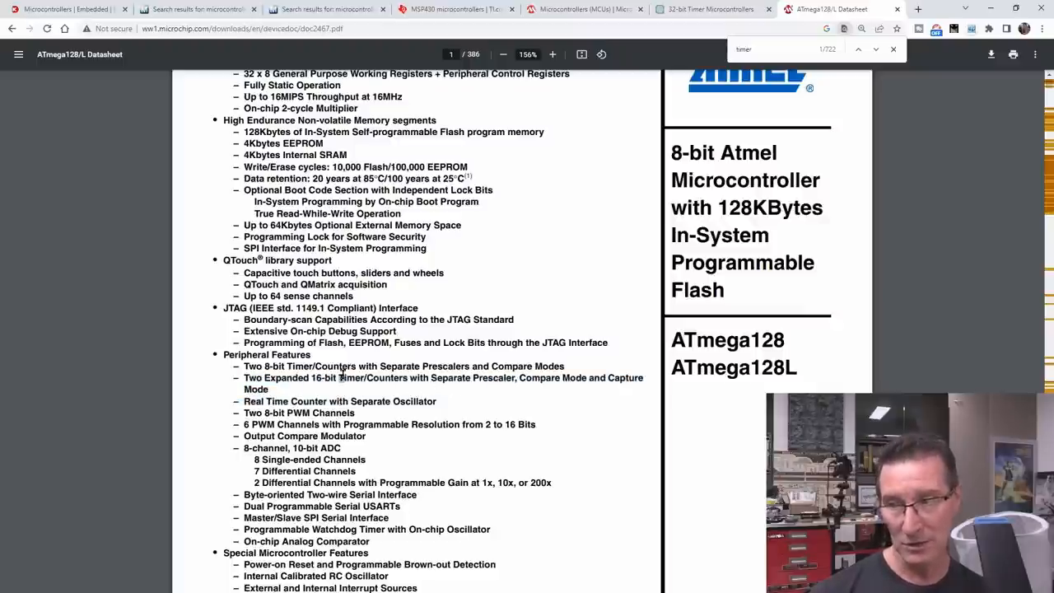
# Step: Highlight the Expanded 16-bit Timer/Counters line in the ATmega128 datasheet and read the enlarged feature list
pyautogui.moveTo(243, 377); pyautogui.dragTo(428, 377)
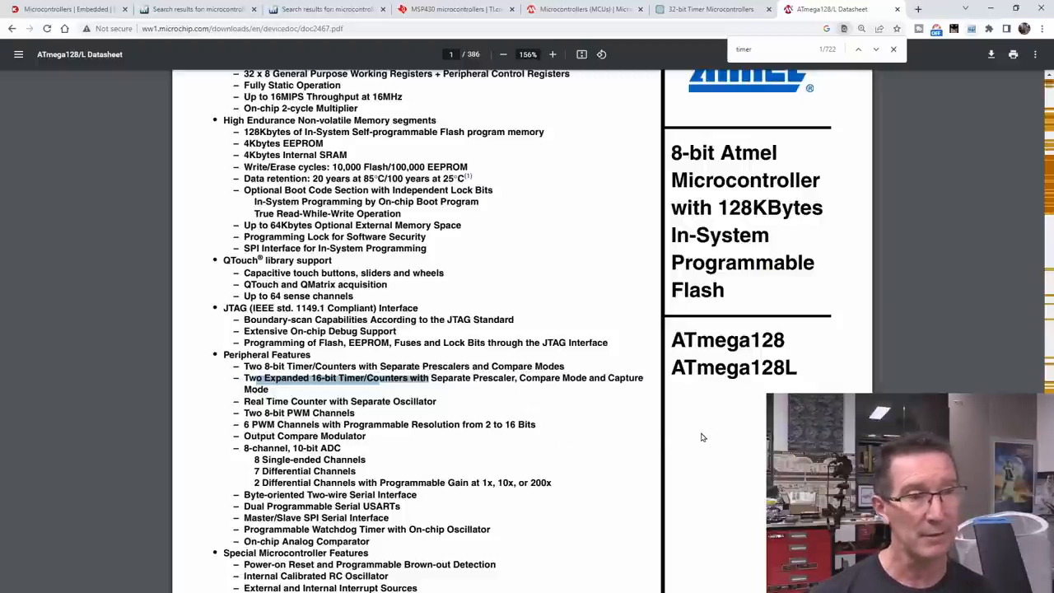
pyautogui.moveTo(519, 381)
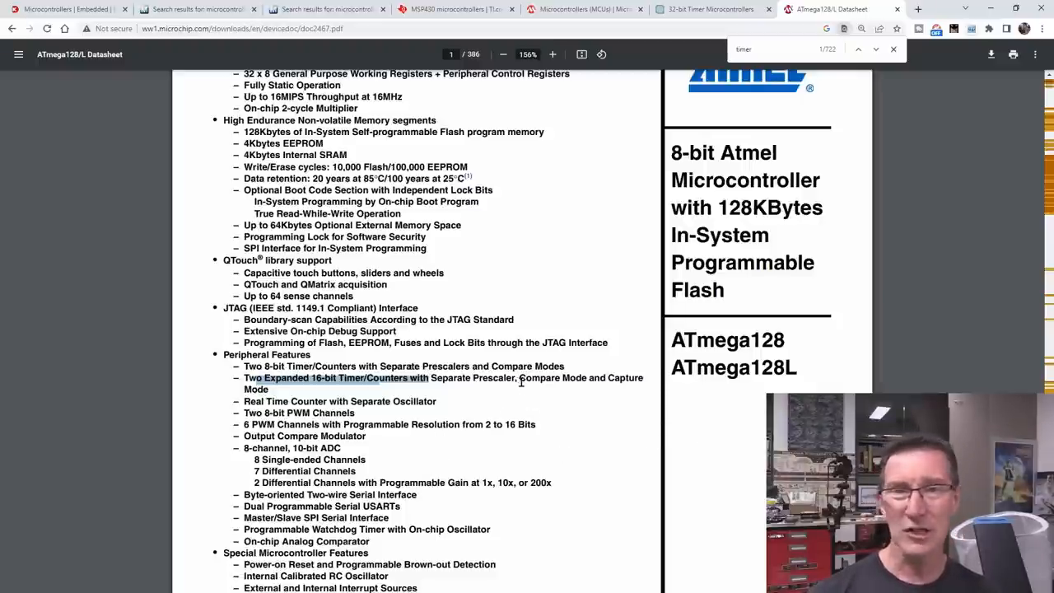
pyautogui.click(552, 54)
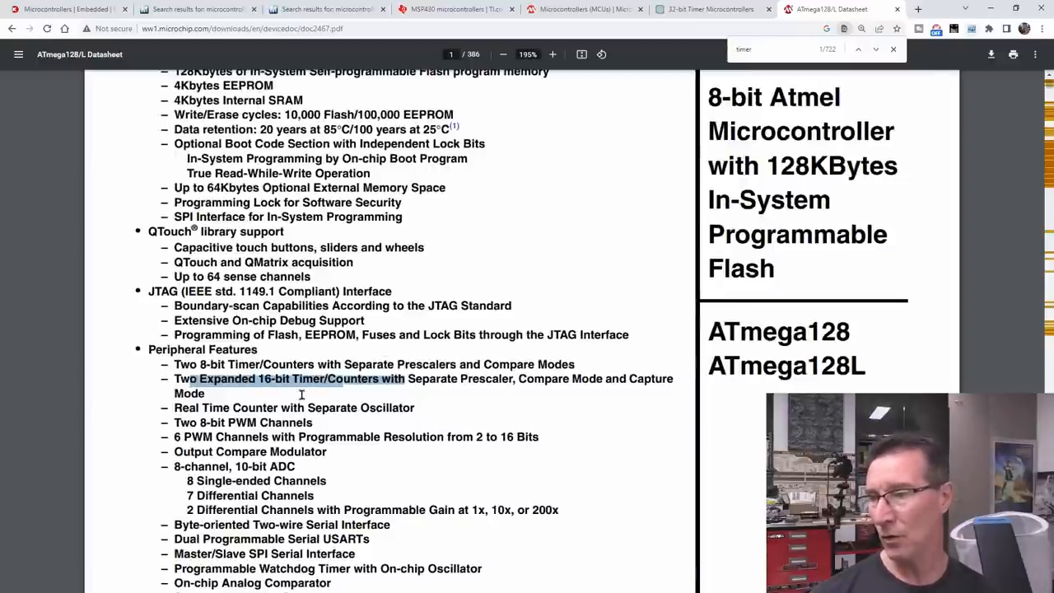
pyautogui.scroll(-3)
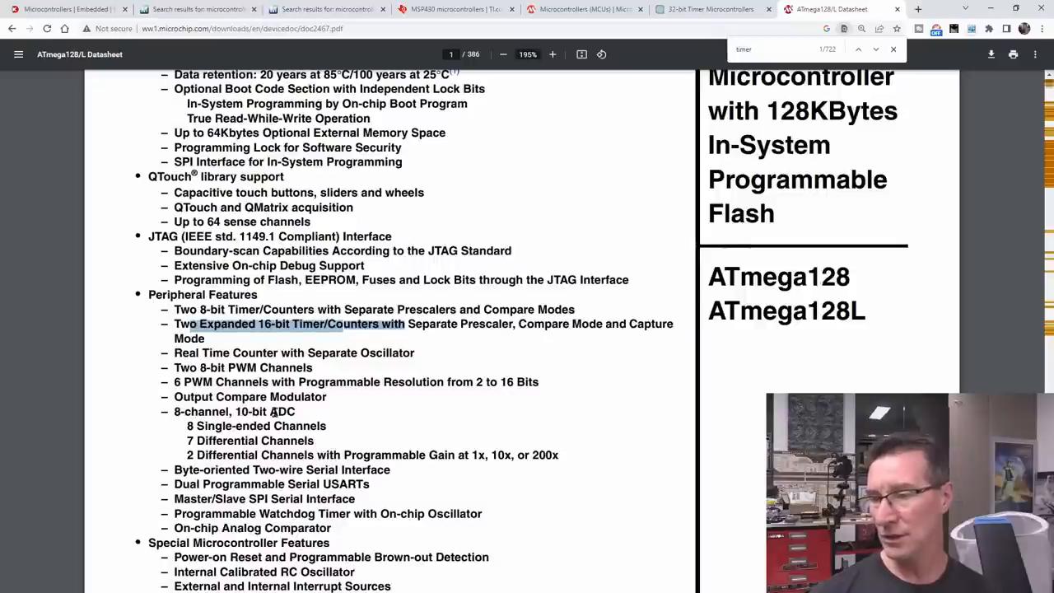
pyautogui.scroll(-3)
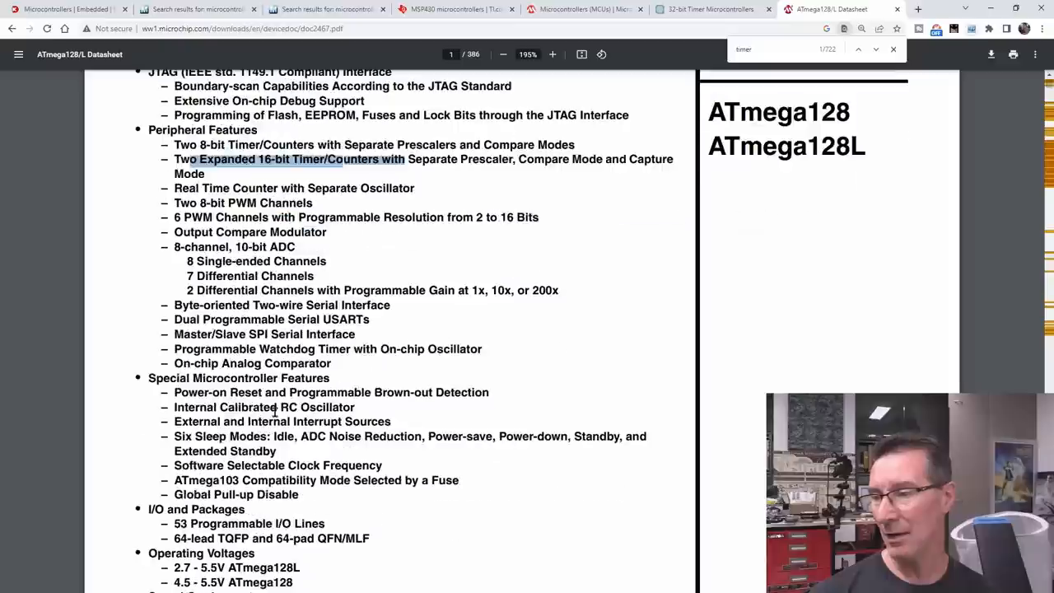
# Step: Search the ATmega128 datasheet for '32 bit', finding only instruction-size mentions
pyautogui.click(875, 49)
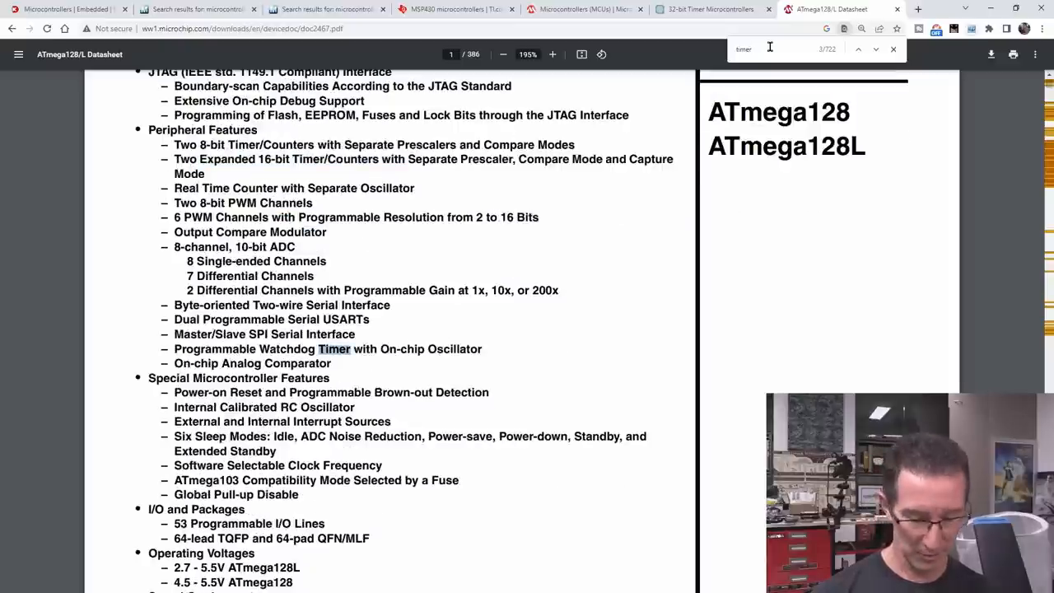
pyautogui.write('32 bit')
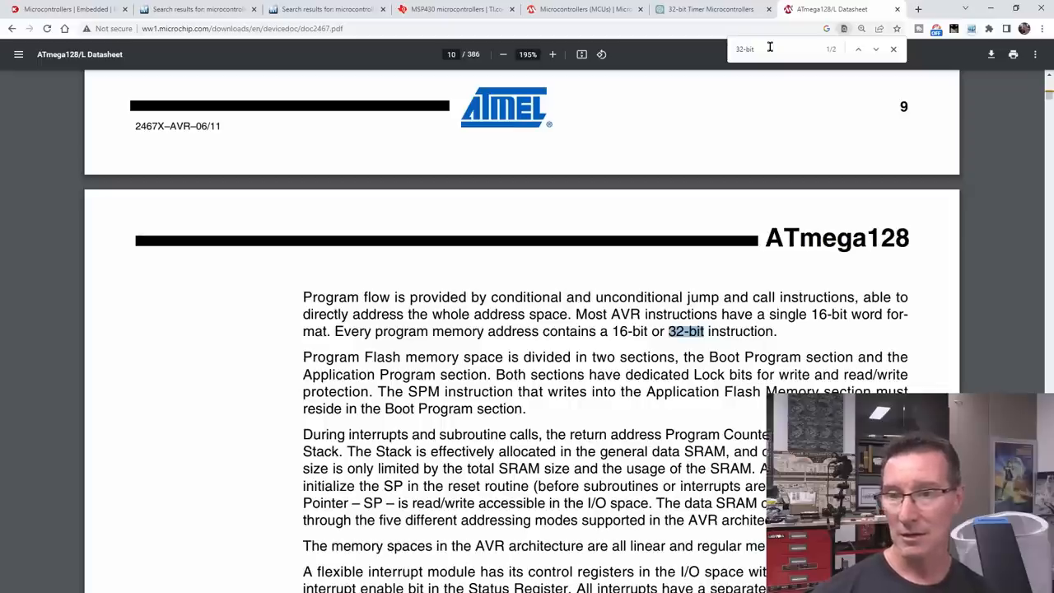
pyautogui.click(858, 48)
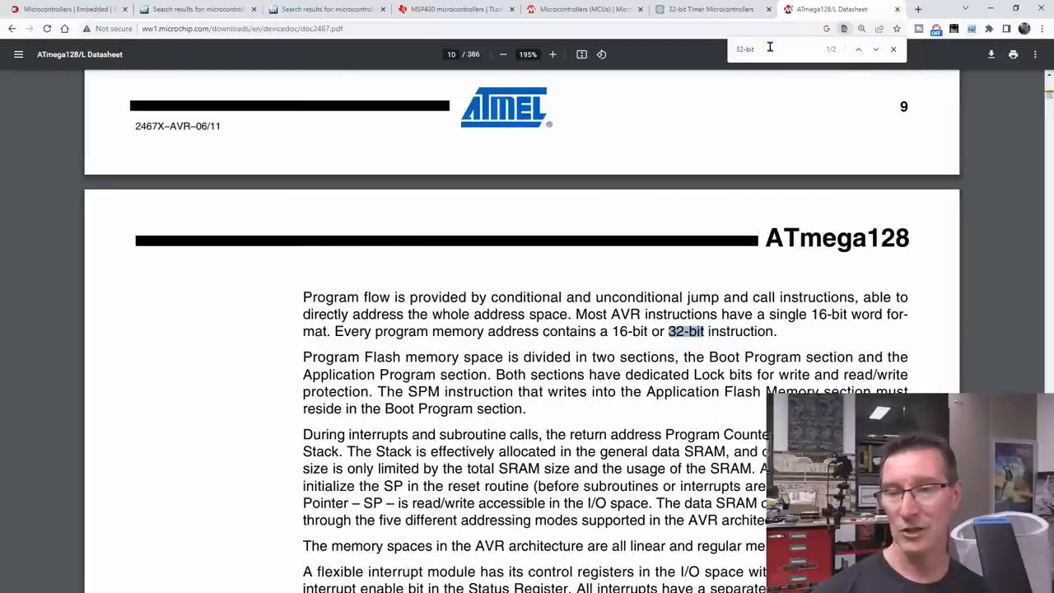
pyautogui.click(858, 49)
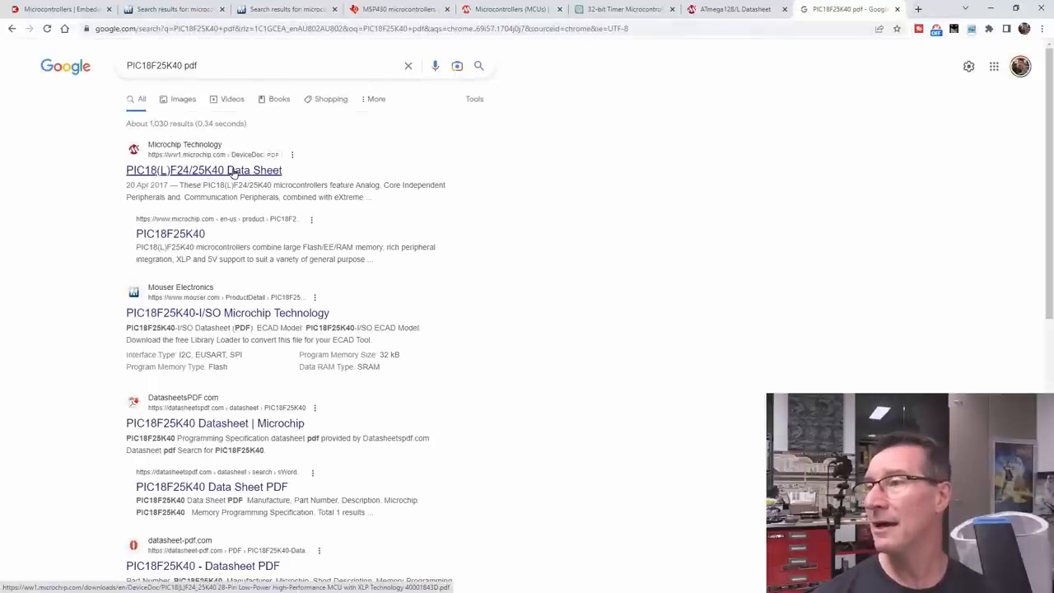
# Step: Open the PIC18(L)F24/25K40 datasheet and step through its 'timer' matches
pyautogui.click(203, 170)
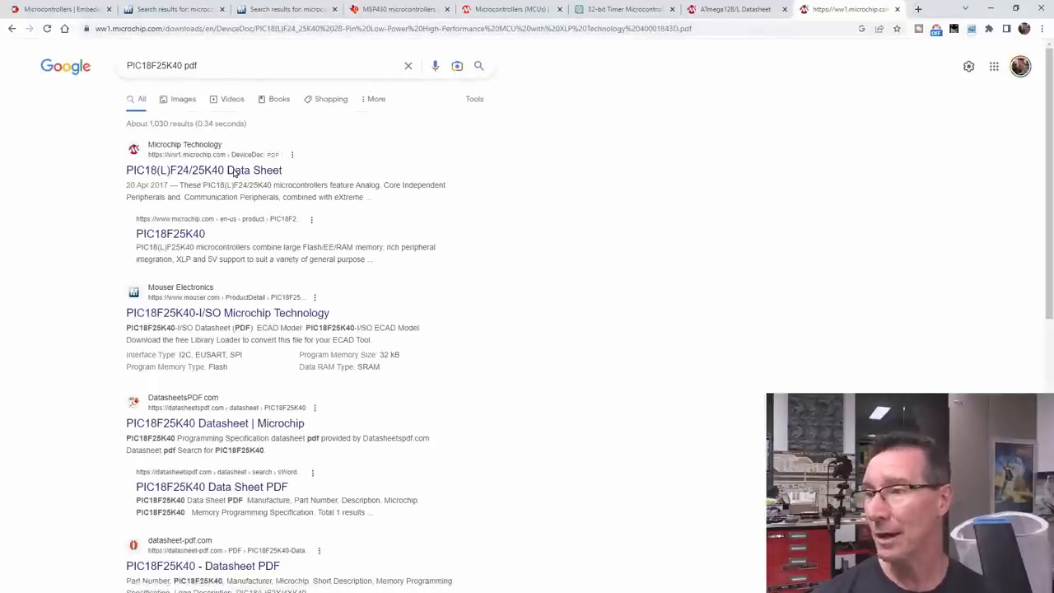
pyautogui.click(203, 170)
pyautogui.write('timer')
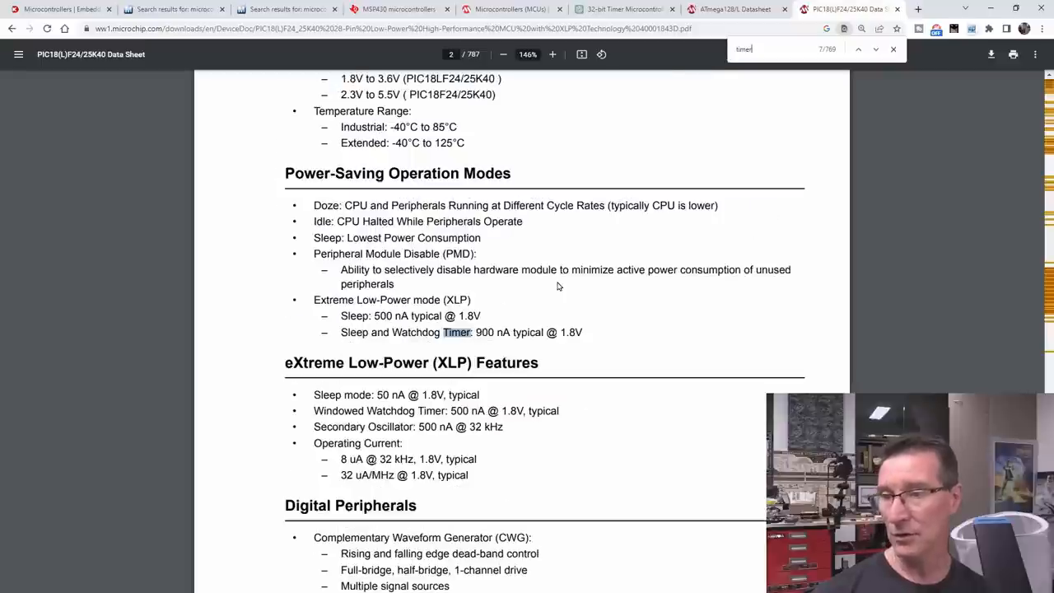
pyautogui.click(859, 49)
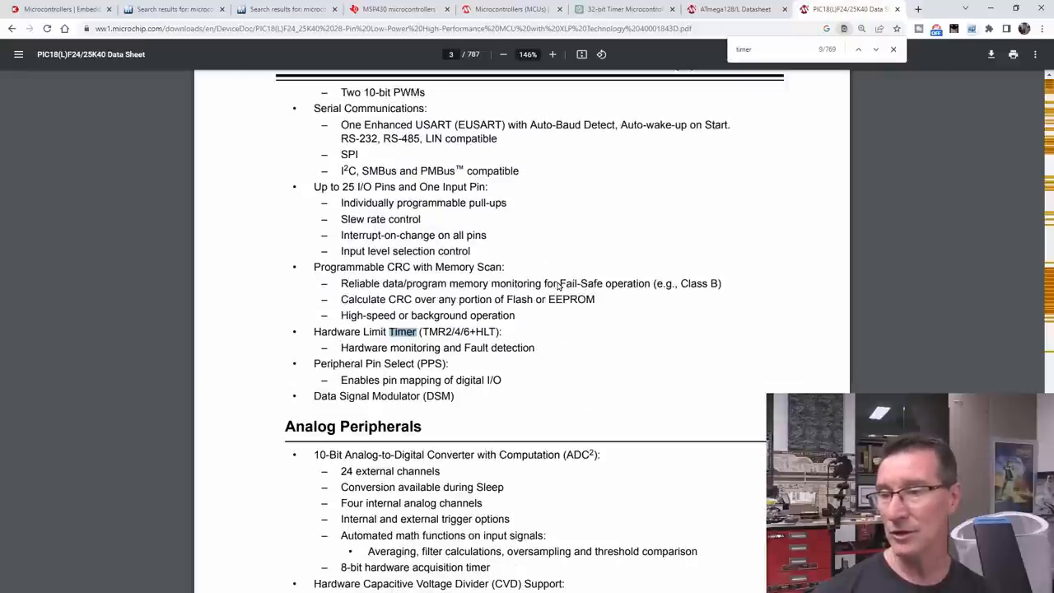
pyautogui.click(858, 48)
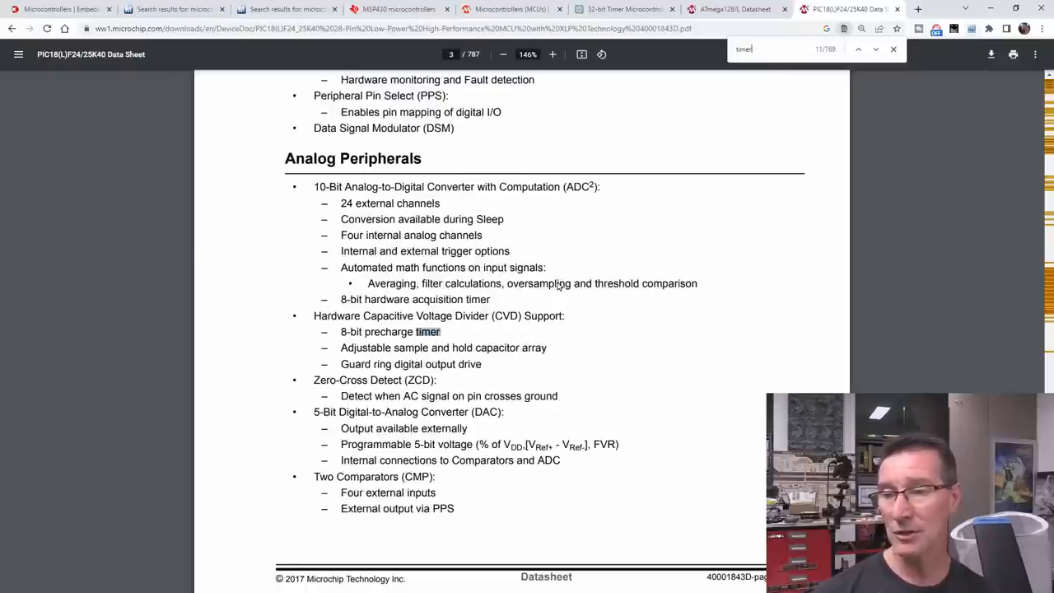
pyautogui.click(858, 49)
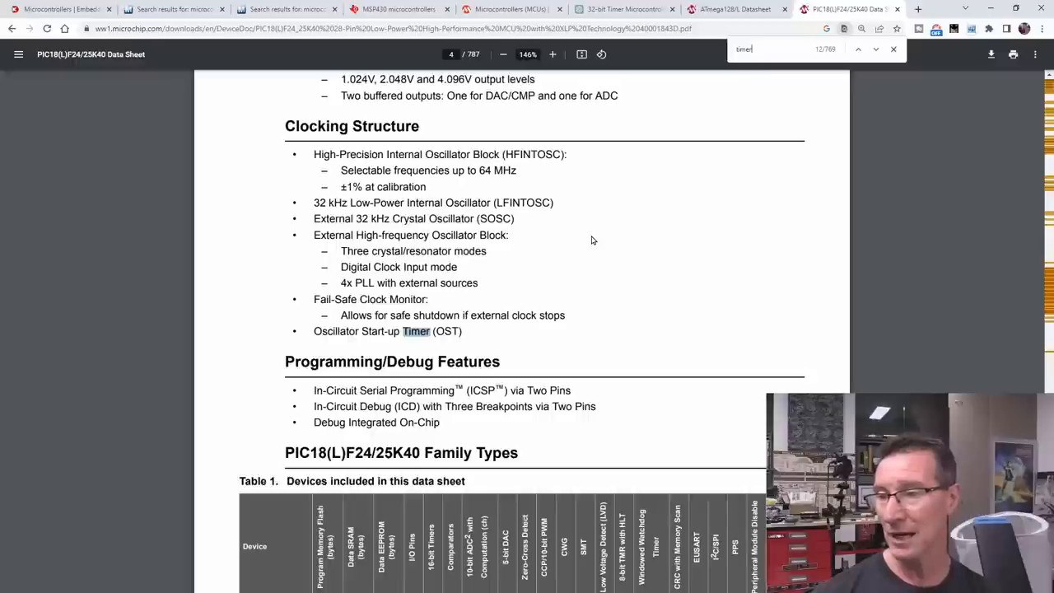
pyautogui.click(858, 49)
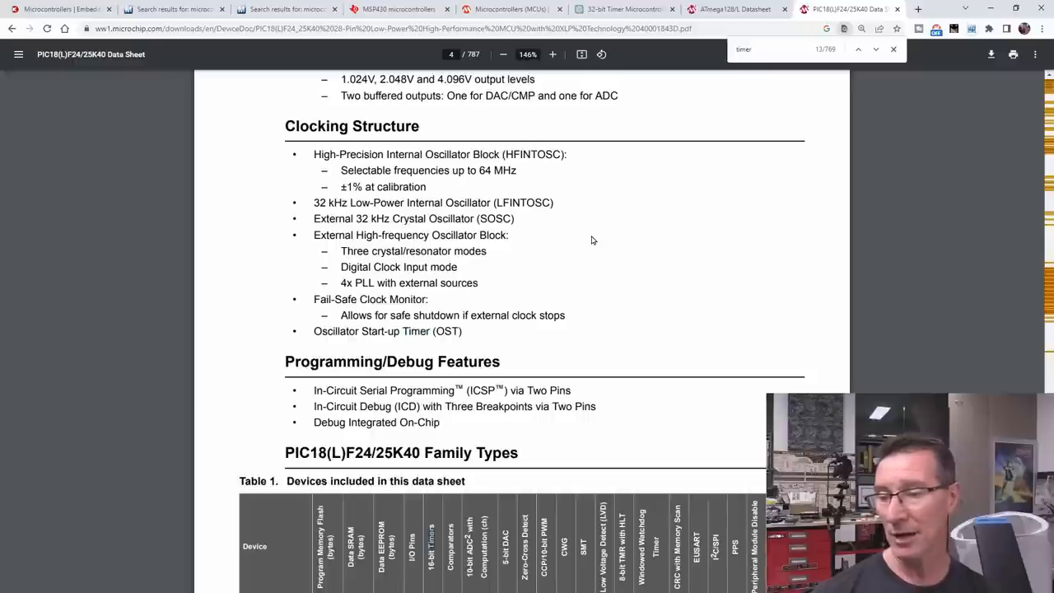
pyautogui.scroll(-3)
pyautogui.write('32-bit')
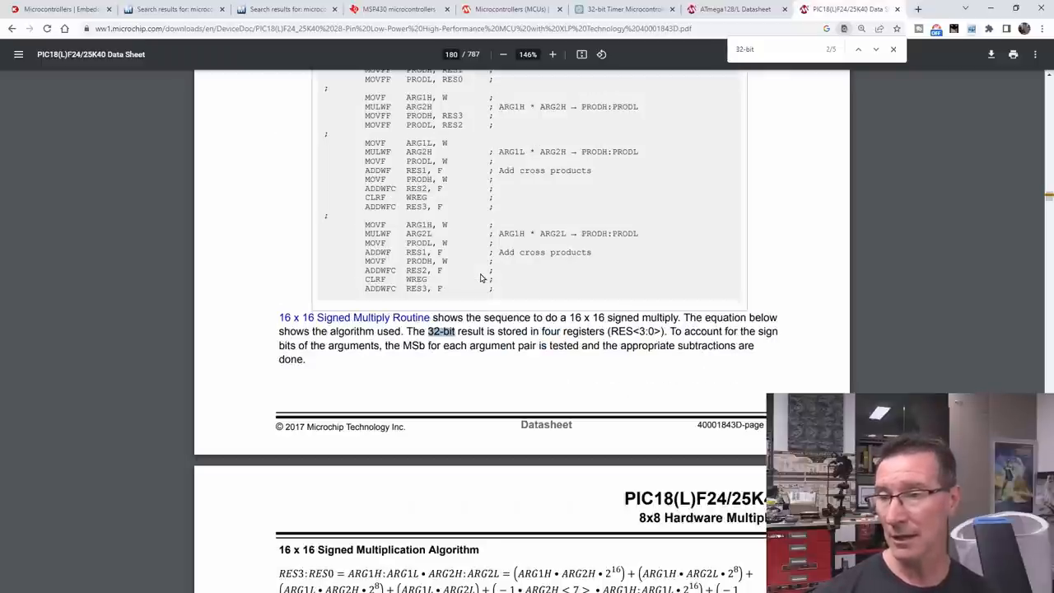
# Step: Step through the '32-bit' matches, finding only 32-bit multiply results
pyautogui.click(858, 49)
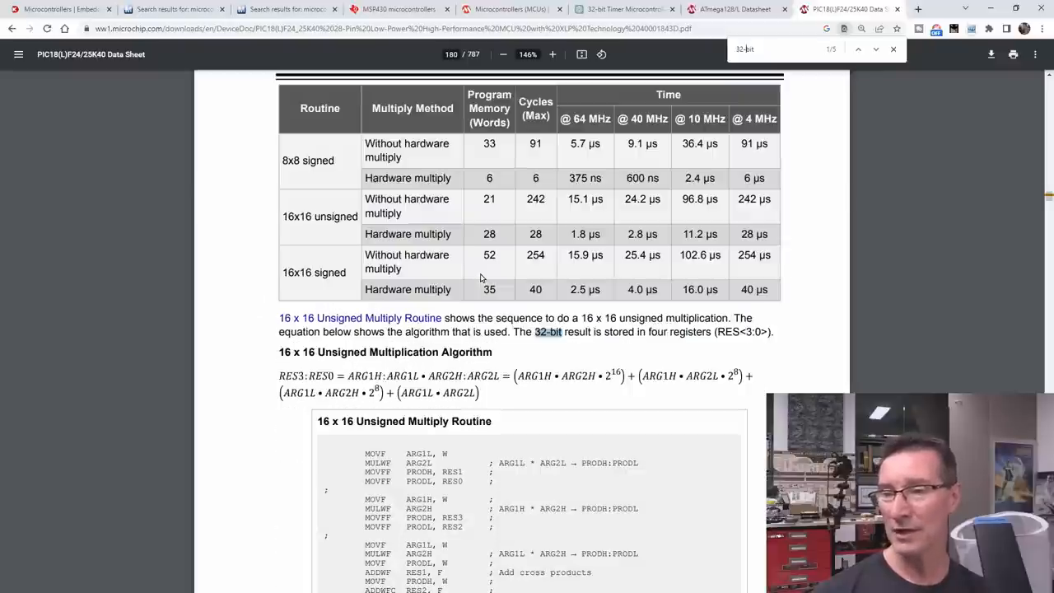
pyautogui.click(875, 49)
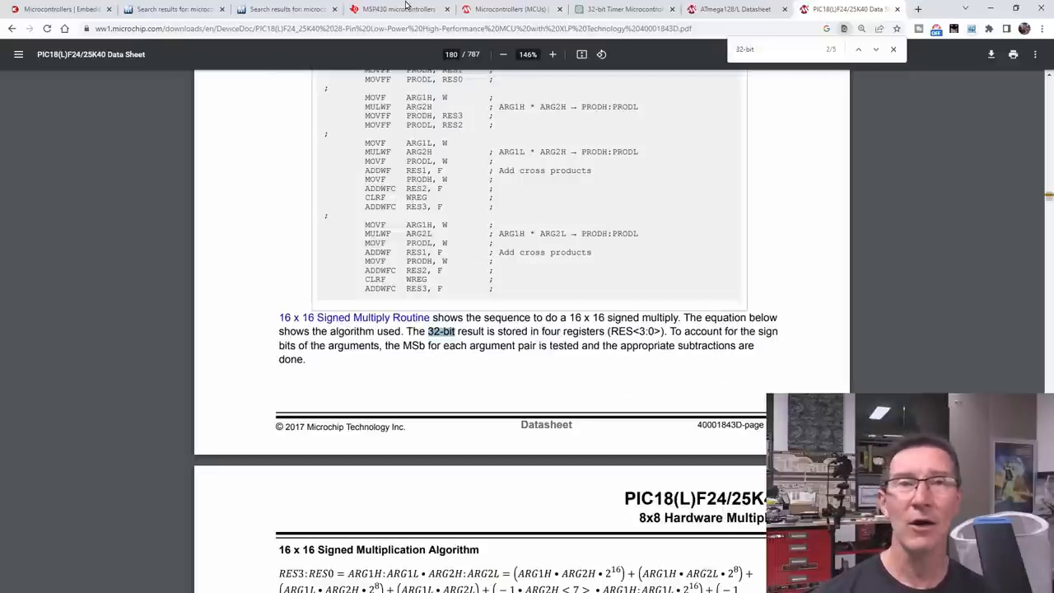
# Step: Open the full MSP430 product list on the TI site and show its filtering options
pyautogui.click(399, 9)
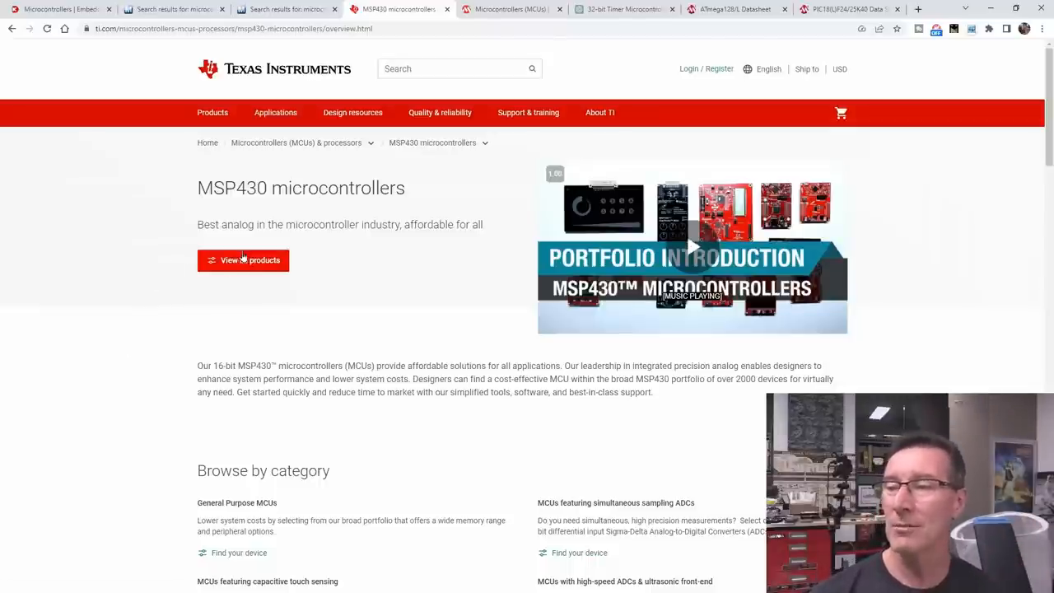
pyautogui.moveTo(144, 270)
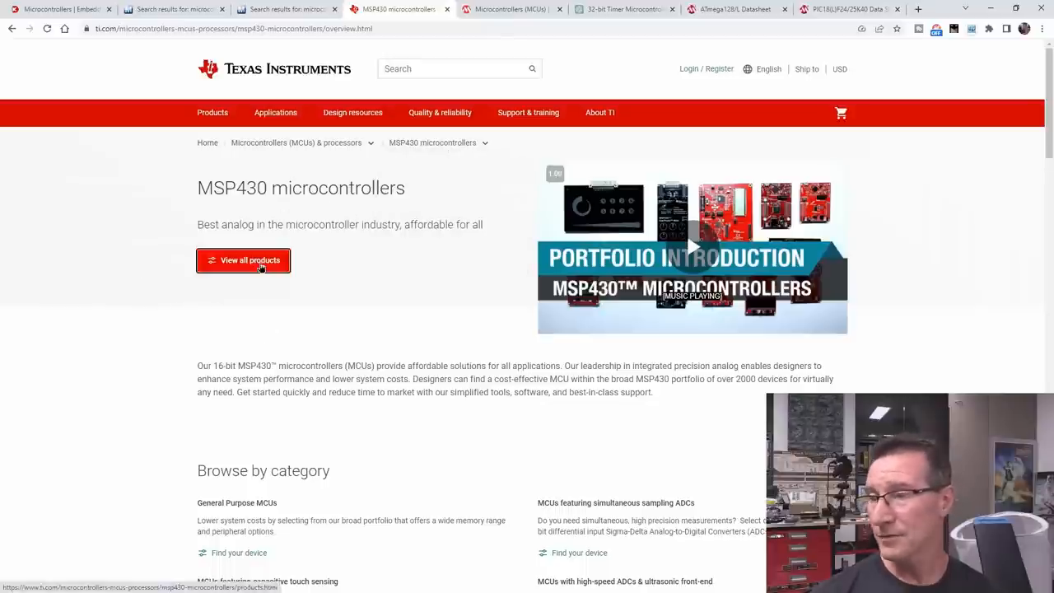
pyautogui.click(243, 260)
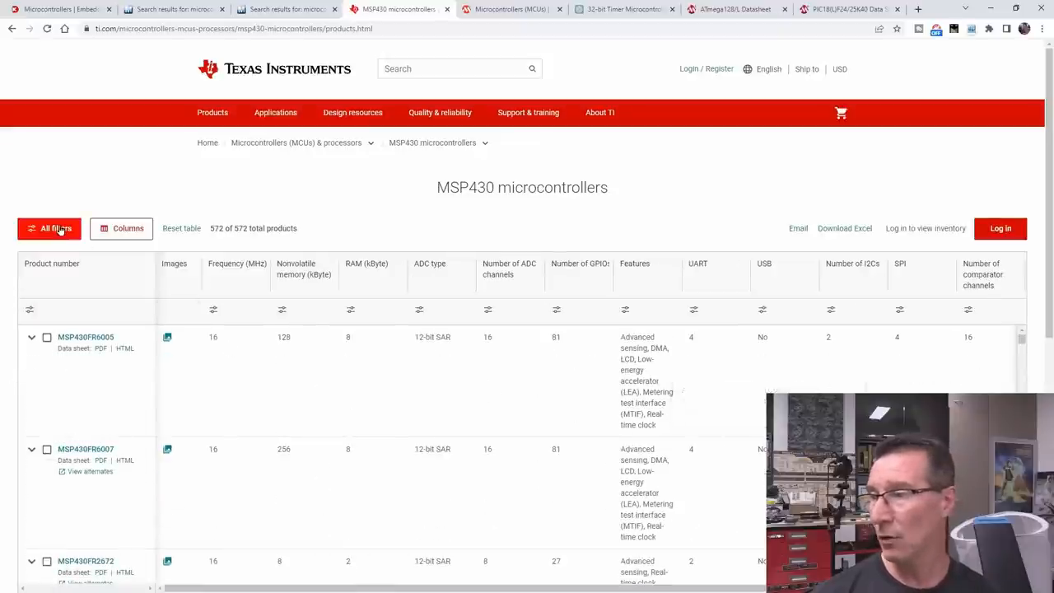
pyautogui.click(56, 228)
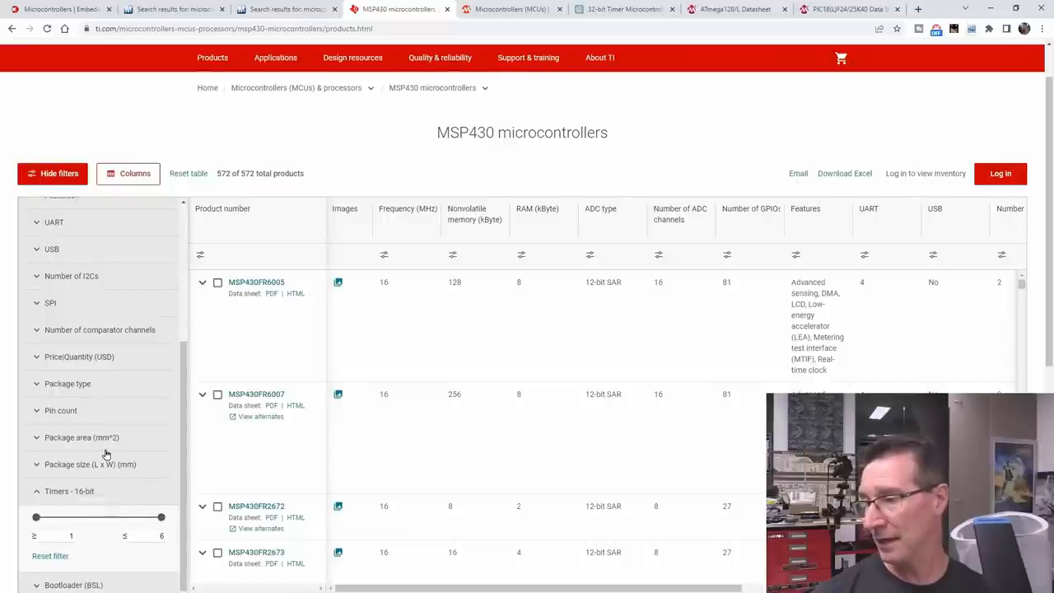
pyautogui.scroll(-3)
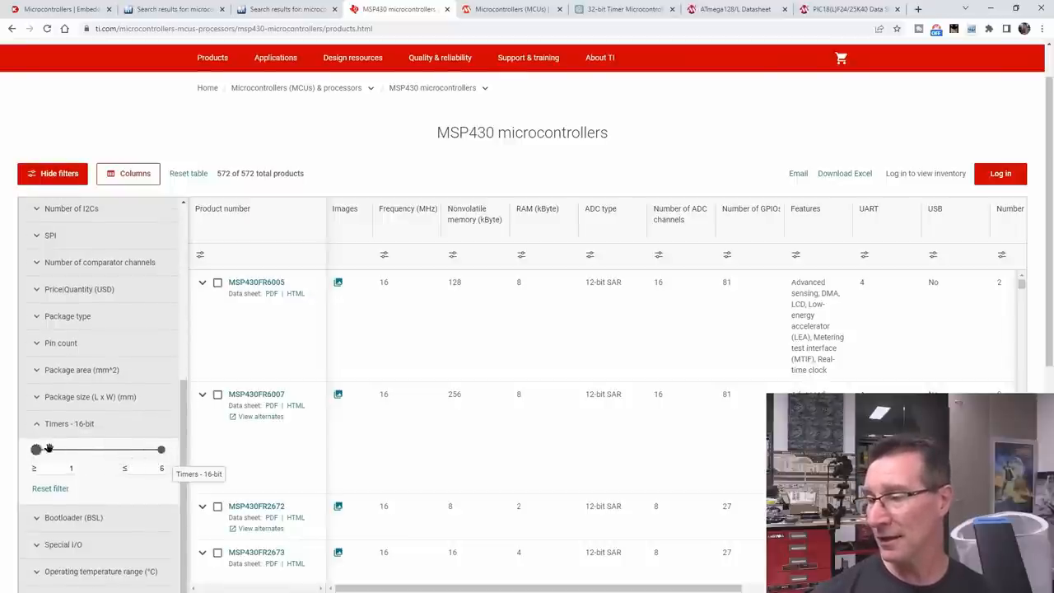
# Step: Filter the MSP430 table to 4–6 16-bit timers, narrowing 572 products to 301
pyautogui.moveTo(36, 450); pyautogui.dragTo(110, 450)
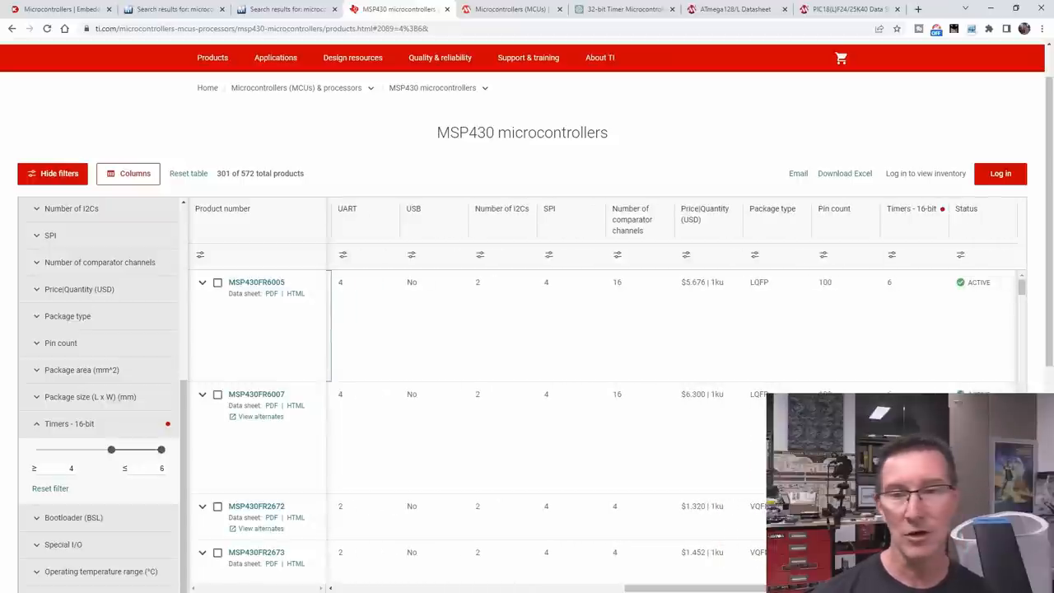
pyautogui.scroll(-3)
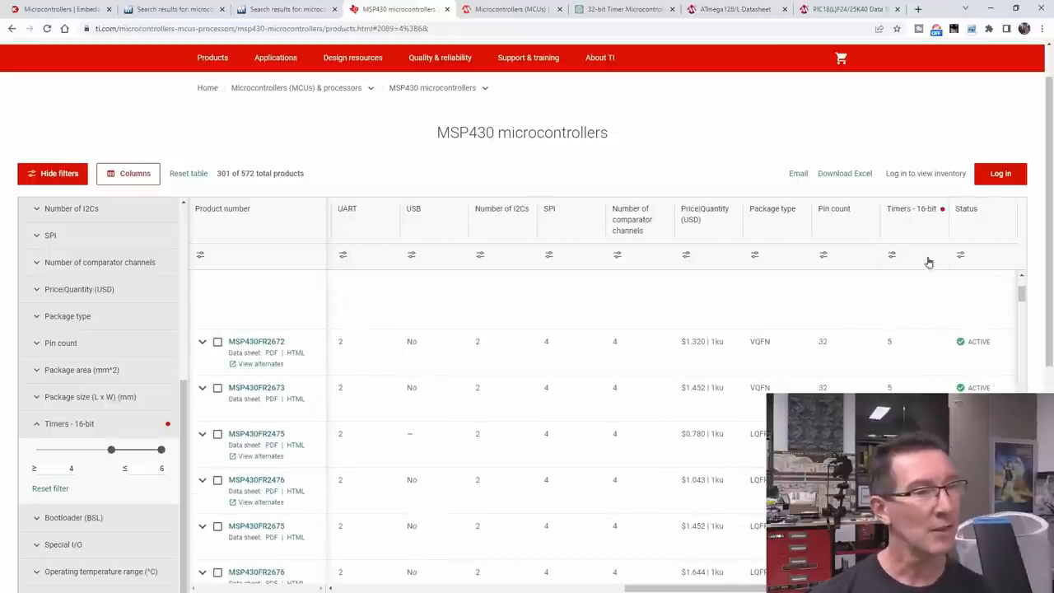
pyautogui.scroll(-3)
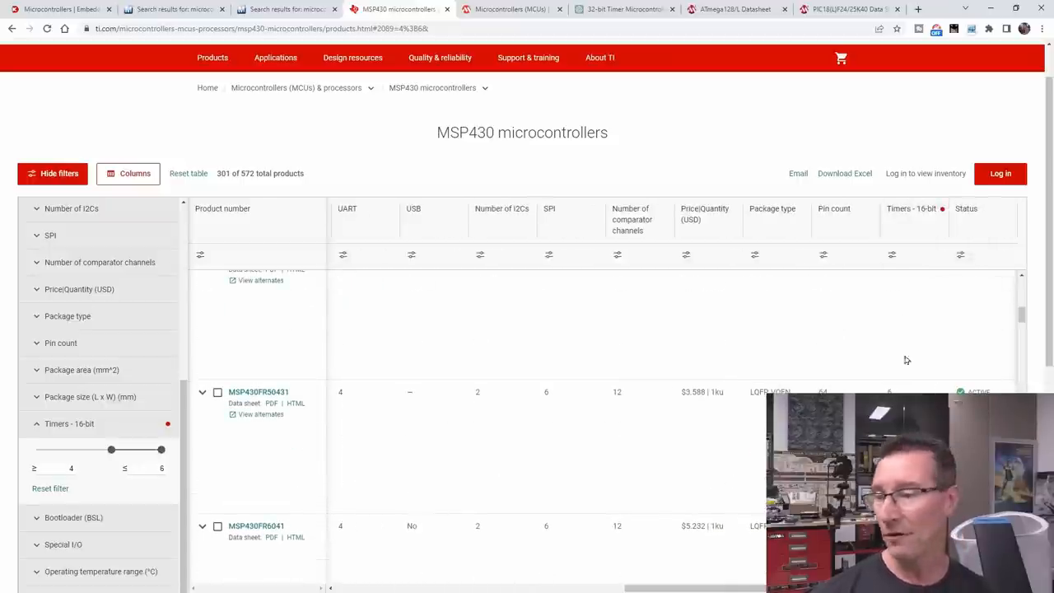
pyautogui.scroll(-3)
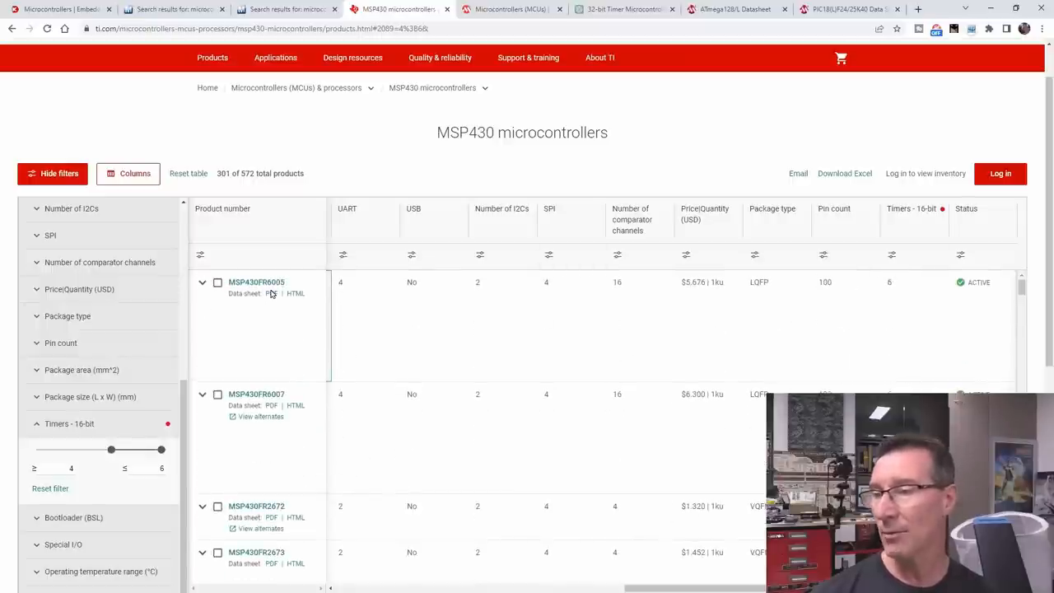
# Step: Open the MSP430FR6005 datasheet and search it for 'timer', showing six 16-bit timers
pyautogui.click(271, 293)
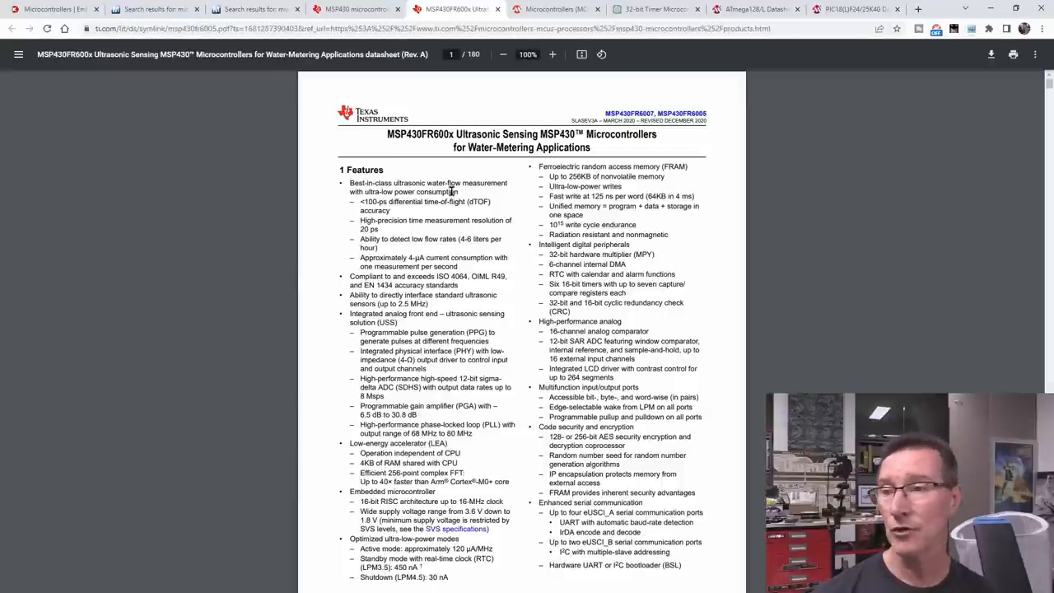
pyautogui.write('timer')
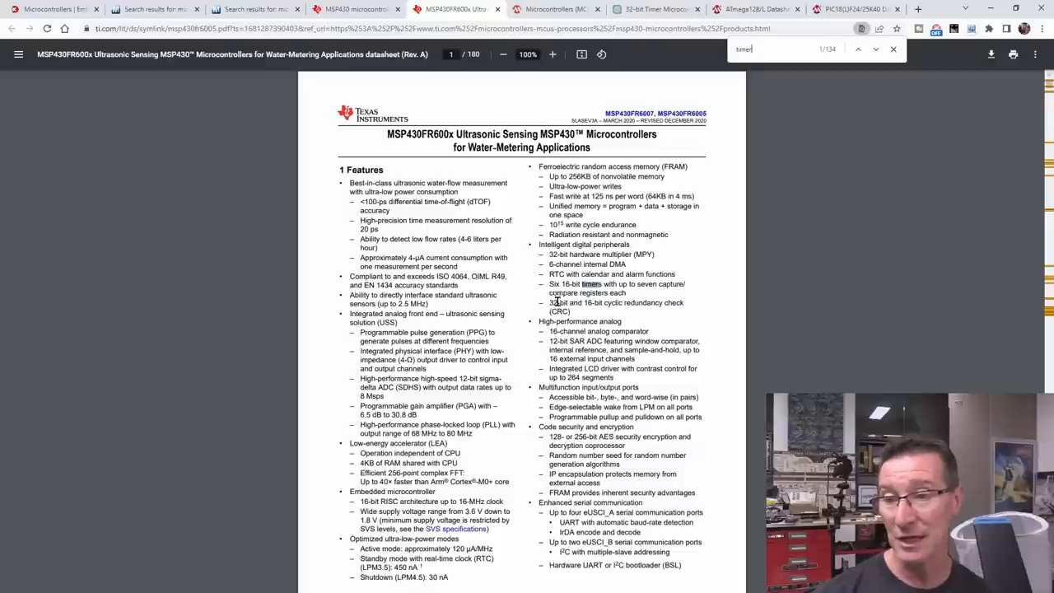
pyautogui.moveTo(670, 58)
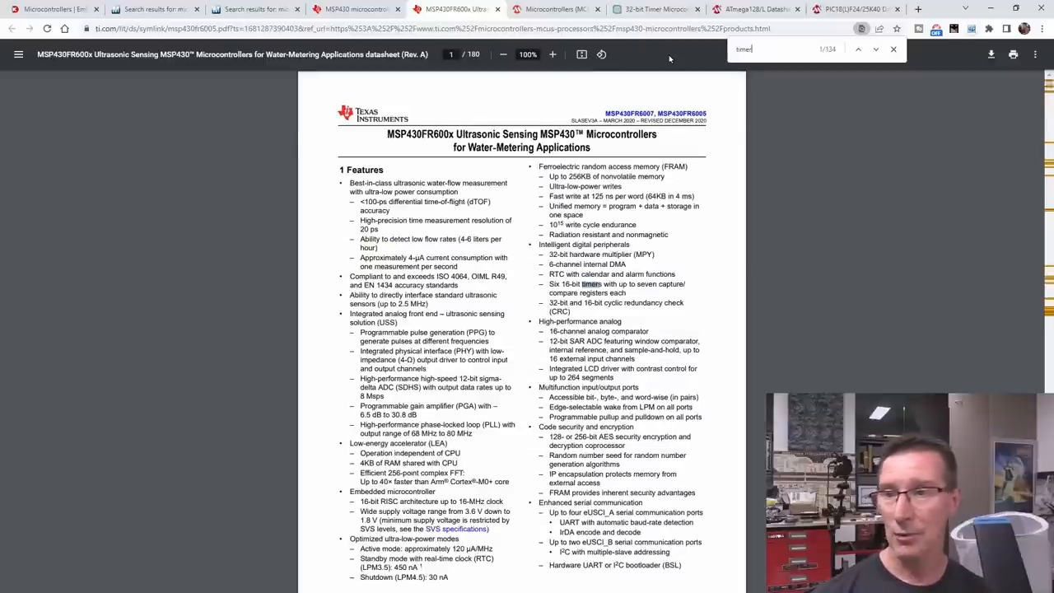
pyautogui.moveTo(617, 262)
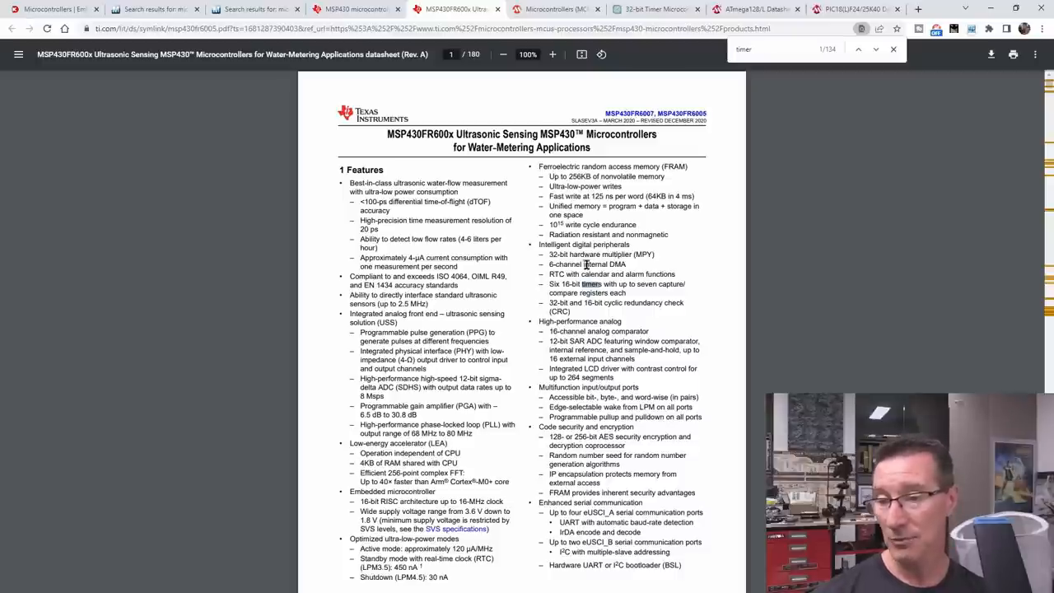
pyautogui.scroll(-3)
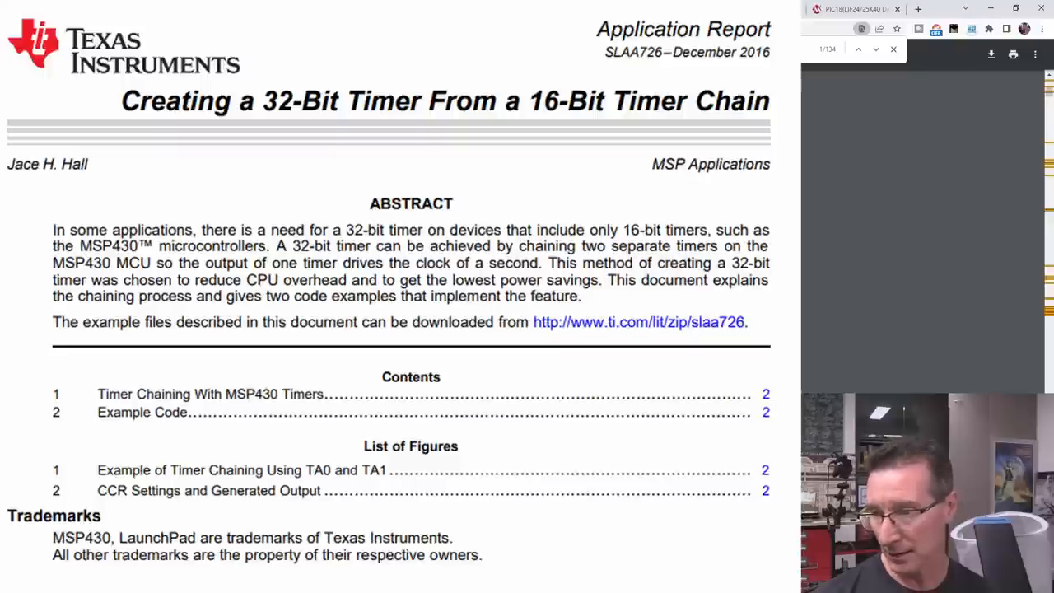
pyautogui.click(456, 10)
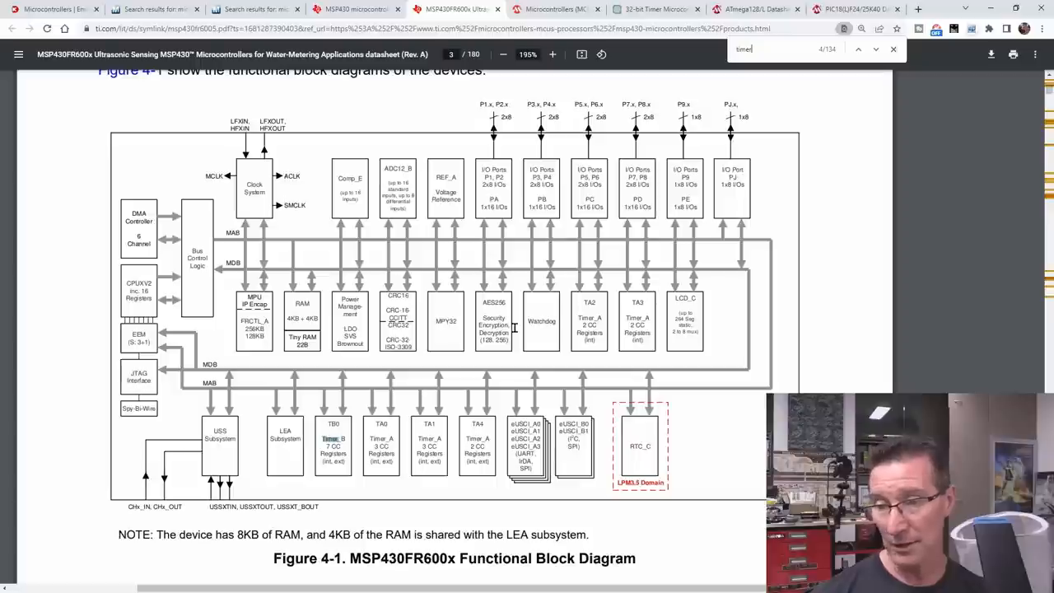
# Step: Jump to and read the Timer_A and Timer_B specifications
pyautogui.click(858, 48)
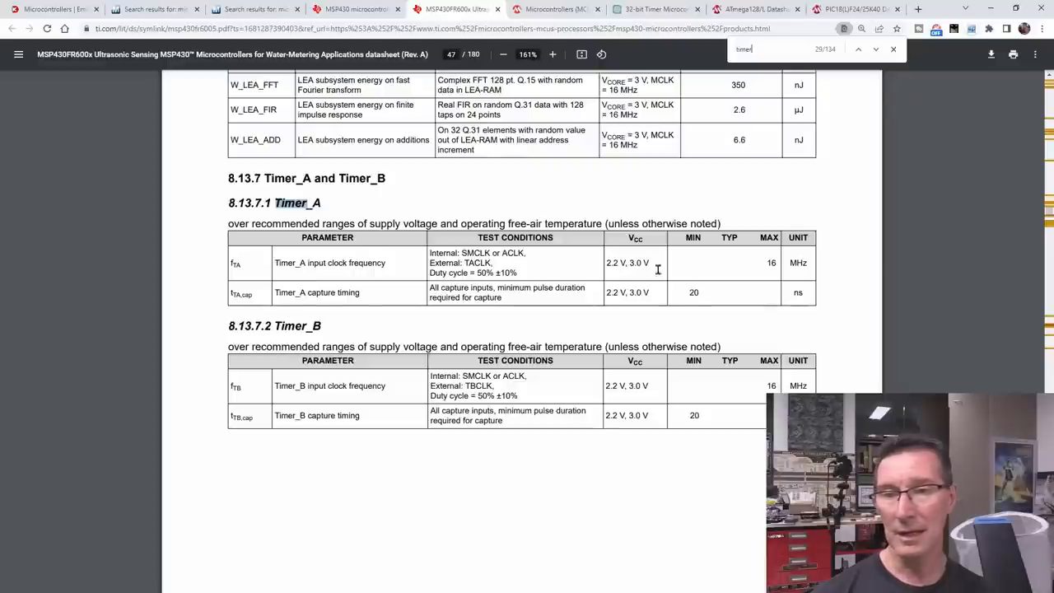
pyautogui.moveTo(460, 324)
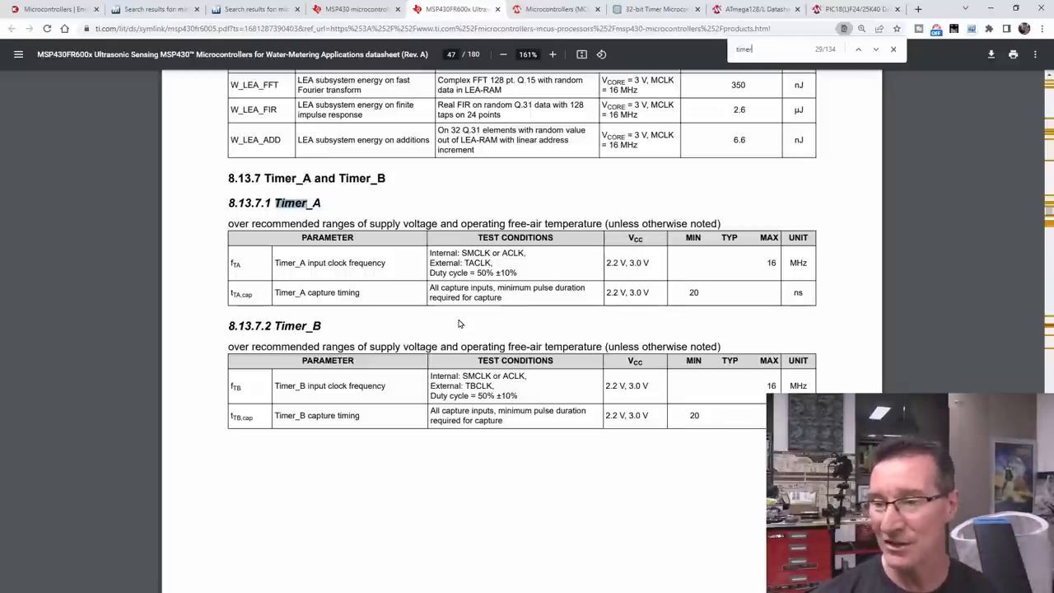
pyautogui.scroll(-3)
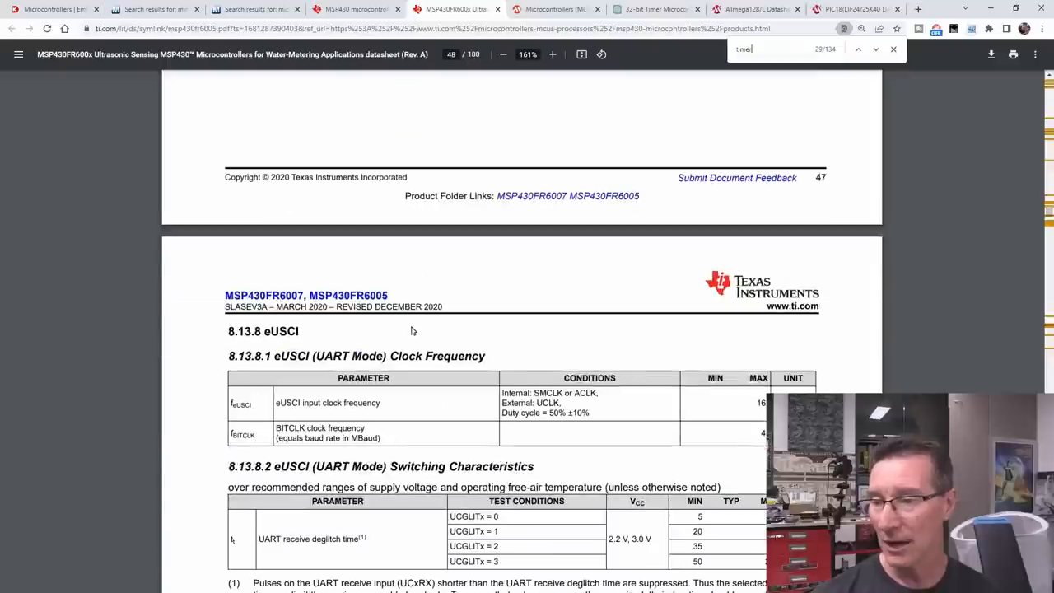
pyautogui.scroll(-3)
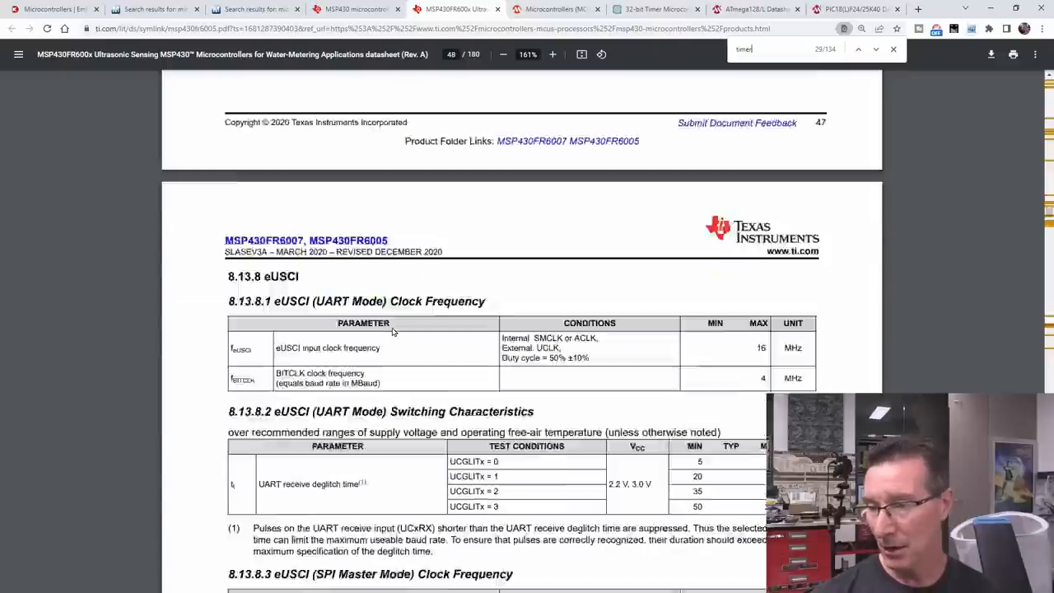
pyautogui.scroll(-3)
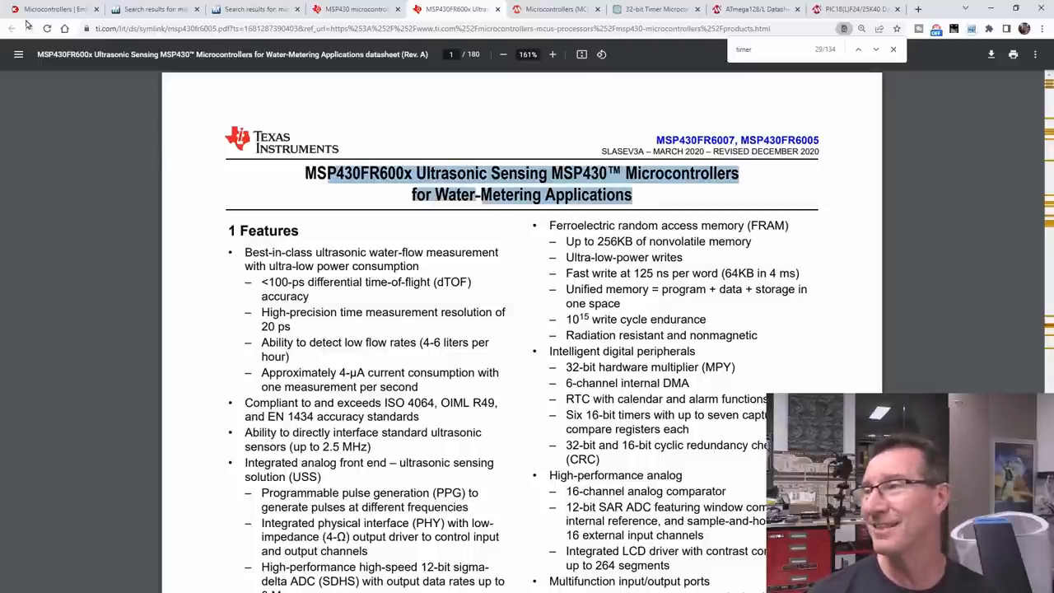
# Step: Return to the MSP430 product table filtered to 4–6 16-bit timers and scroll it
pyautogui.click(354, 9)
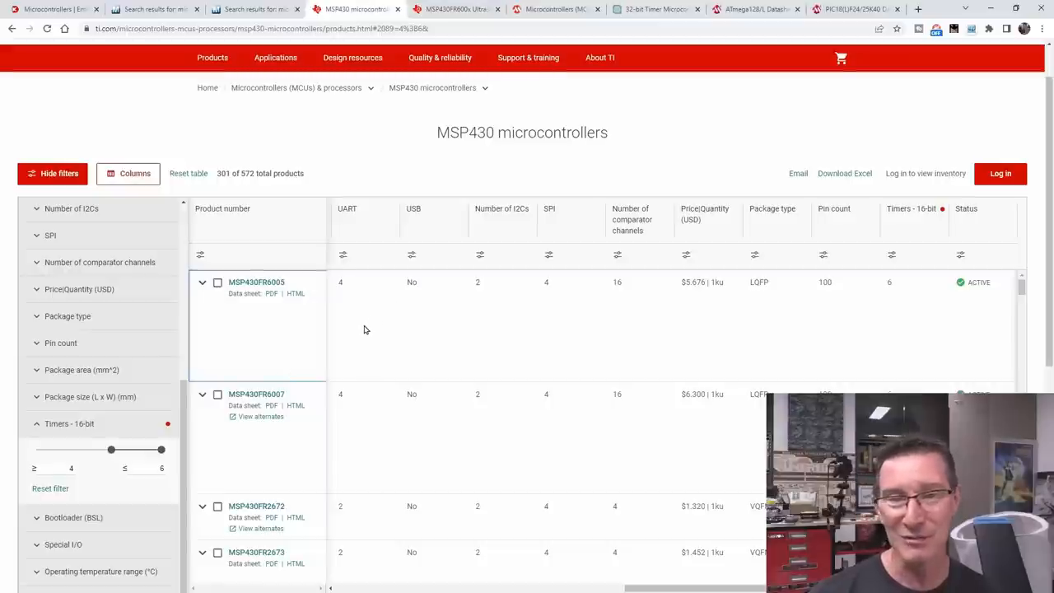
pyautogui.scroll(-3)
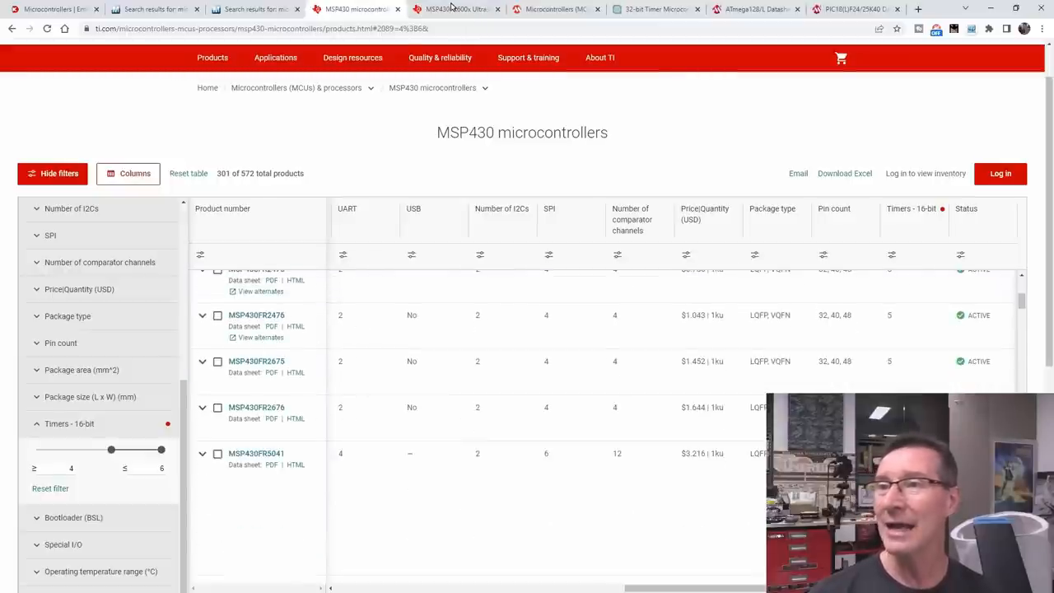
pyautogui.moveTo(655, 9)
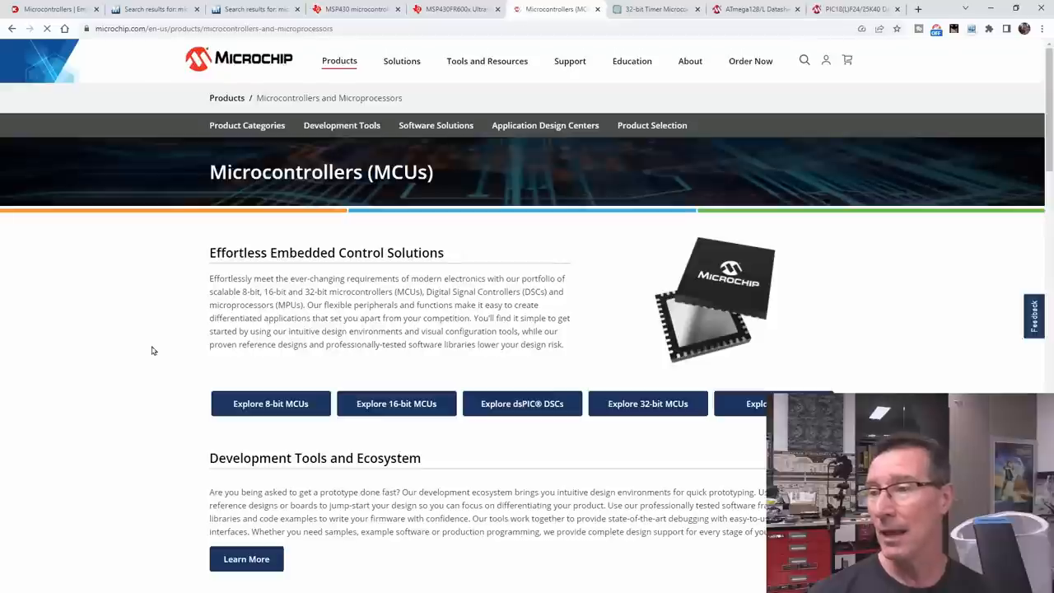
pyautogui.moveTo(392, 385)
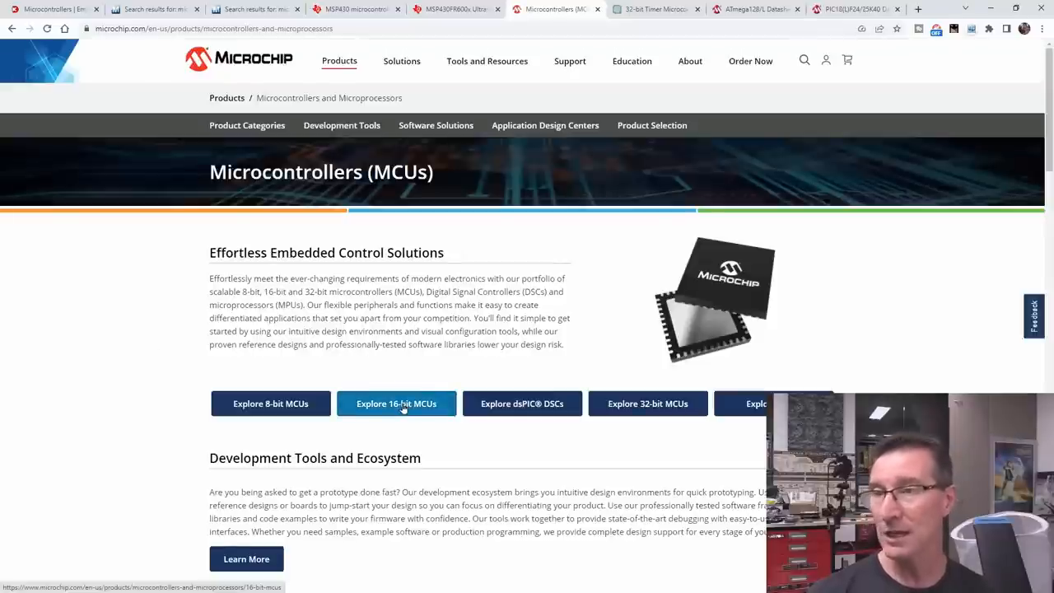
# Step: Open Microchip's 16-bit MCU page and the PIC24 MCU product selection guide
pyautogui.click(396, 404)
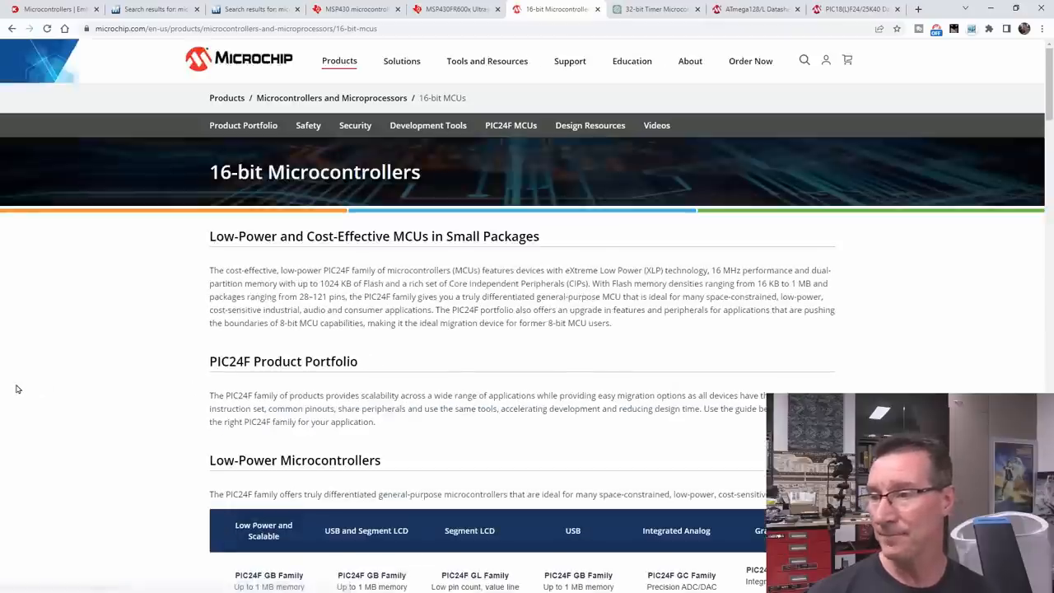
pyautogui.scroll(-3)
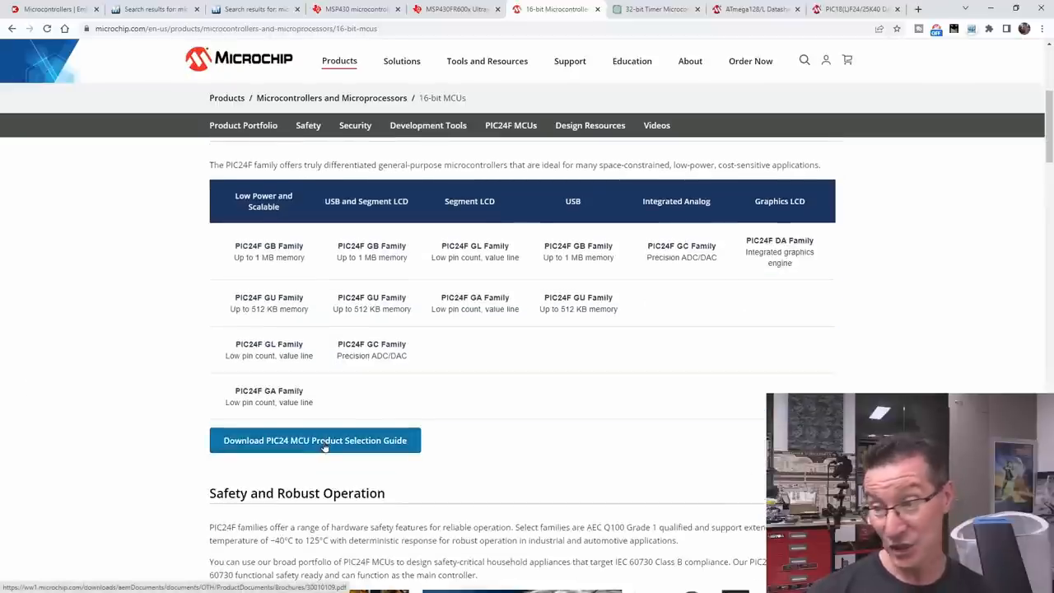
pyautogui.click(315, 439)
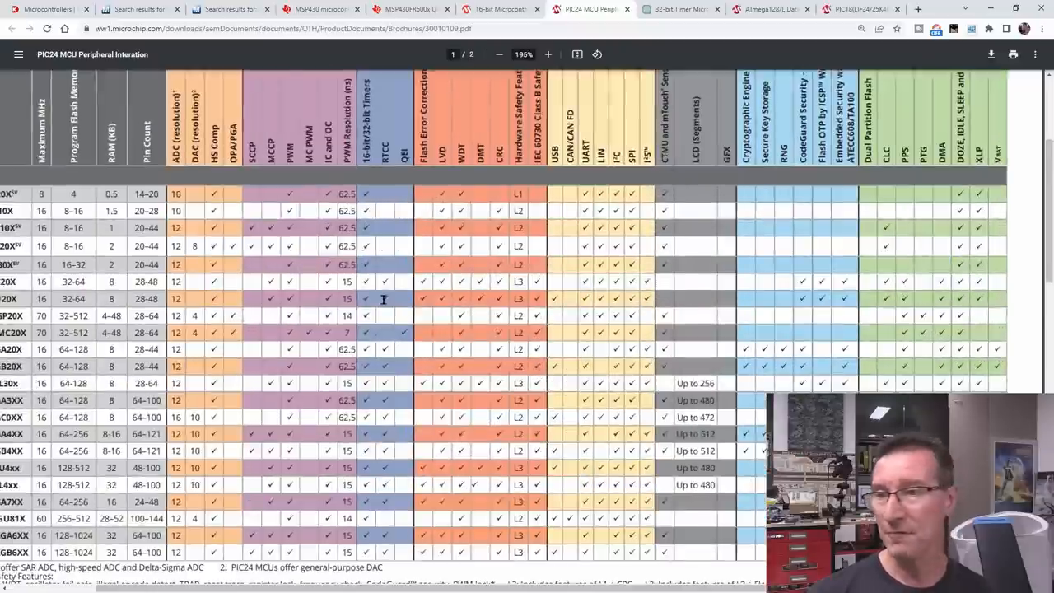
# Step: Review the PIC24 Peripheral Integration reference table, zoomed out to see it whole
pyautogui.click(499, 54)
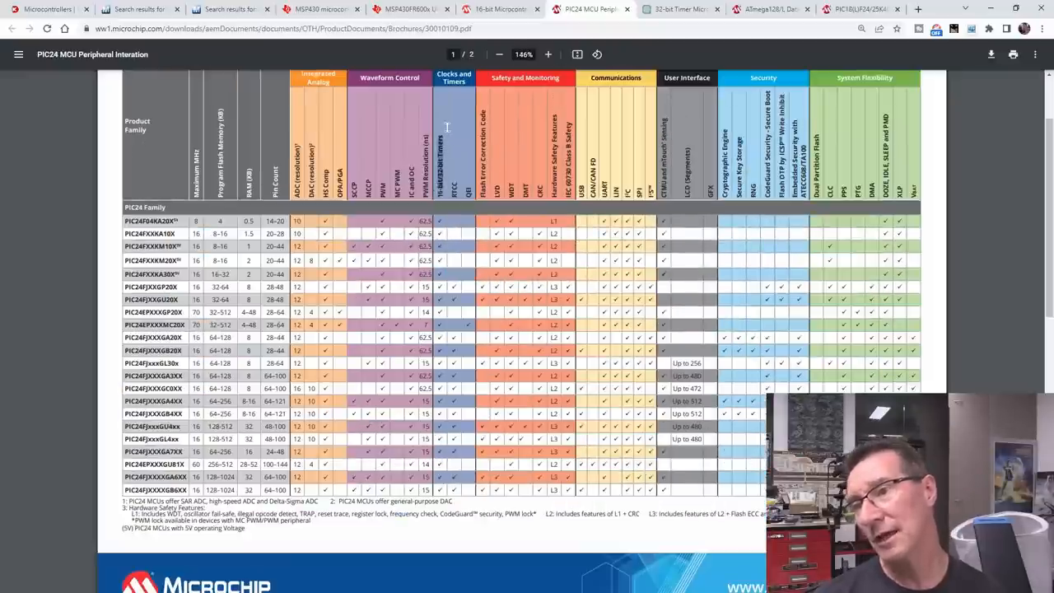
pyautogui.moveTo(444, 253)
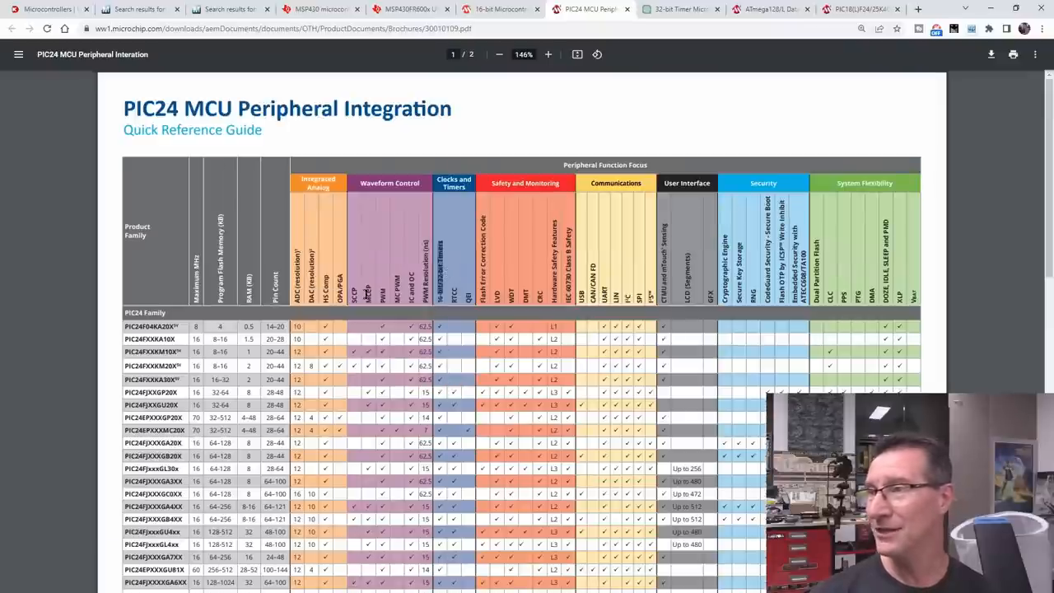
pyautogui.scroll(-3)
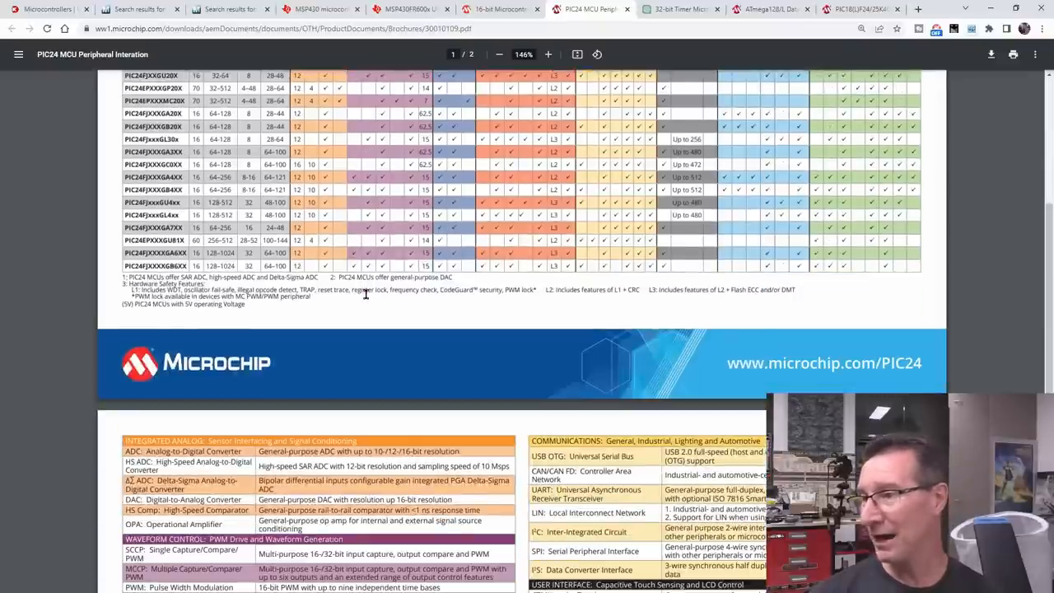
pyautogui.scroll(-3)
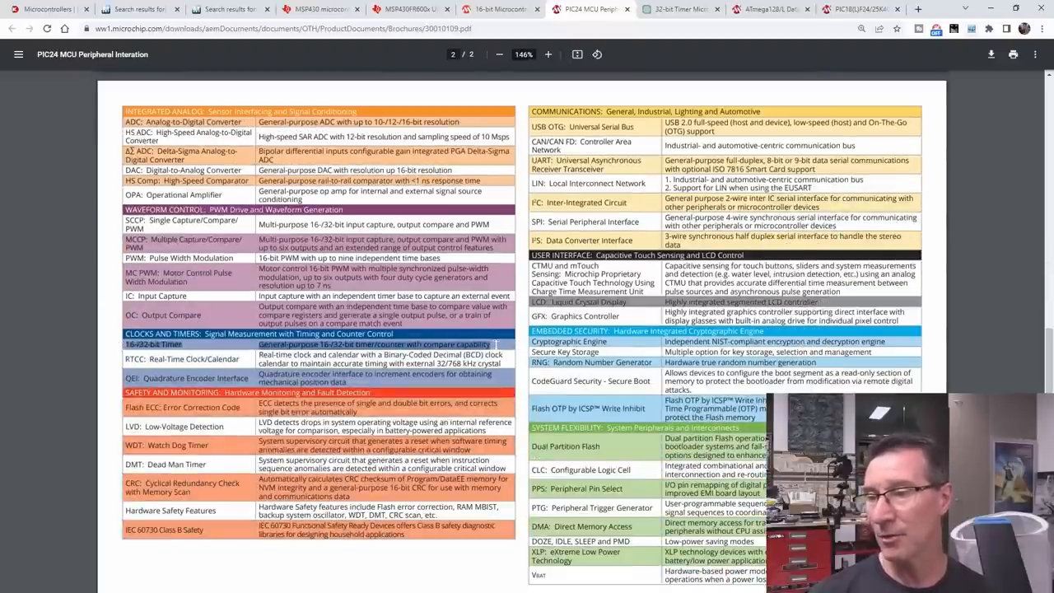
pyautogui.scroll(-3)
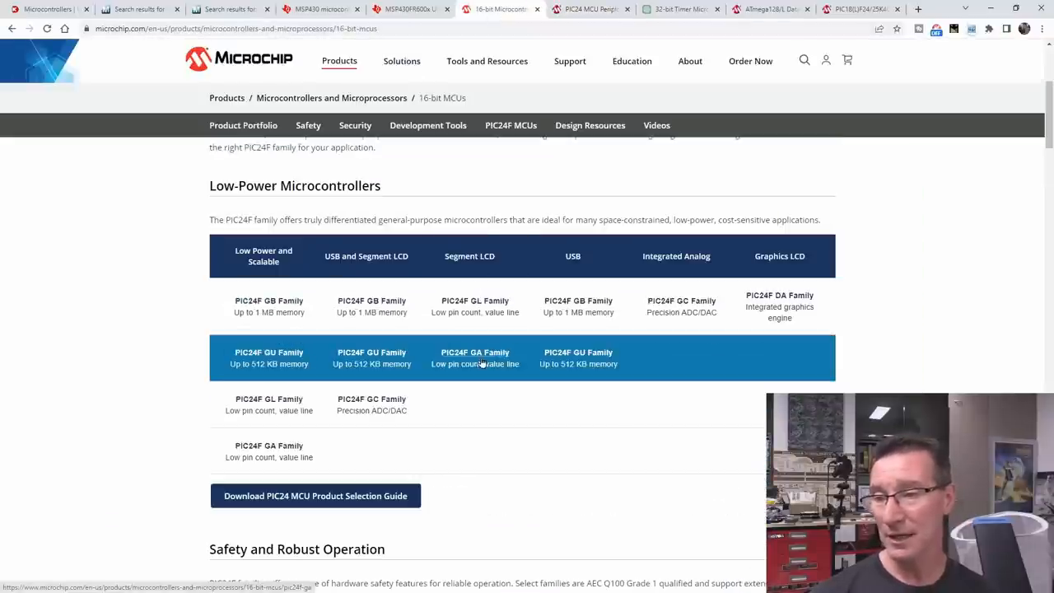
pyautogui.moveTo(478, 219)
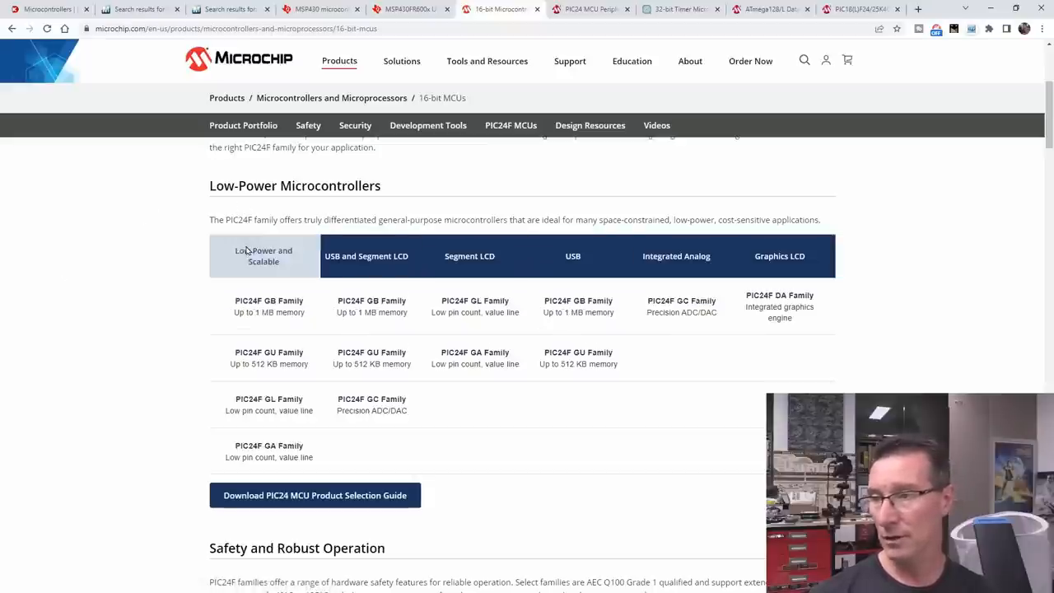
pyautogui.click(676, 256)
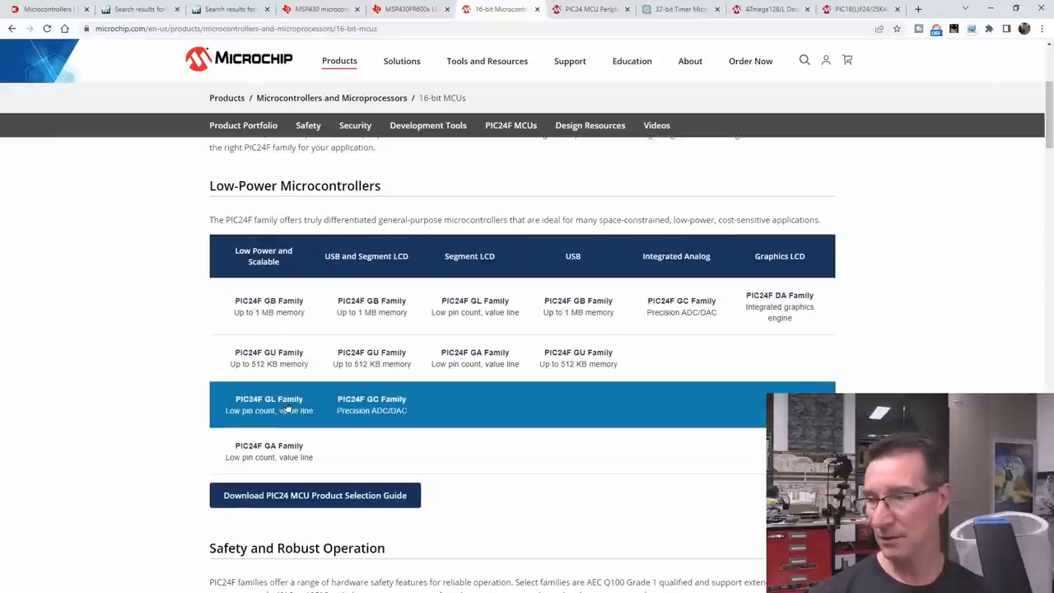
# Step: Zoom the PIC24 peripheral comparison table from 146% to 183%, then return to the PIC24F GU/GL/GP tab
pyautogui.click(589, 9)
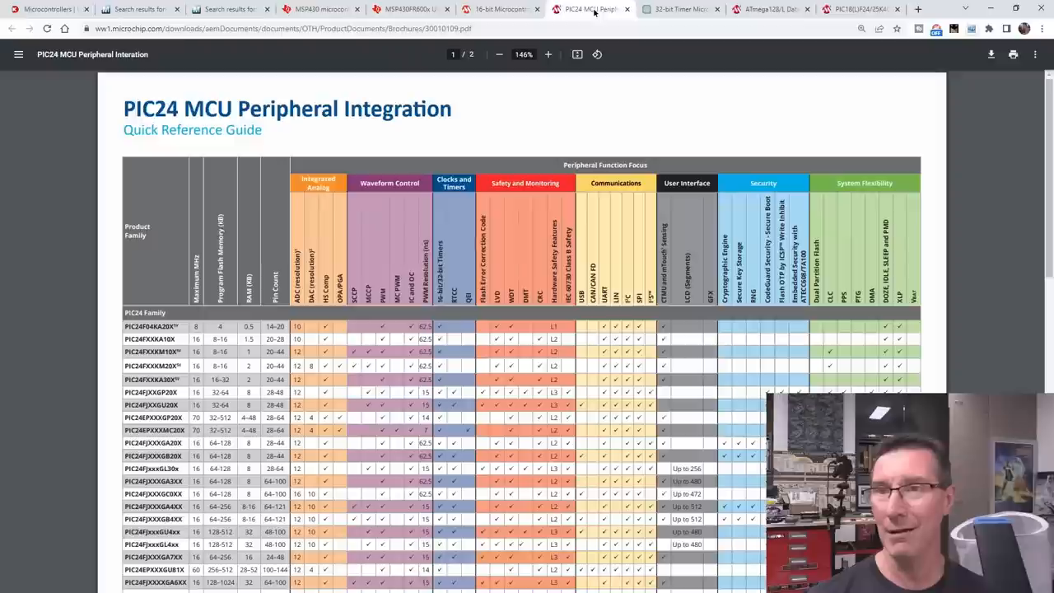
pyautogui.scroll(-3)
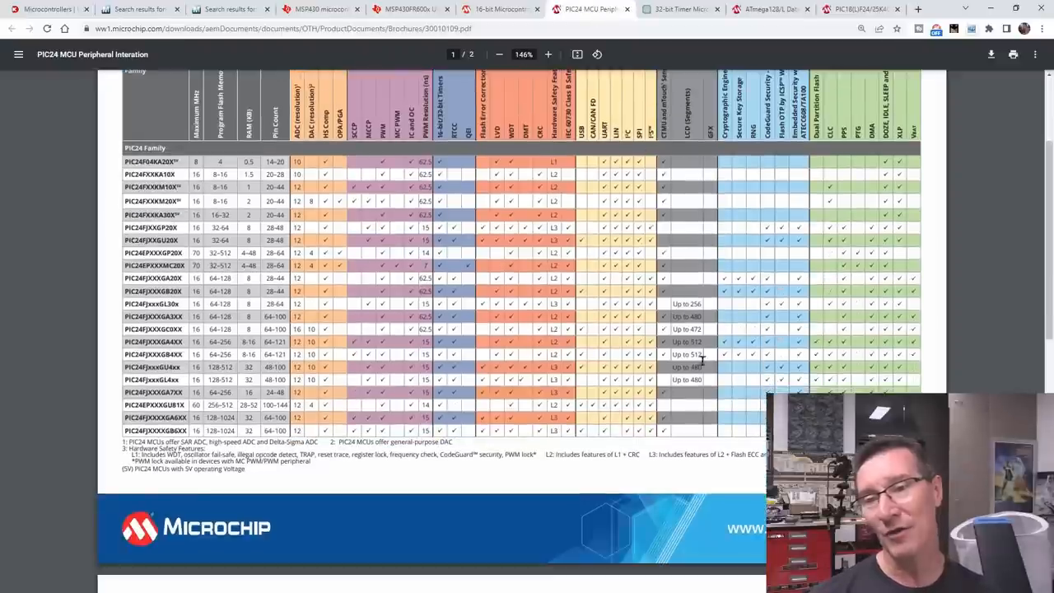
pyautogui.click(548, 54)
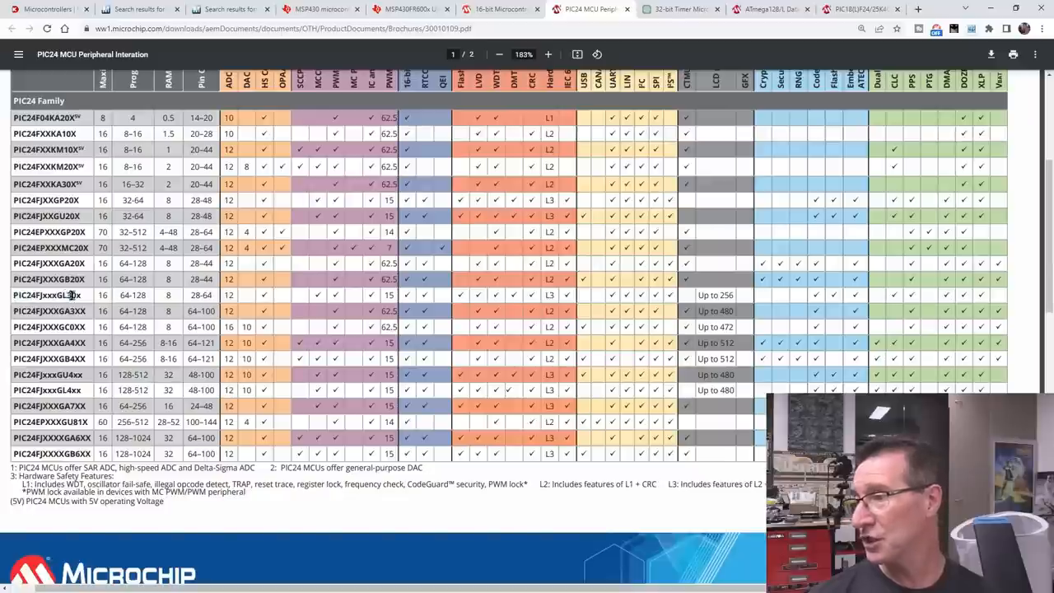
pyautogui.click(494, 9)
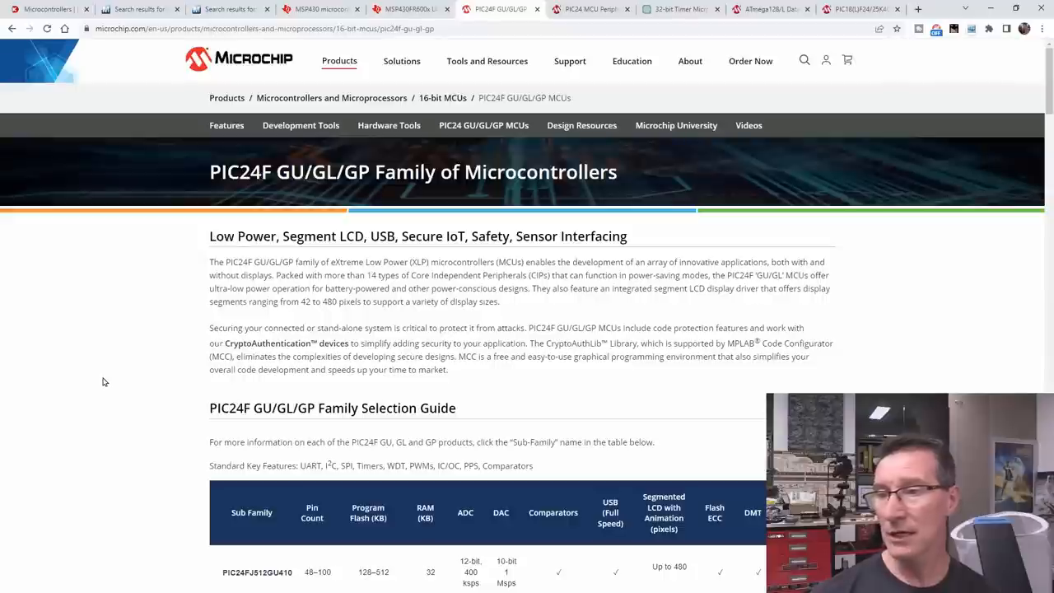
pyautogui.scroll(-3)
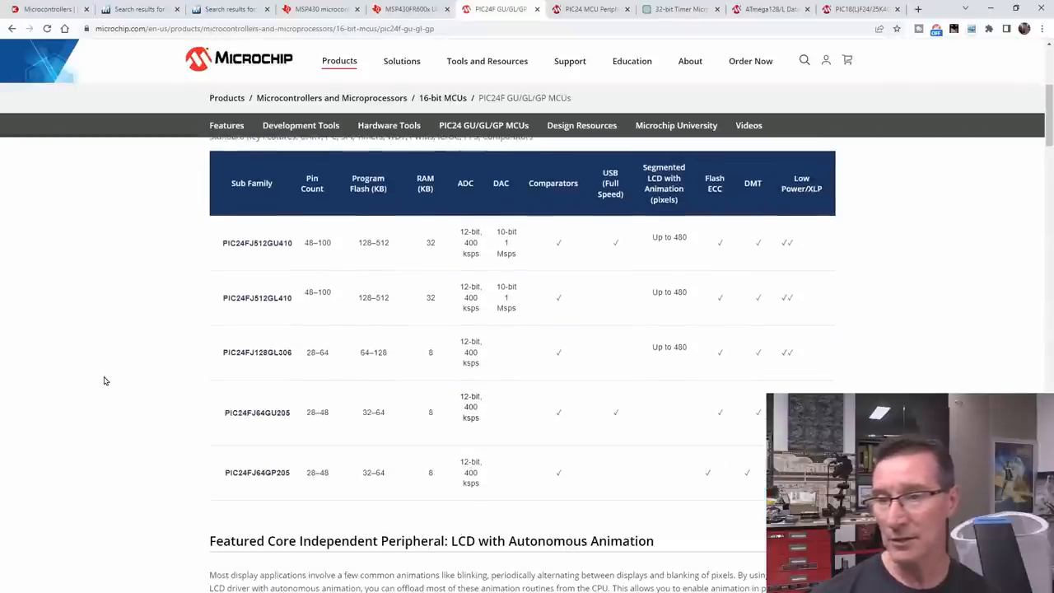
pyautogui.moveTo(458, 298)
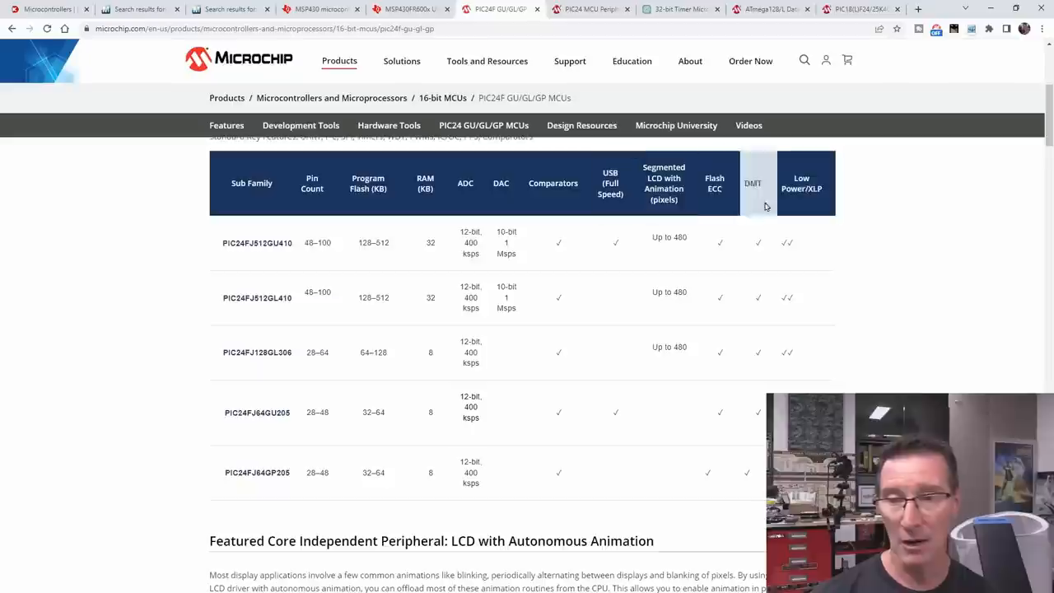
pyautogui.moveTo(149, 374)
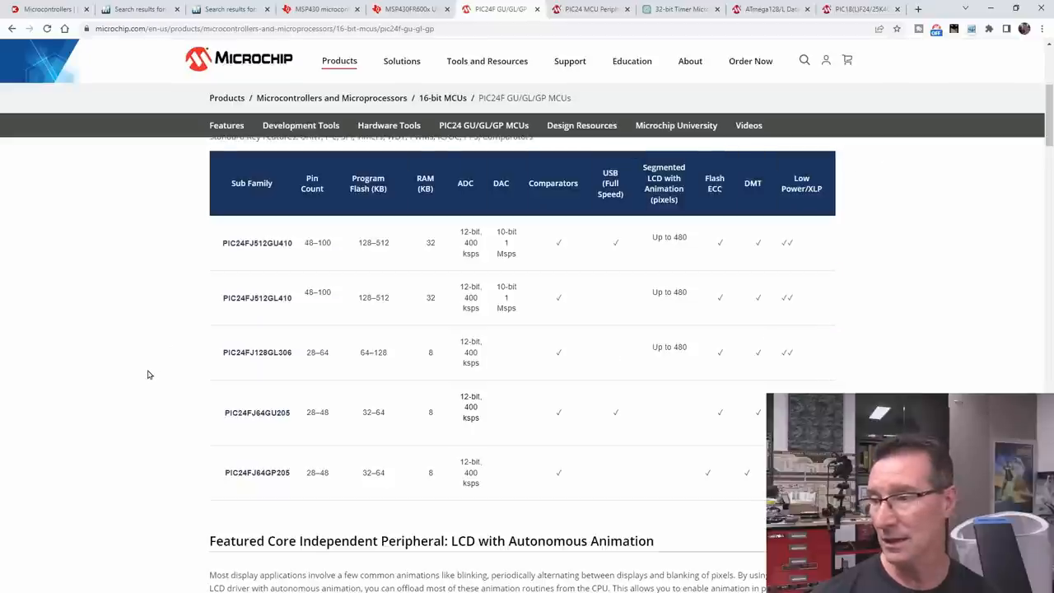
pyautogui.scroll(-3)
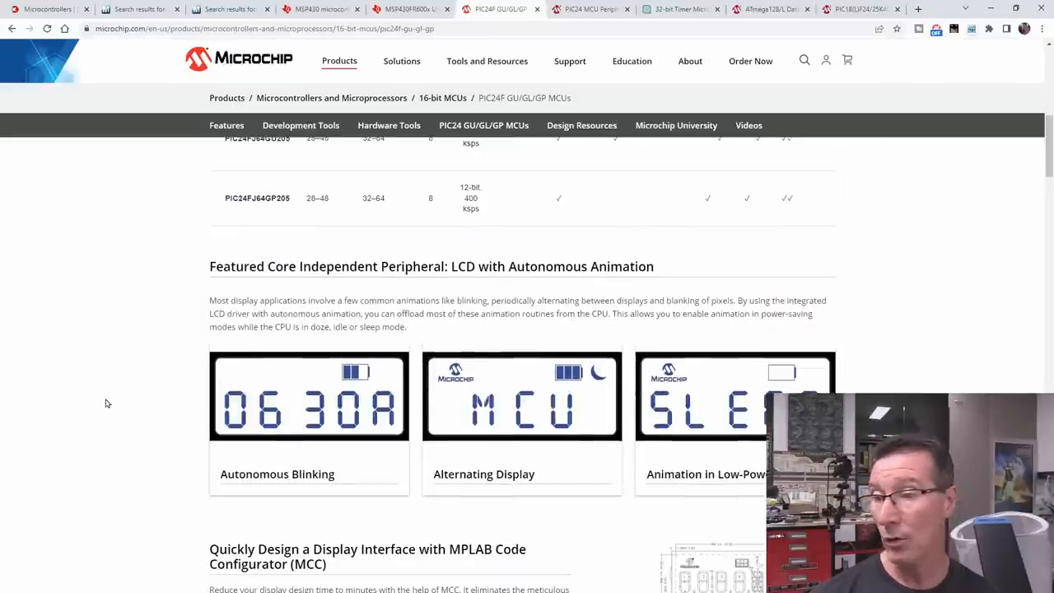
pyautogui.scroll(-3)
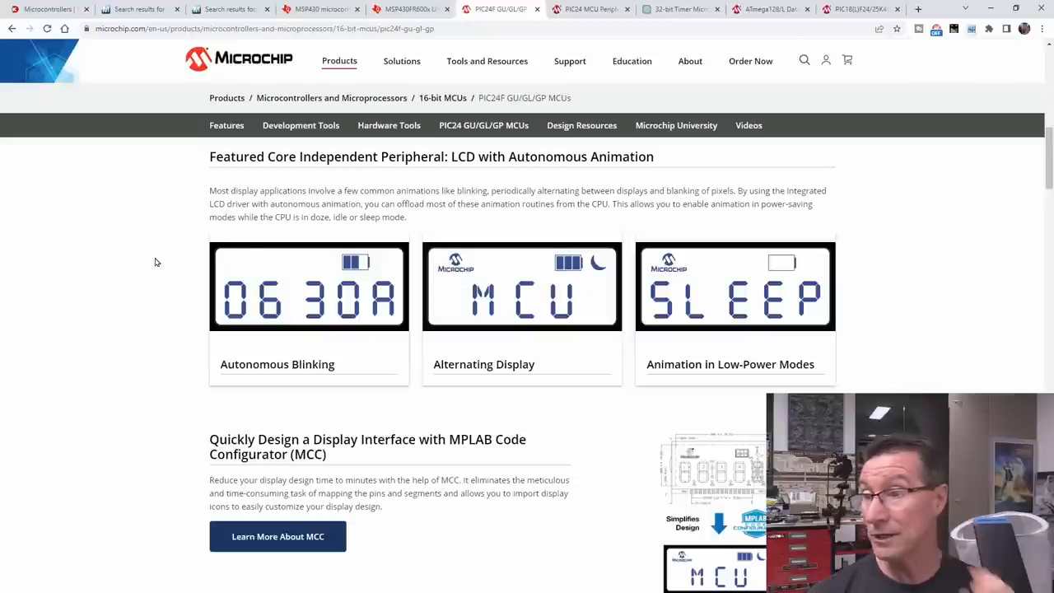
pyautogui.moveTo(304, 299)
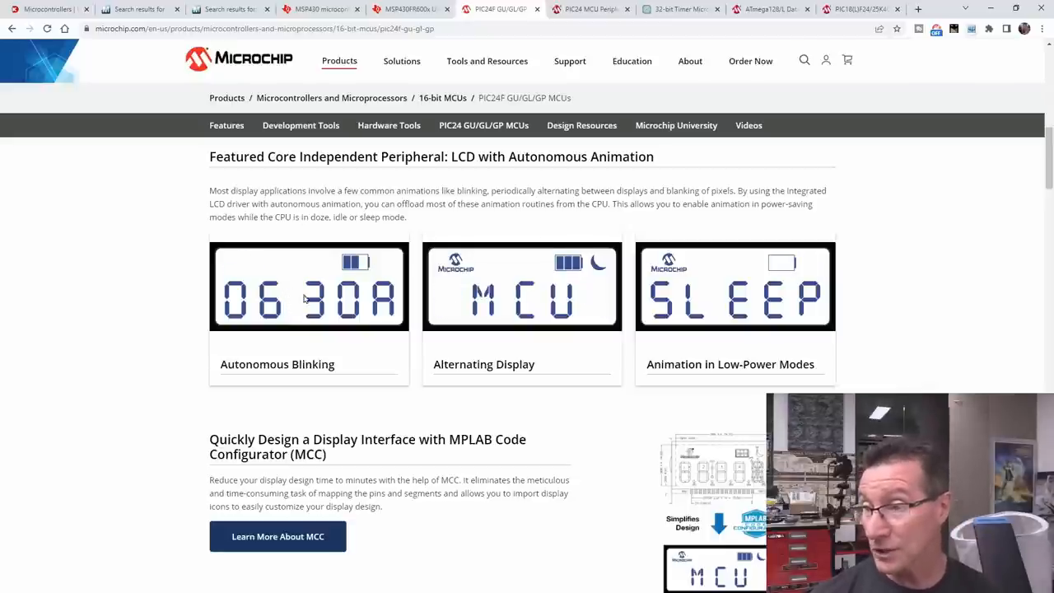
pyautogui.moveTo(288, 303)
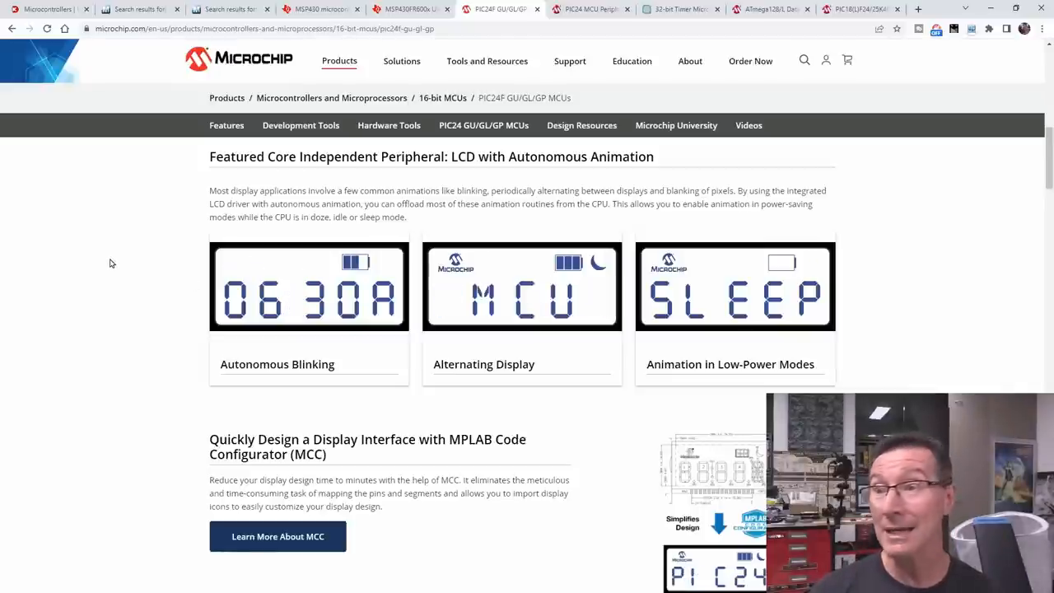
pyautogui.scroll(-3)
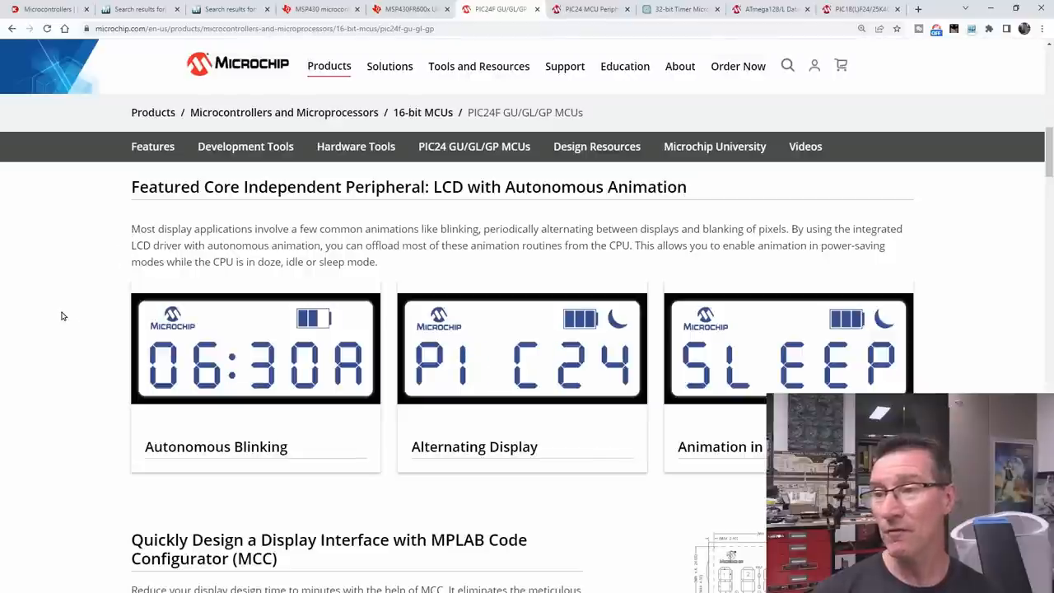
pyautogui.moveTo(68, 315)
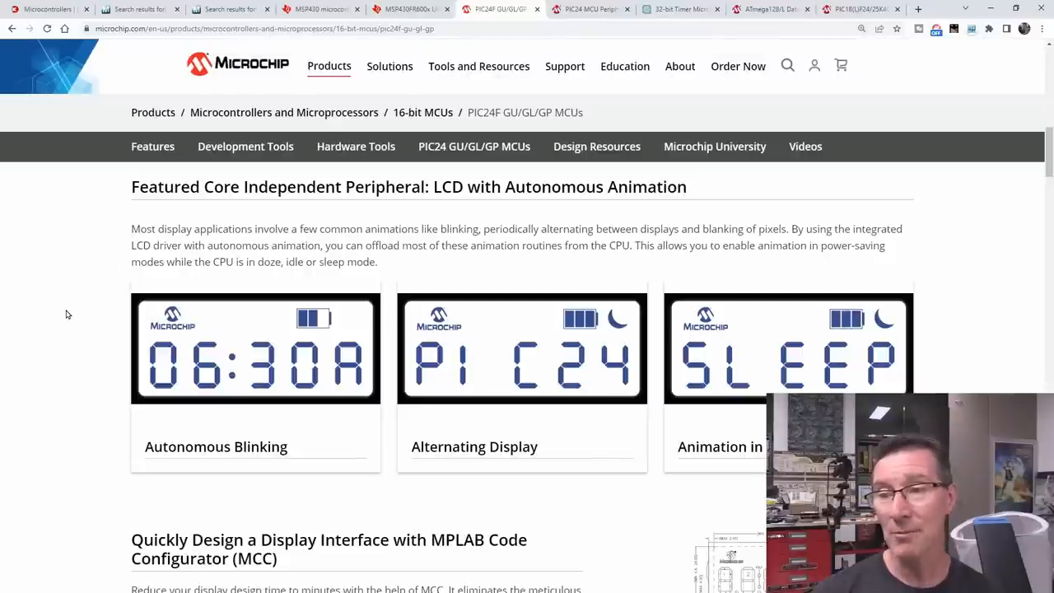
pyautogui.moveTo(115, 307)
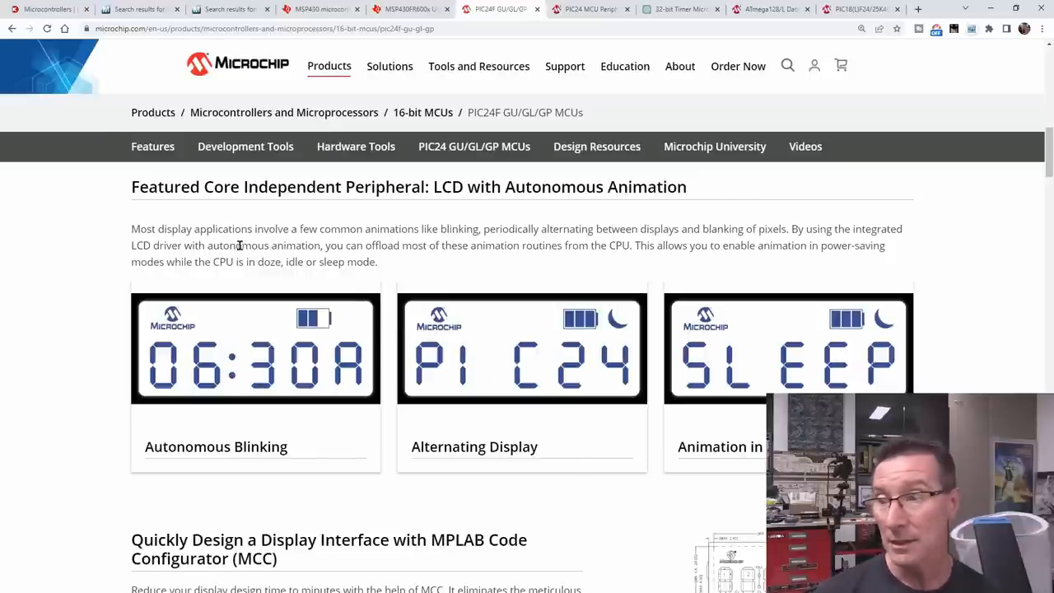
pyautogui.moveTo(241, 373)
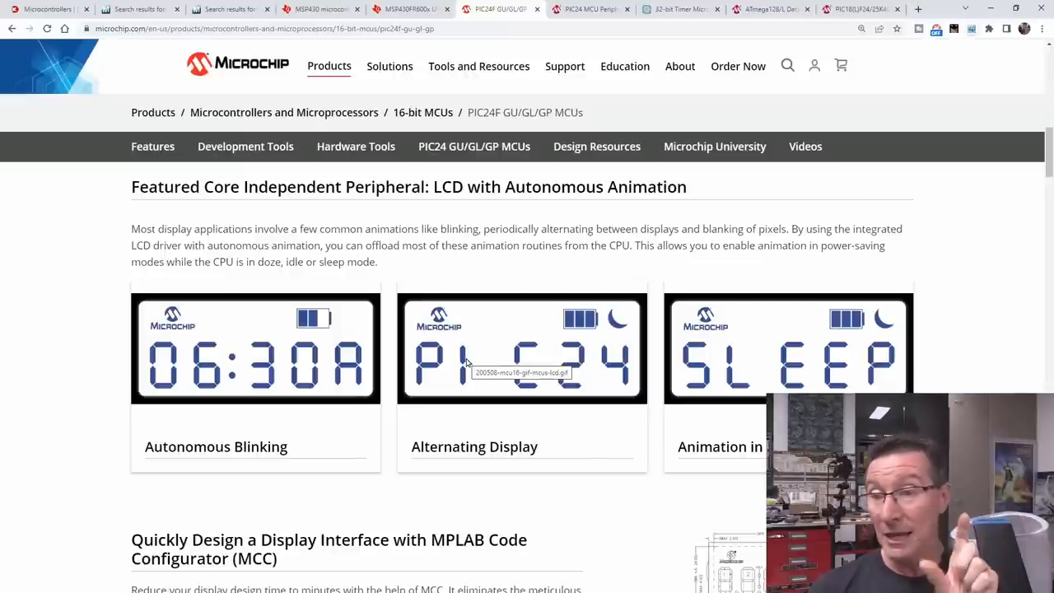
pyautogui.moveTo(556, 328)
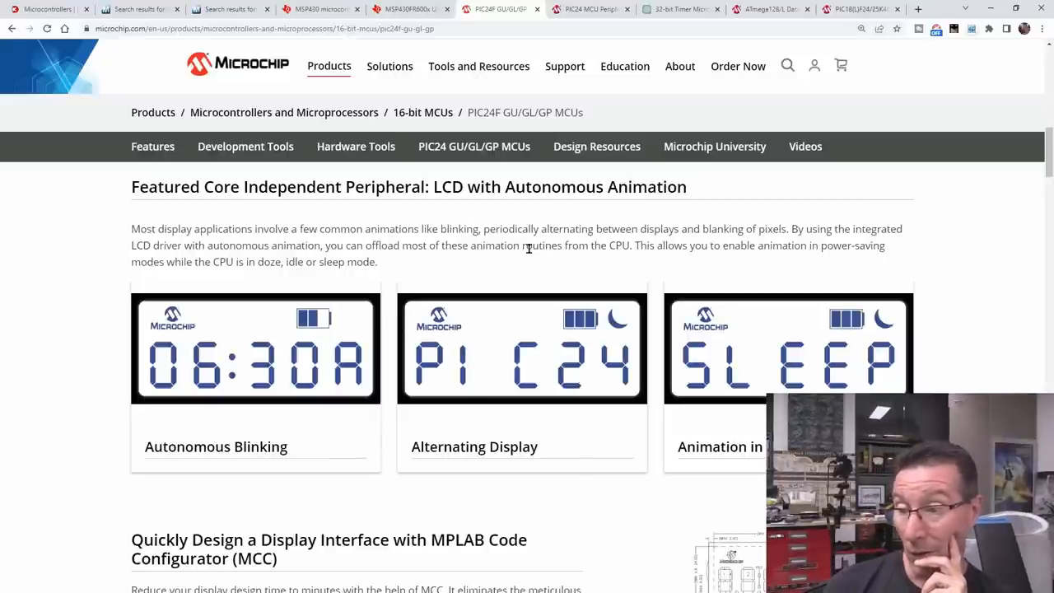
pyautogui.scroll(-3)
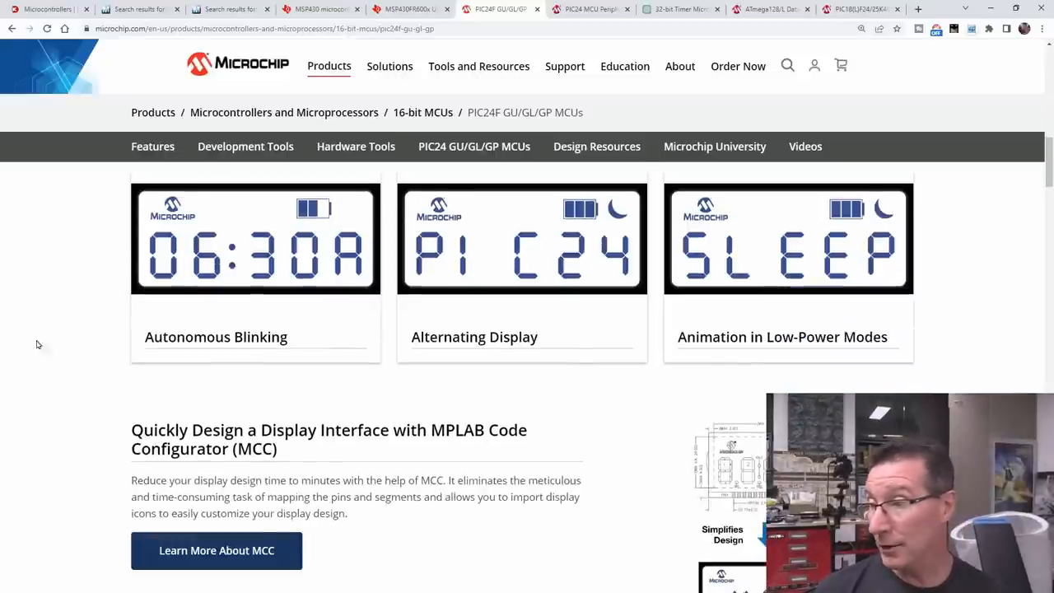
pyautogui.scroll(-3)
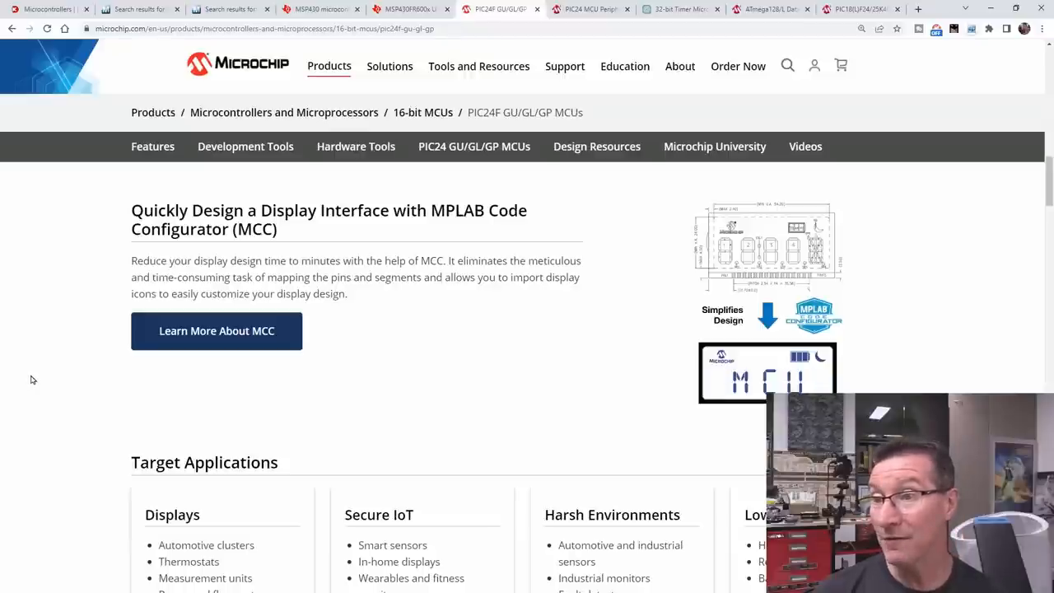
pyautogui.moveTo(311, 251)
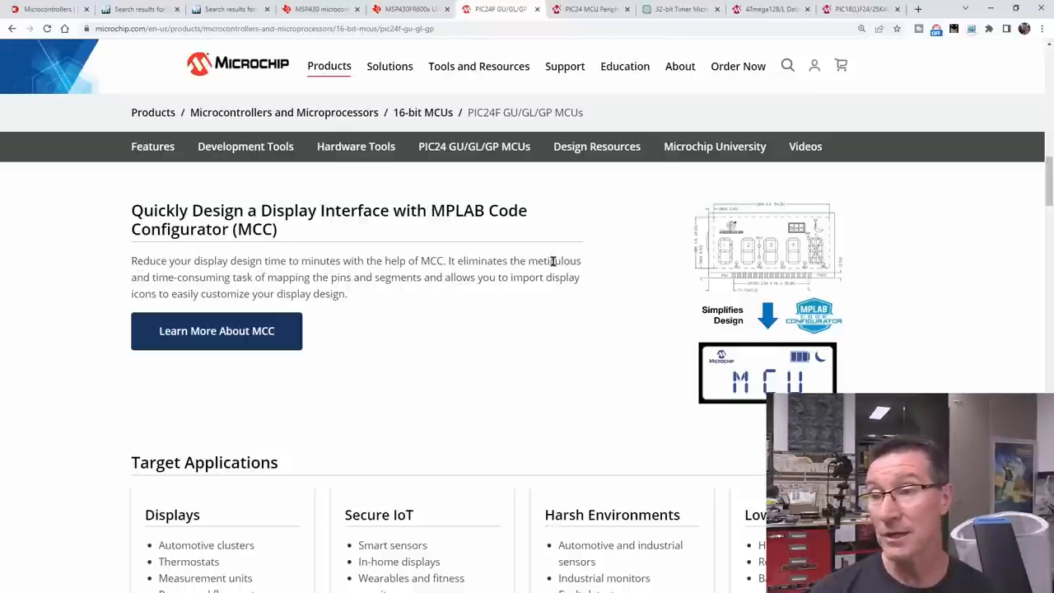
pyautogui.moveTo(172, 261)
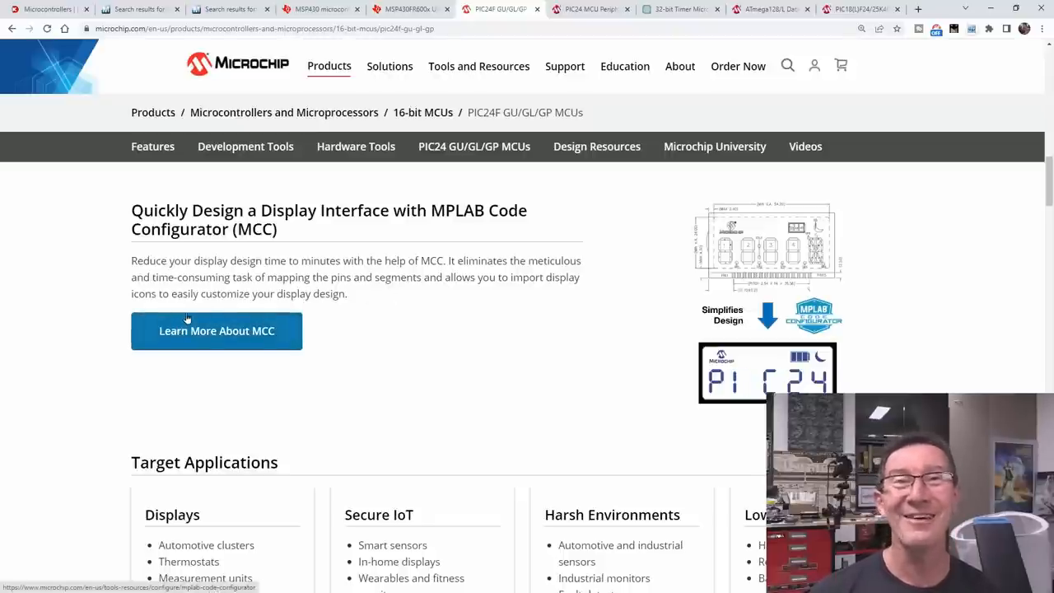
pyautogui.moveTo(68, 278)
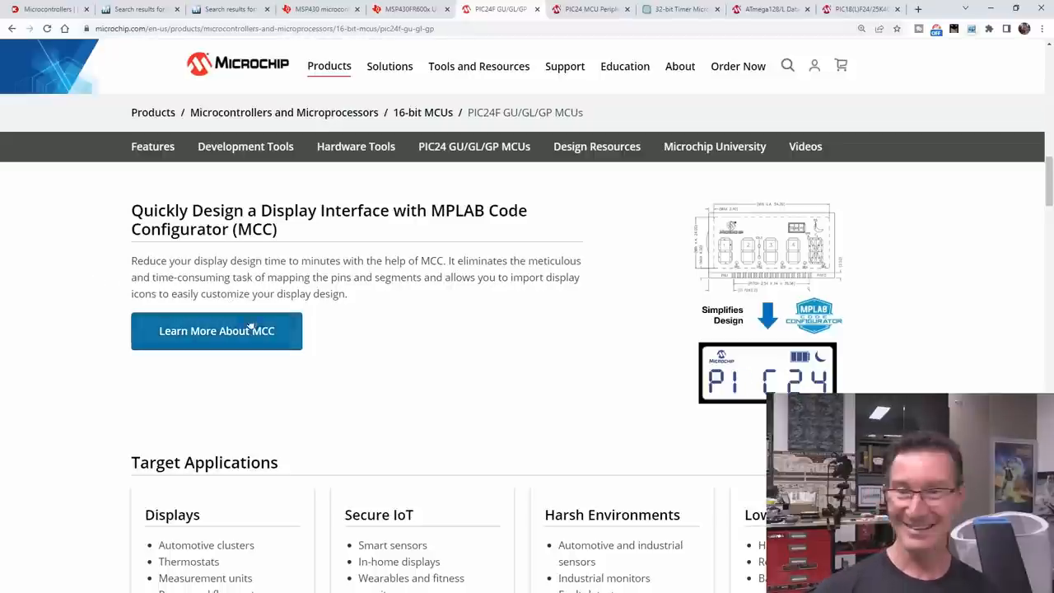
pyautogui.scroll(-3)
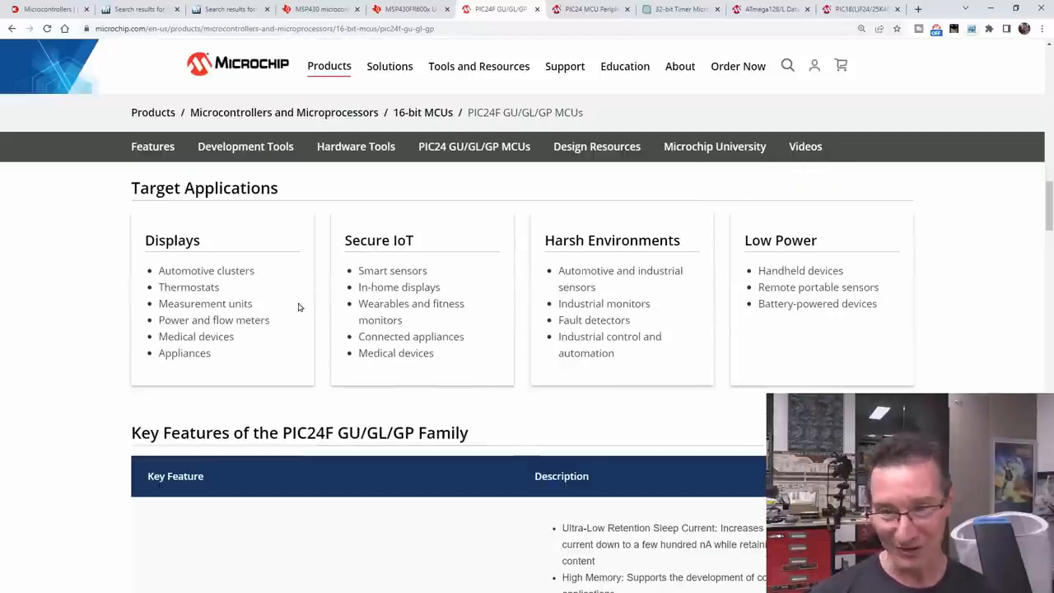
pyautogui.scroll(-3)
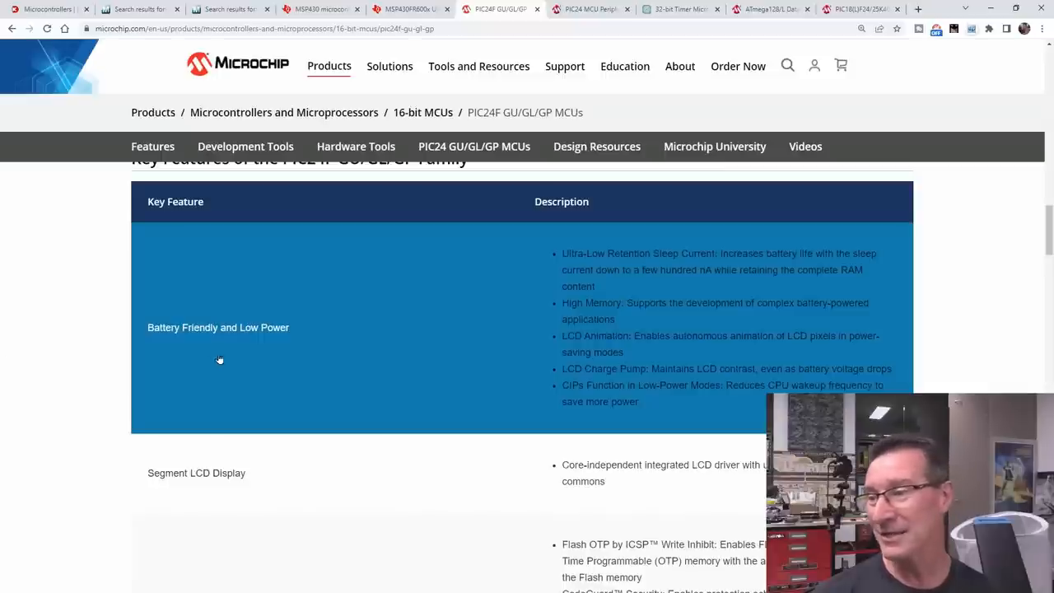
pyautogui.scroll(-3)
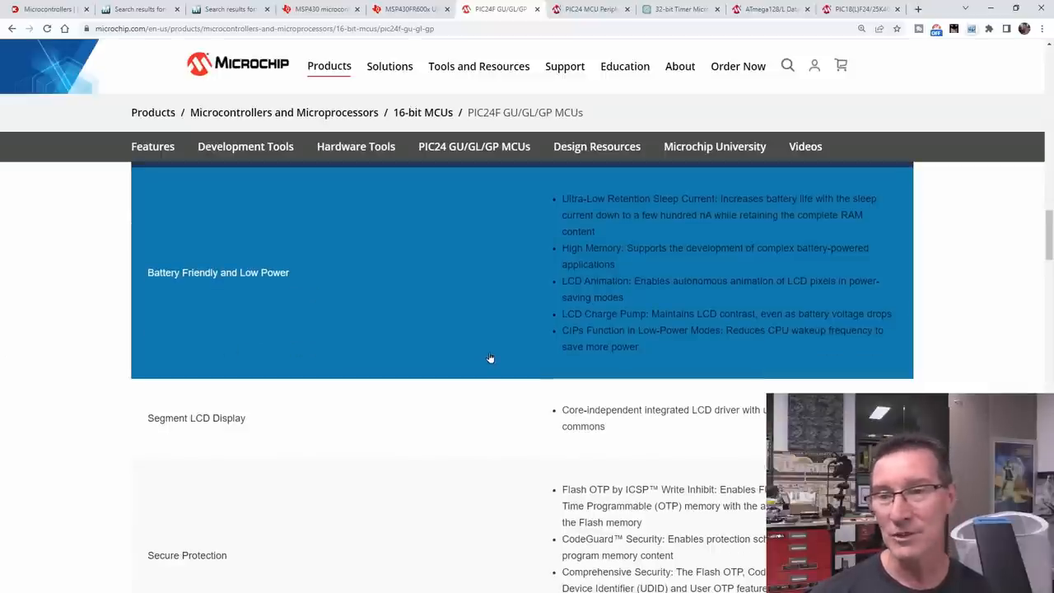
pyautogui.scroll(-3)
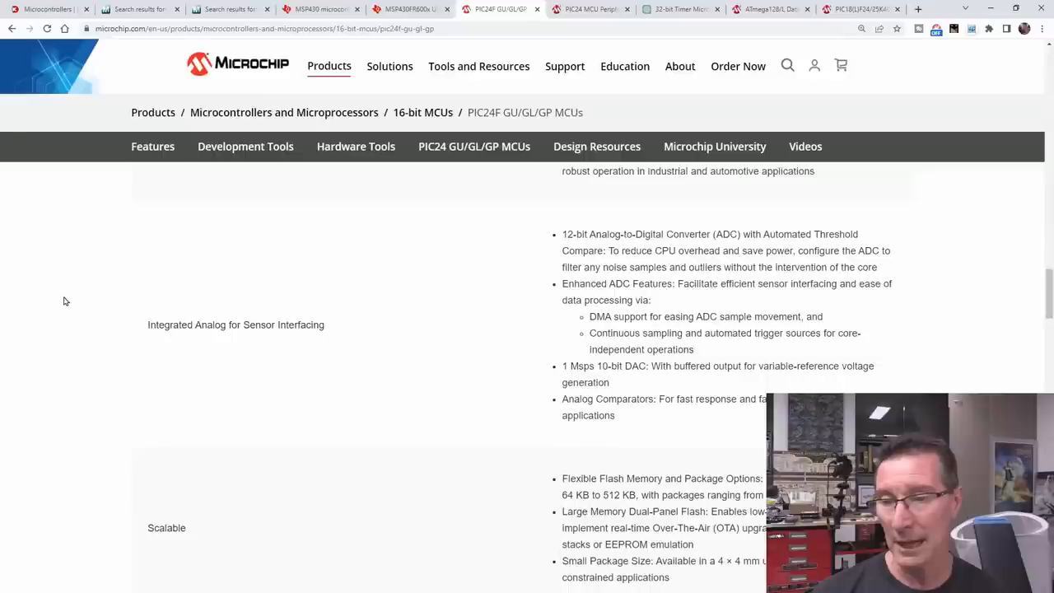
pyautogui.moveTo(68, 298)
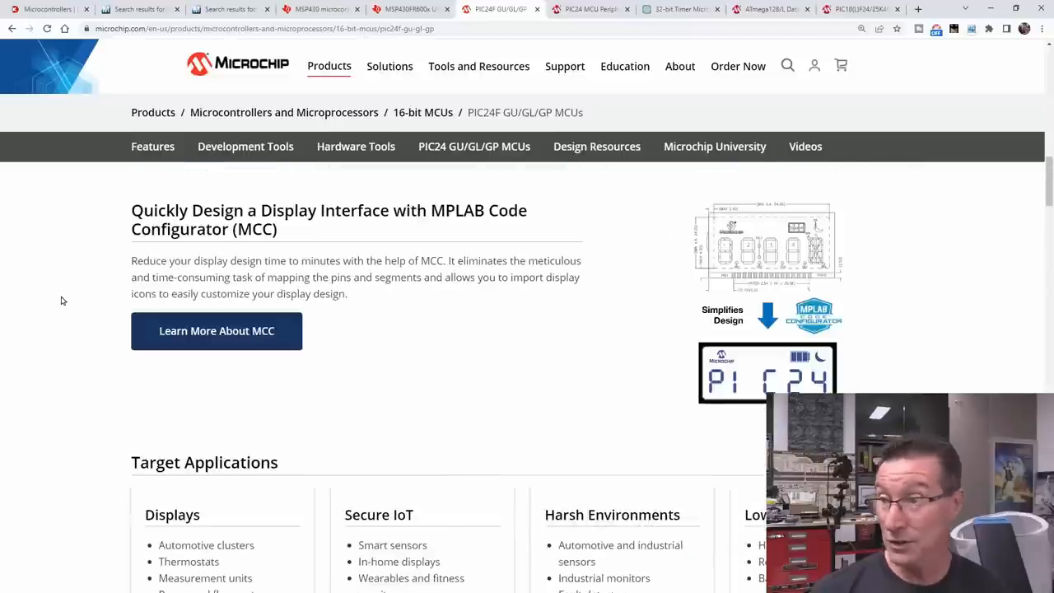
pyautogui.scroll(-3)
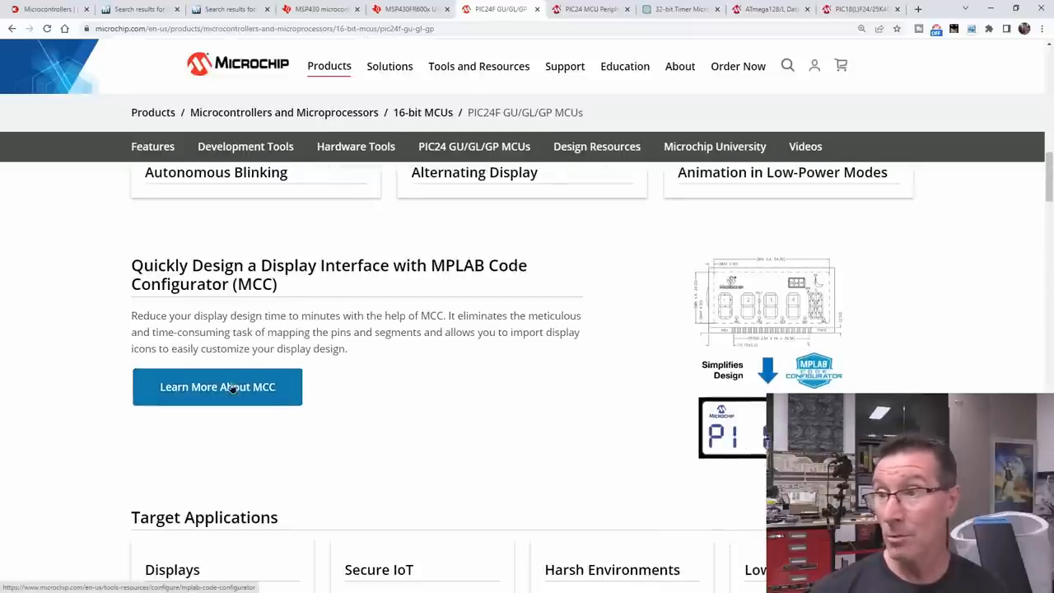
pyautogui.click(217, 386)
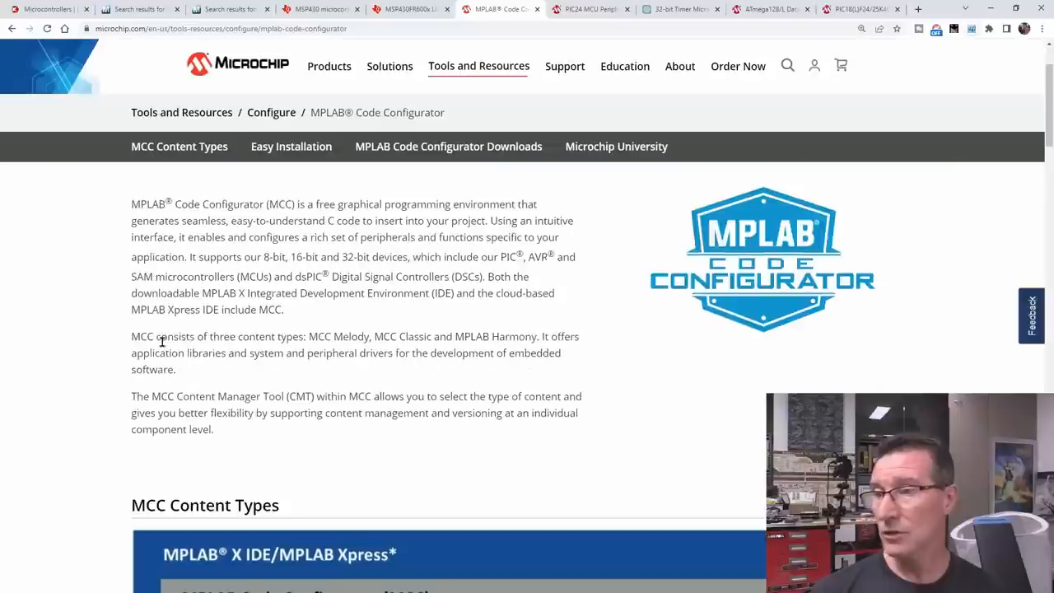
pyautogui.scroll(-3)
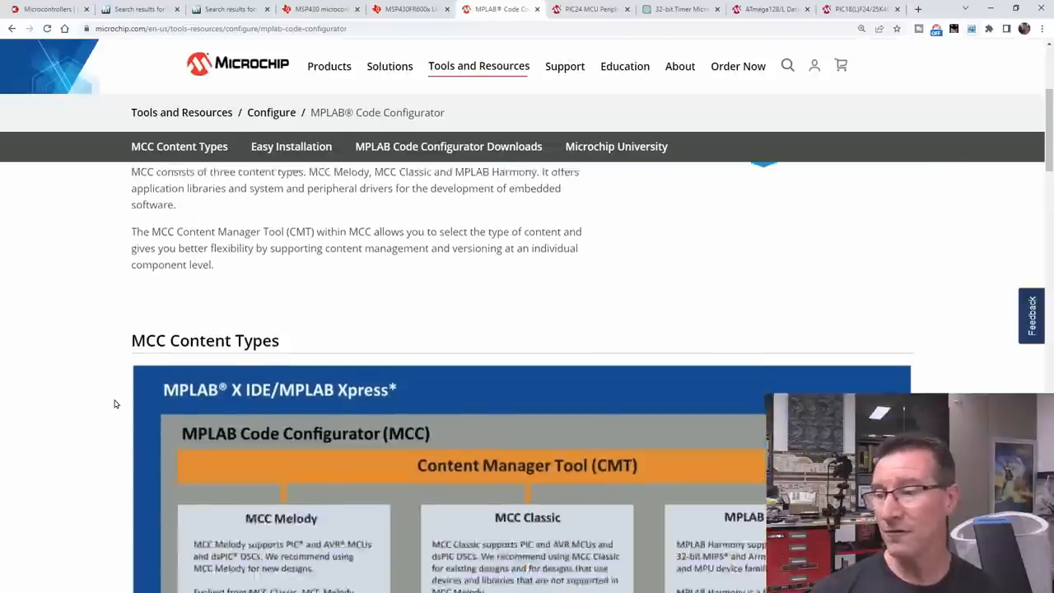
pyautogui.scroll(-3)
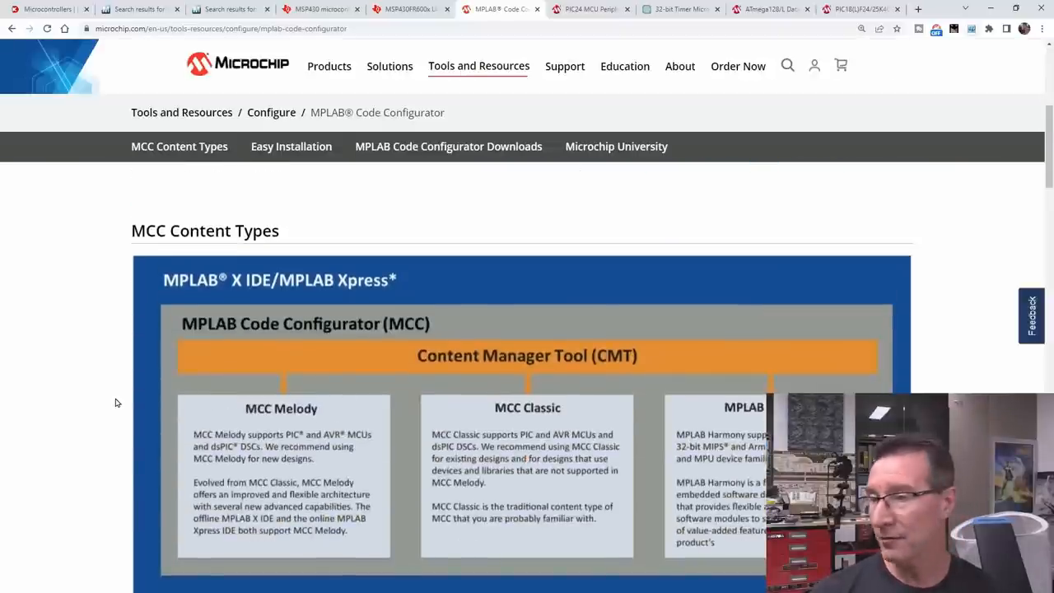
pyautogui.scroll(-3)
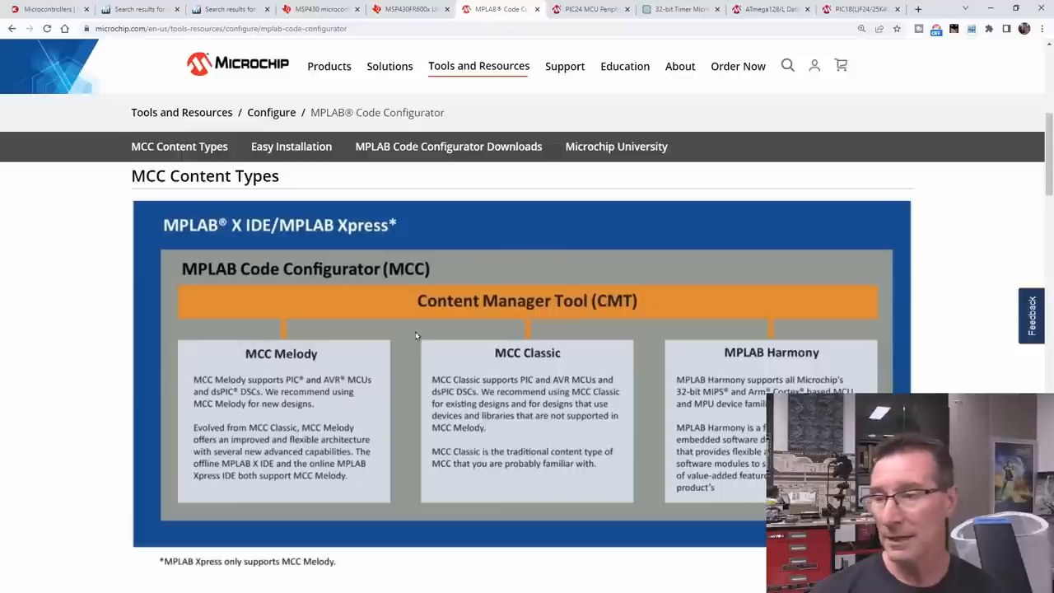
pyautogui.scroll(-3)
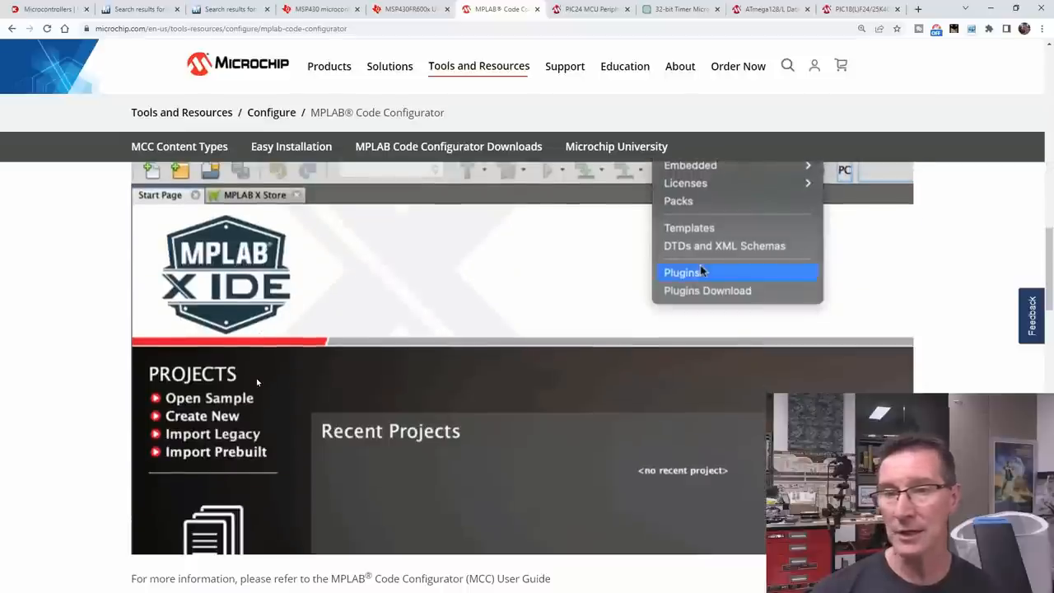
pyautogui.click(682, 273)
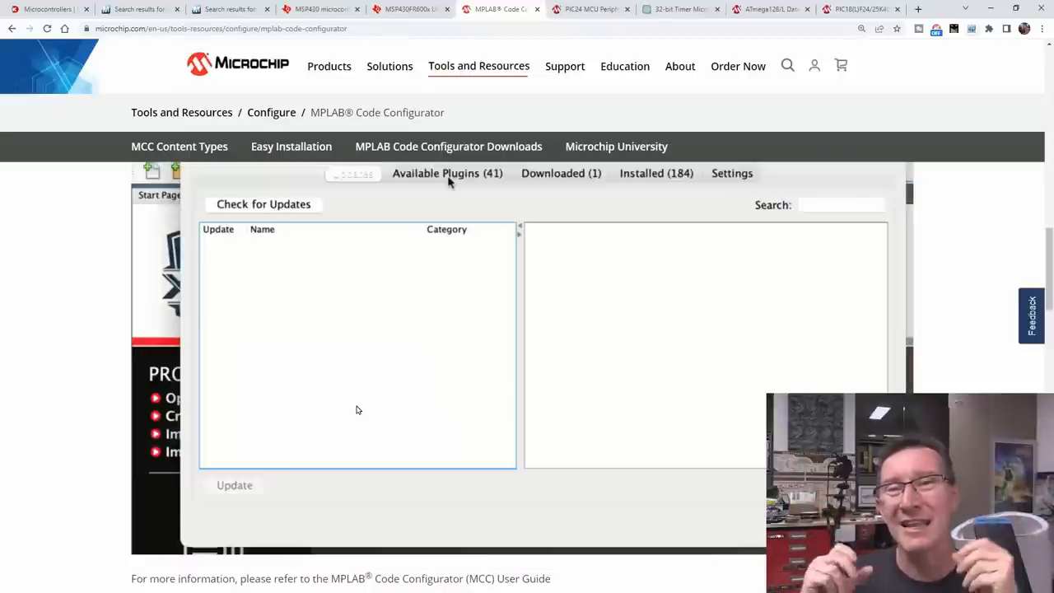
pyautogui.click(447, 173)
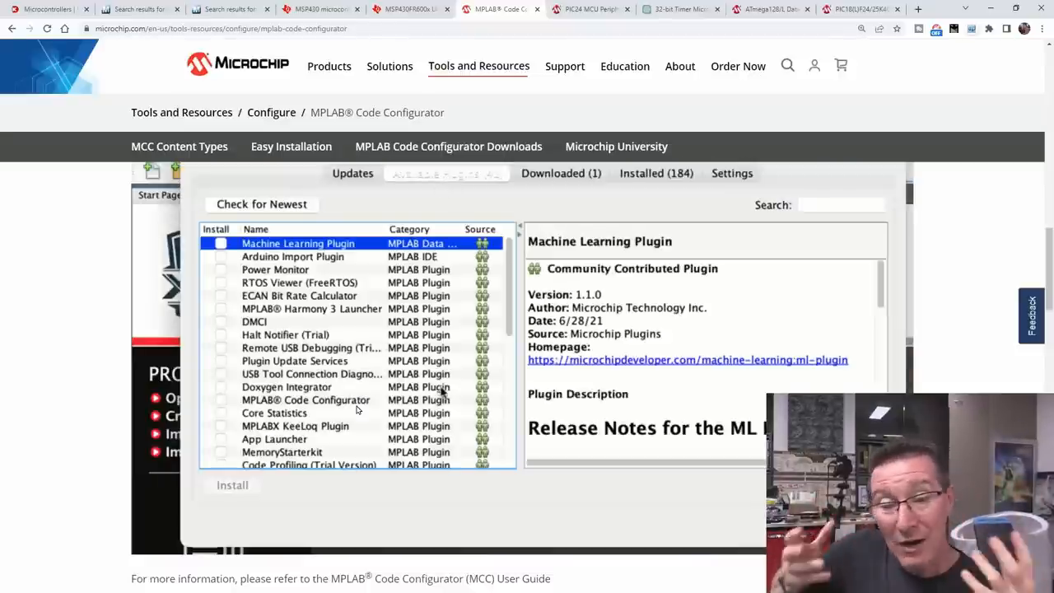
pyautogui.scroll(-3)
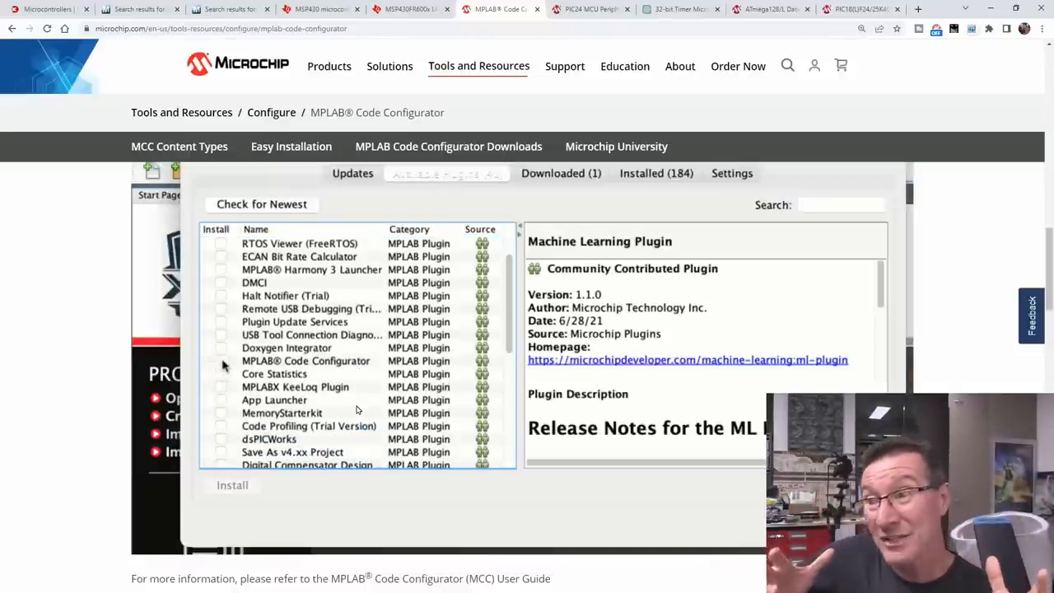
pyautogui.click(232, 485)
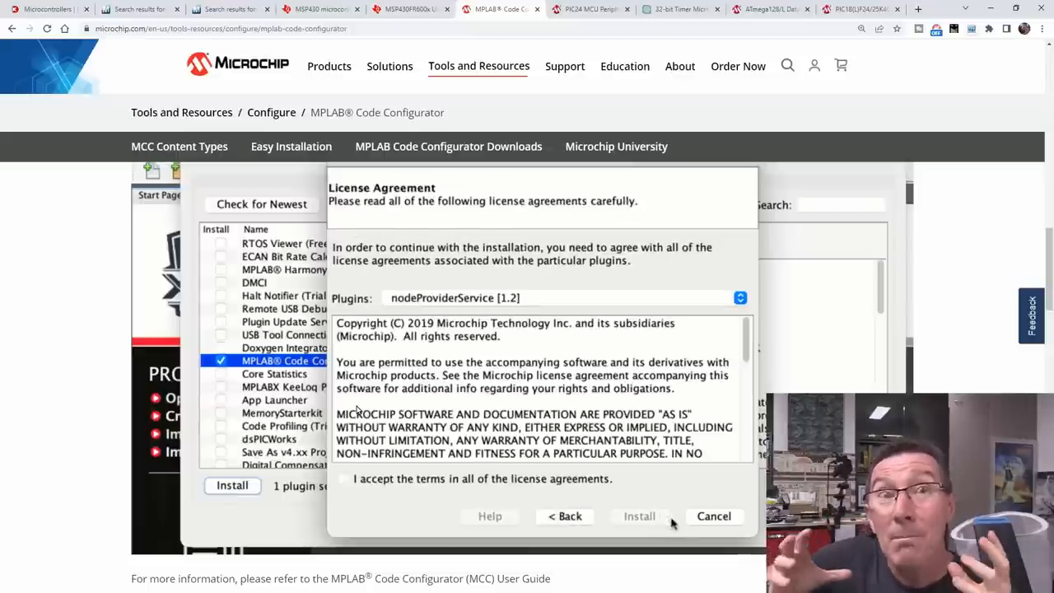
pyautogui.click(343, 478)
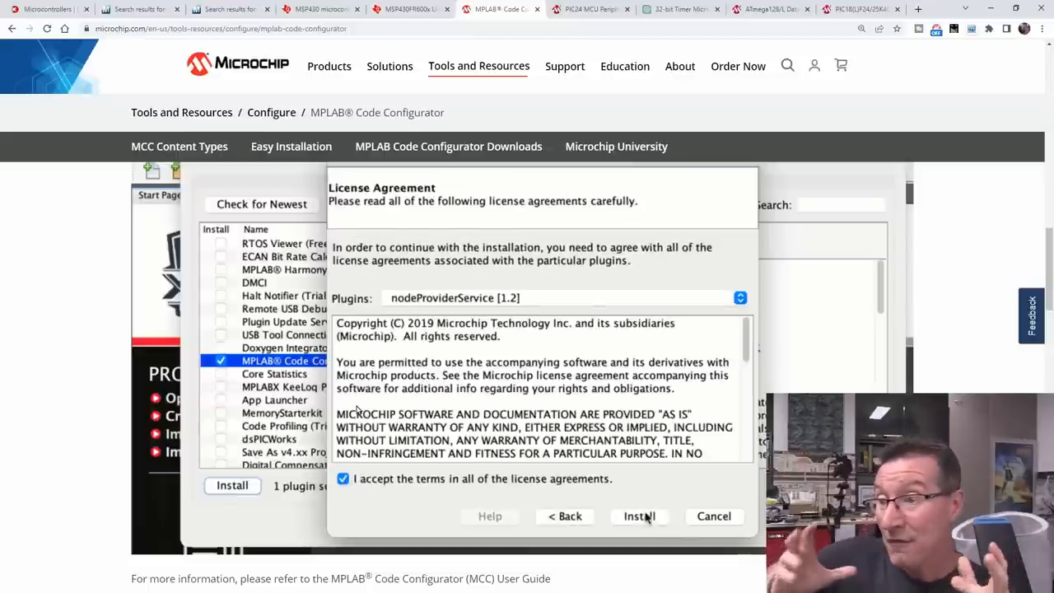
pyautogui.click(639, 516)
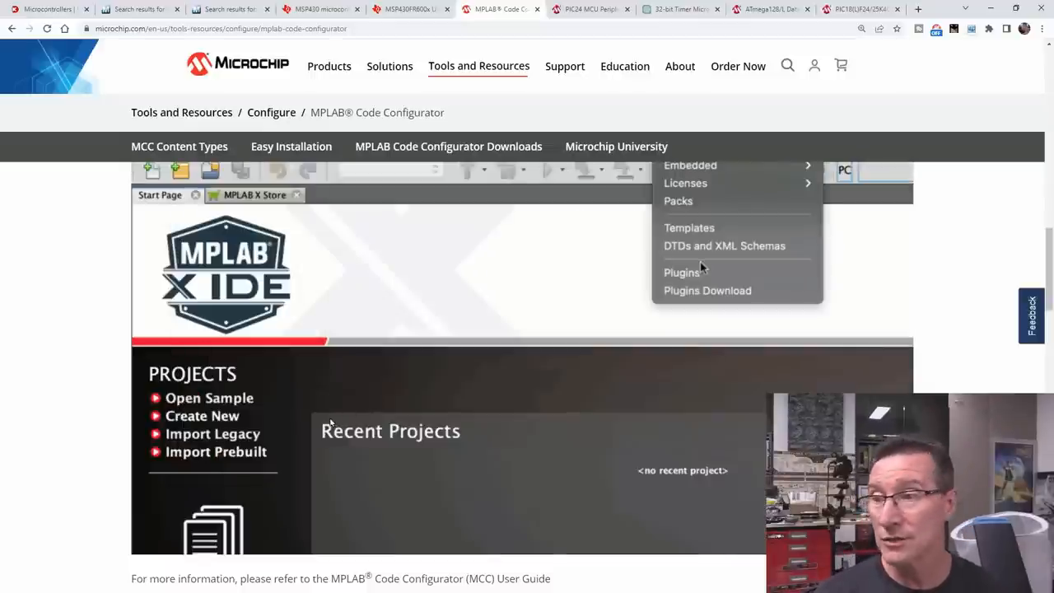
pyautogui.click(498, 9)
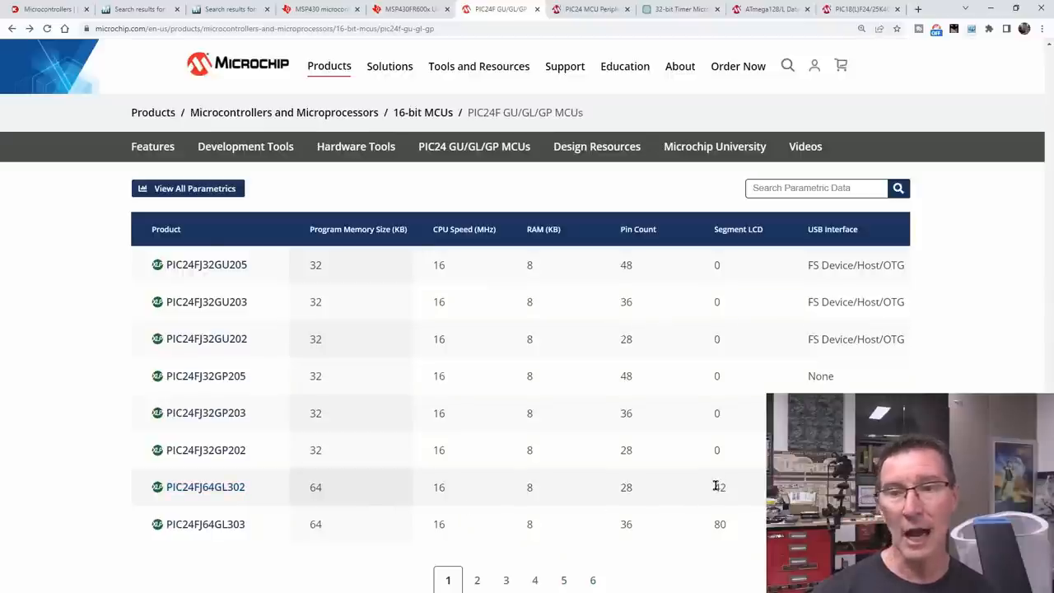
# Step: Highlight the PIC24FJ64GL303 memory size and open View All Parametrics for the family
pyautogui.doubleClick(719, 487)
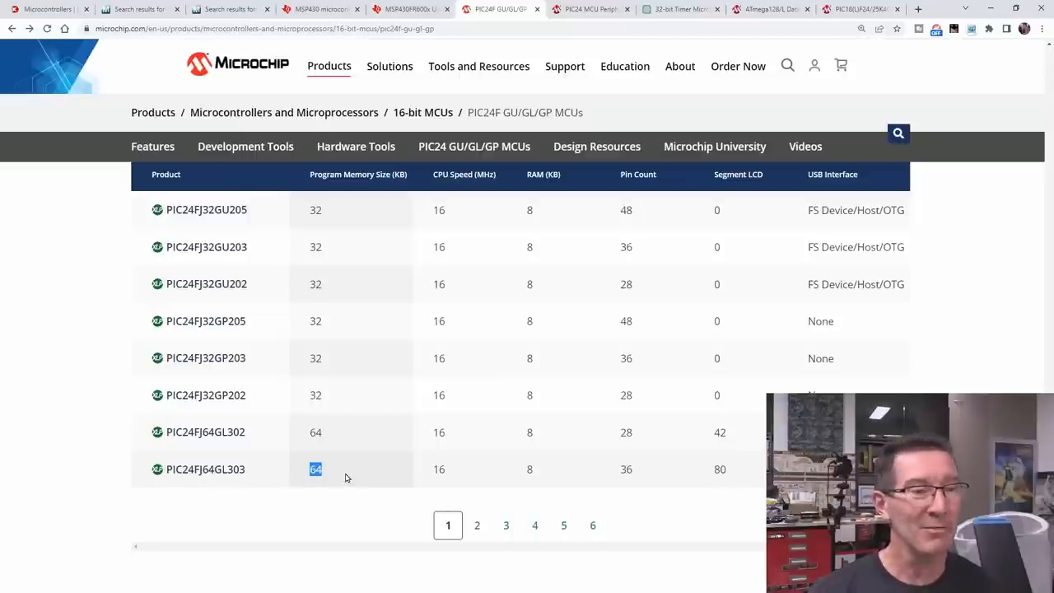
pyautogui.moveTo(367, 456)
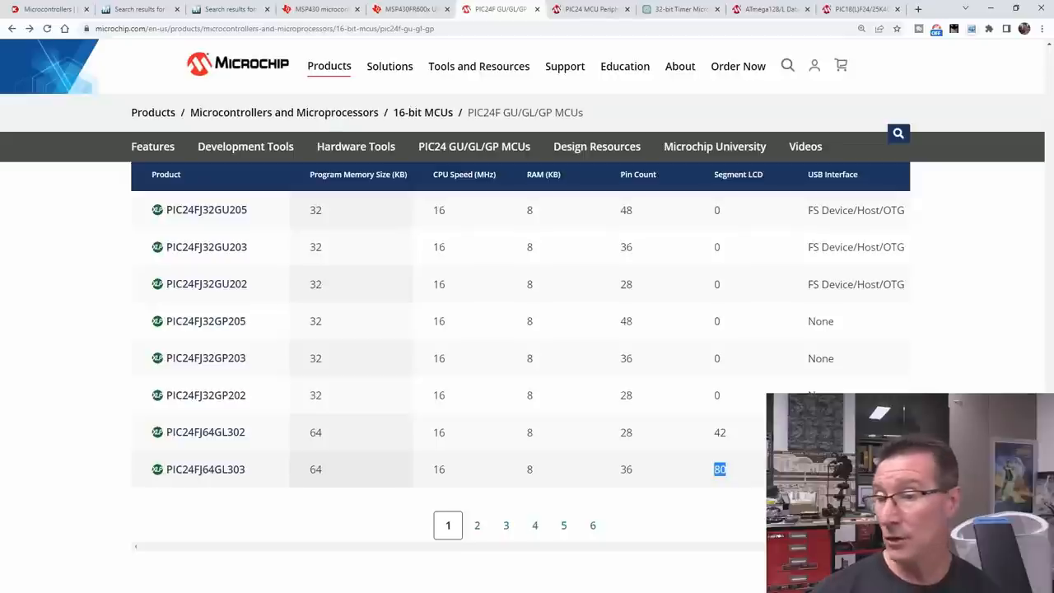
pyautogui.scroll(-3)
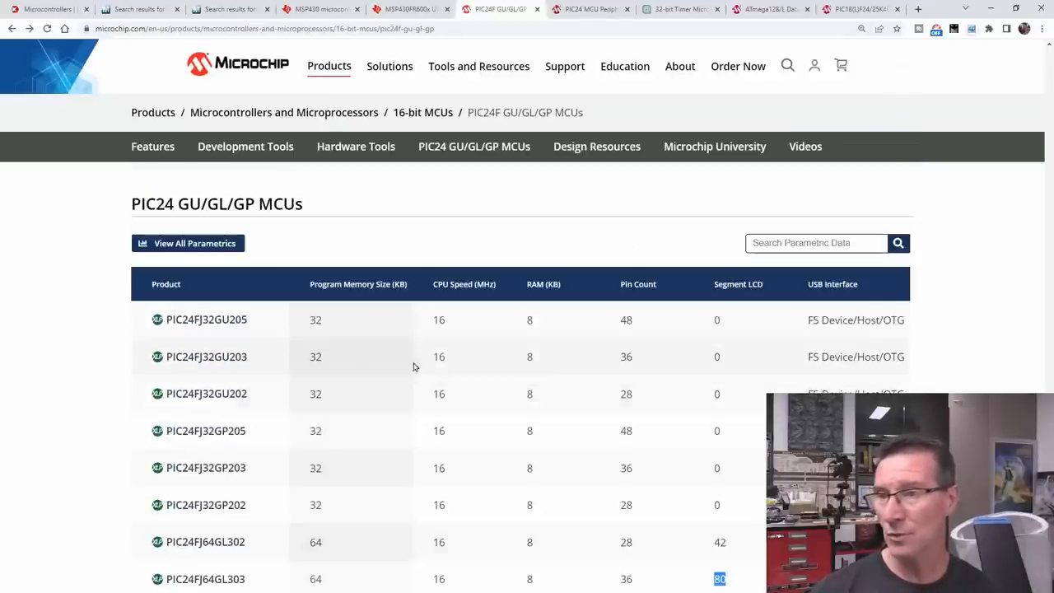
pyautogui.click(188, 243)
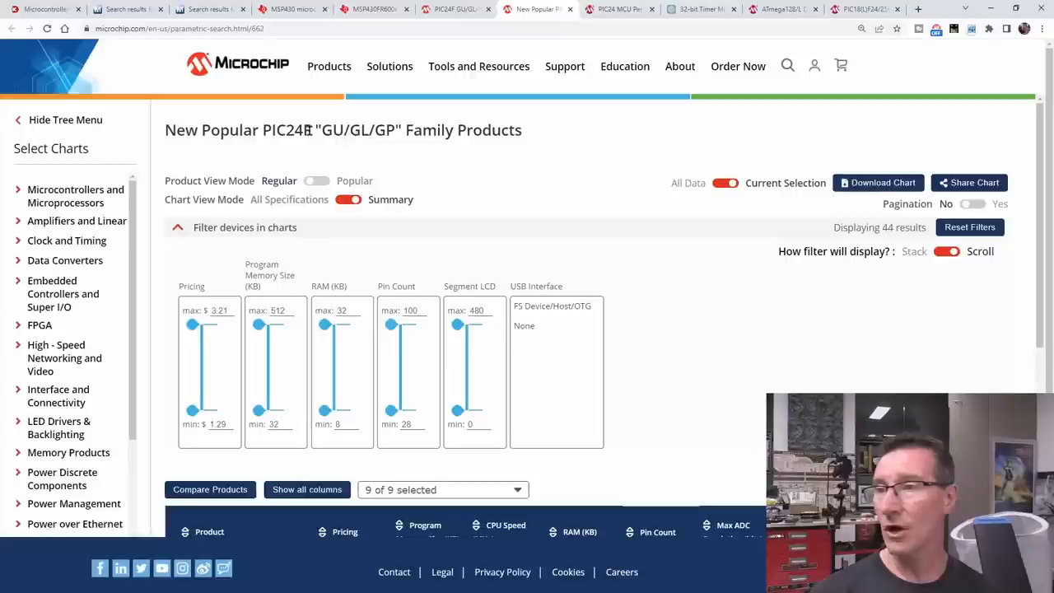
# Step: Filter Segment LCD count to about 75–190, leaving 10 products, then move to the Digi-Key tab
pyautogui.scroll(-3)
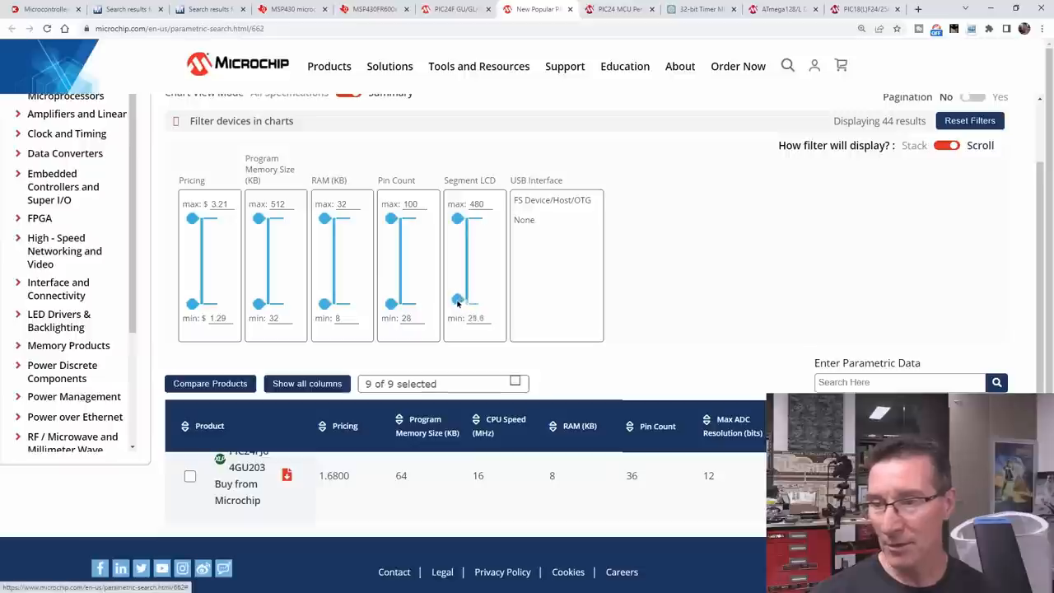
pyautogui.moveTo(458, 303); pyautogui.dragTo(458, 294)
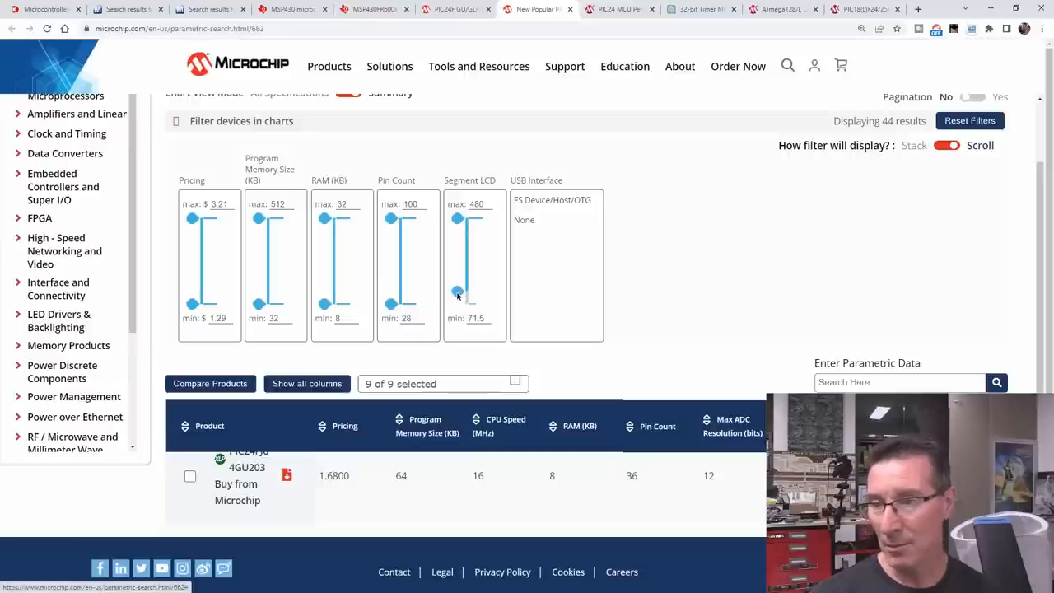
pyautogui.moveTo(458, 295); pyautogui.dragTo(458, 296)
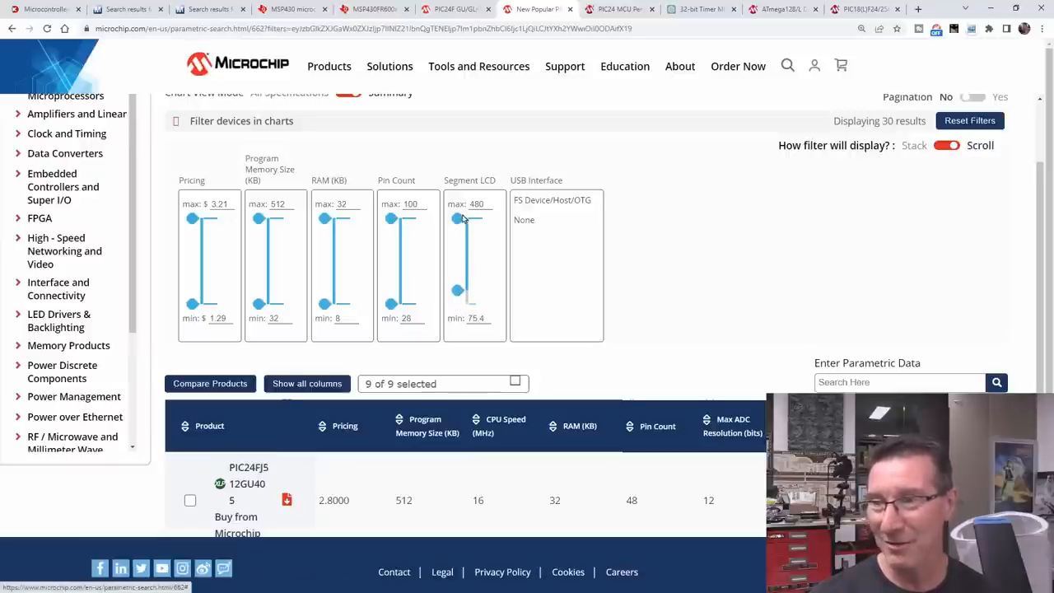
pyautogui.moveTo(459, 217); pyautogui.dragTo(458, 272)
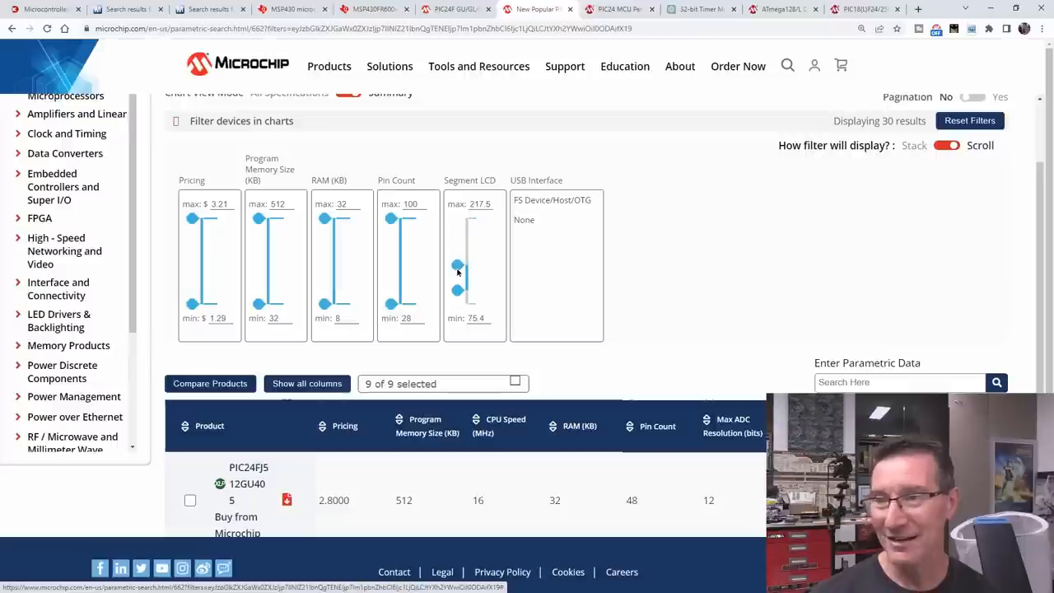
pyautogui.moveTo(457, 271); pyautogui.dragTo(457, 274)
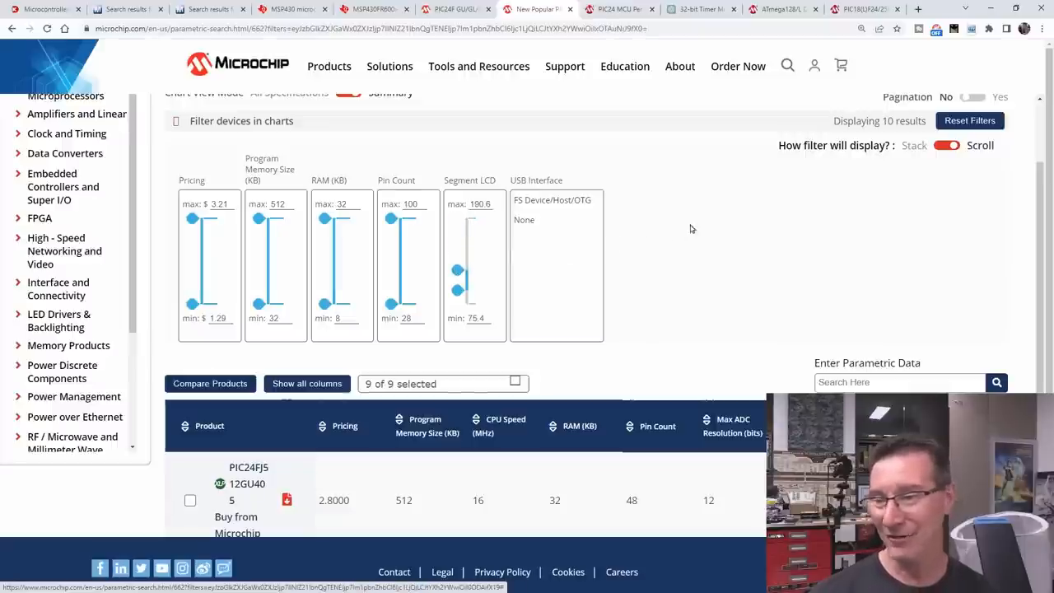
pyautogui.scroll(-3)
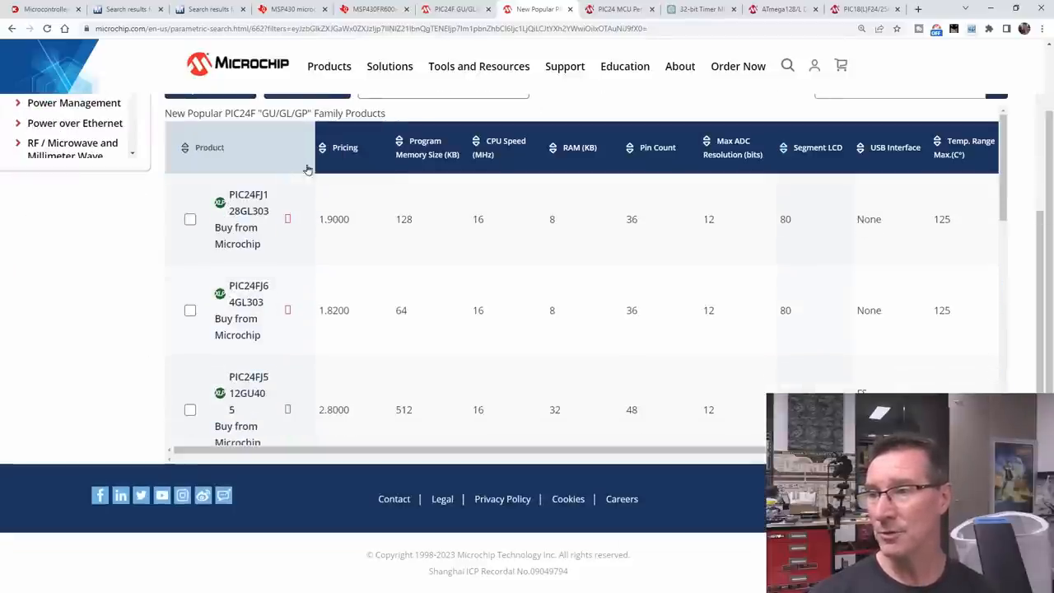
pyautogui.moveTo(249, 202)
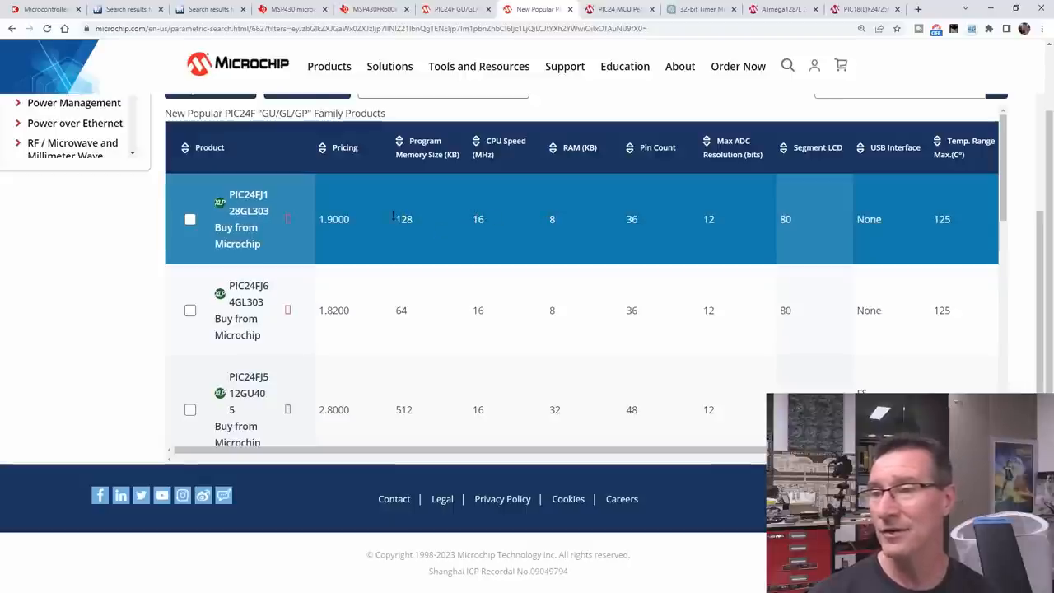
pyautogui.click(478, 66)
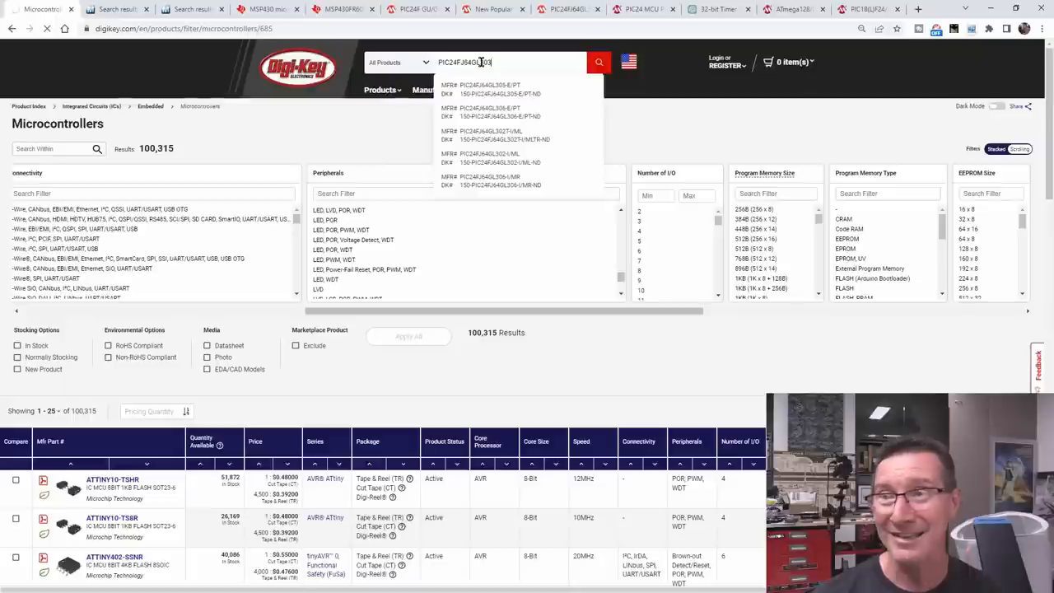
# Step: Run the Digi-Key search for PIC24FJ64GL303 and return to the Microchip PIC24F GU/GL/GP page
pyautogui.click(599, 62)
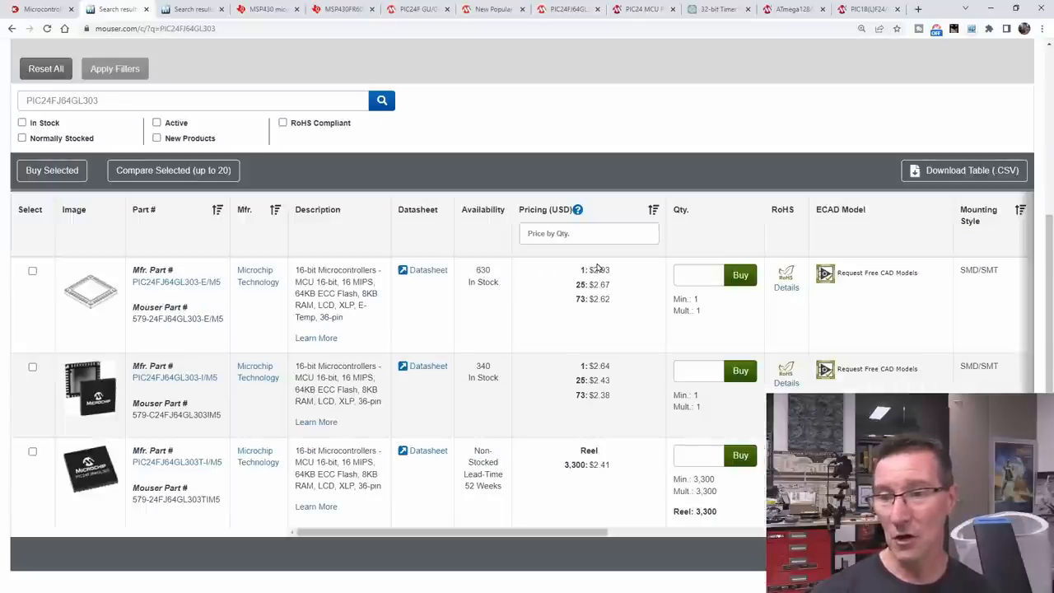
pyautogui.moveTo(492, 373)
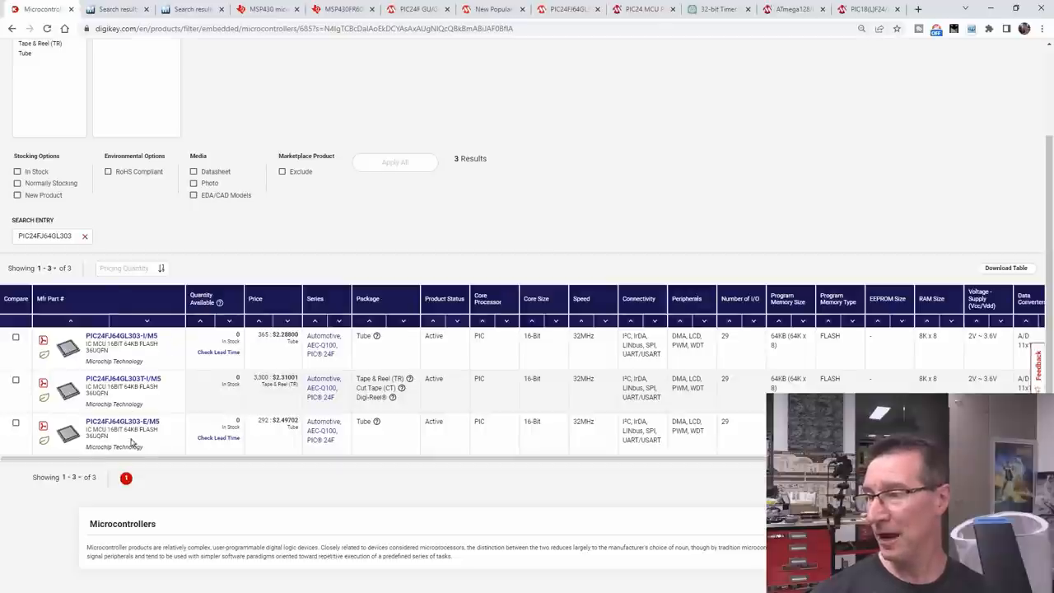
pyautogui.click(567, 9)
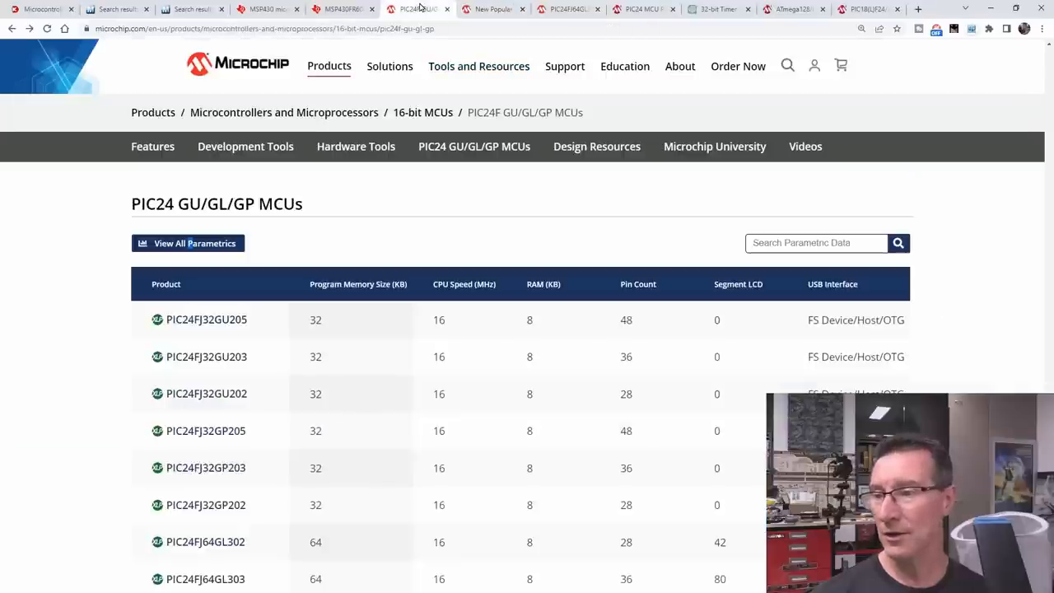
pyautogui.moveTo(338, 9)
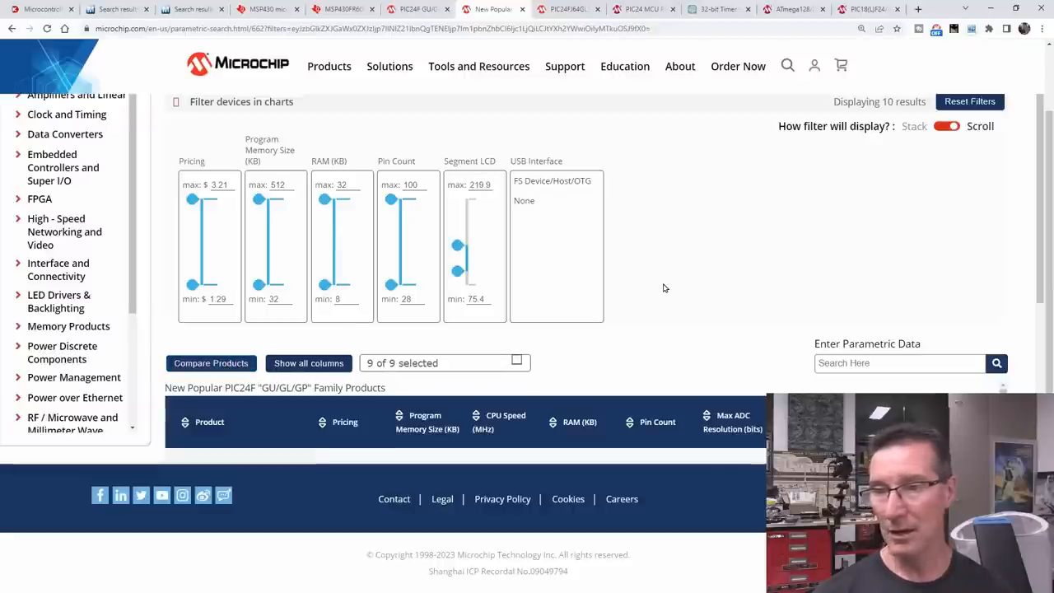
# Step: Scroll down to the 10 filtered parametric results led by PIC24FJ128GL303 at 1.90
pyautogui.scroll(-3)
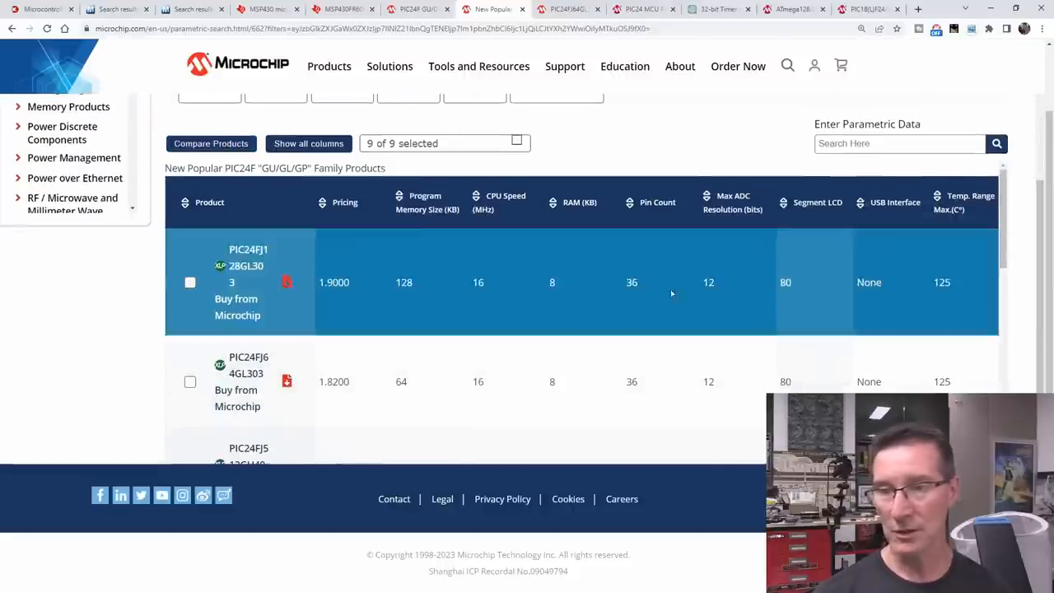
pyautogui.scroll(-3)
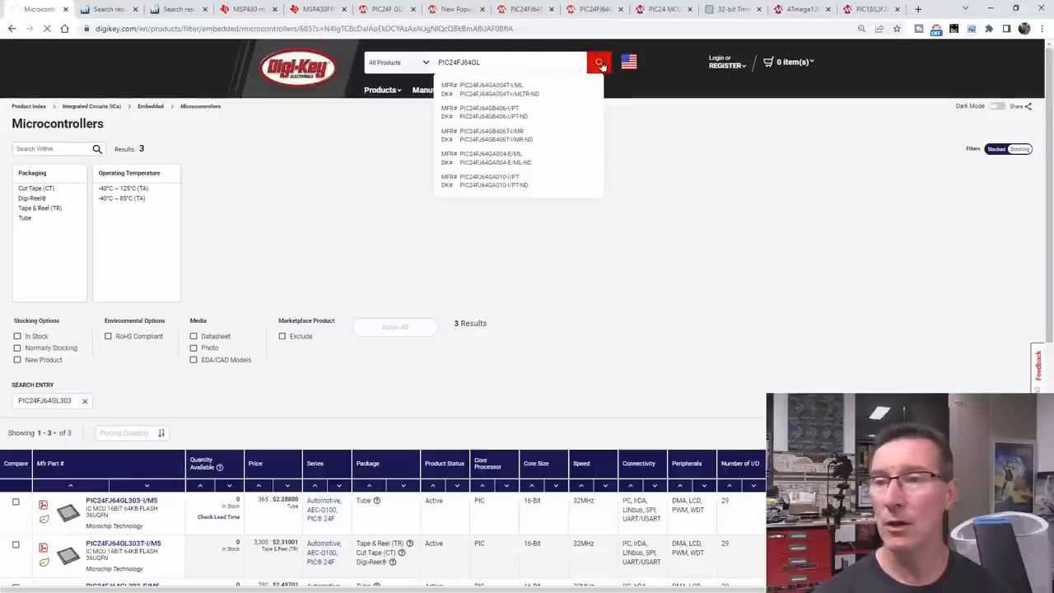
# Step: Search PIC24FJ64GL on Digi-Key and highlight the 1/1/2024 expected restock date
pyautogui.click(599, 62)
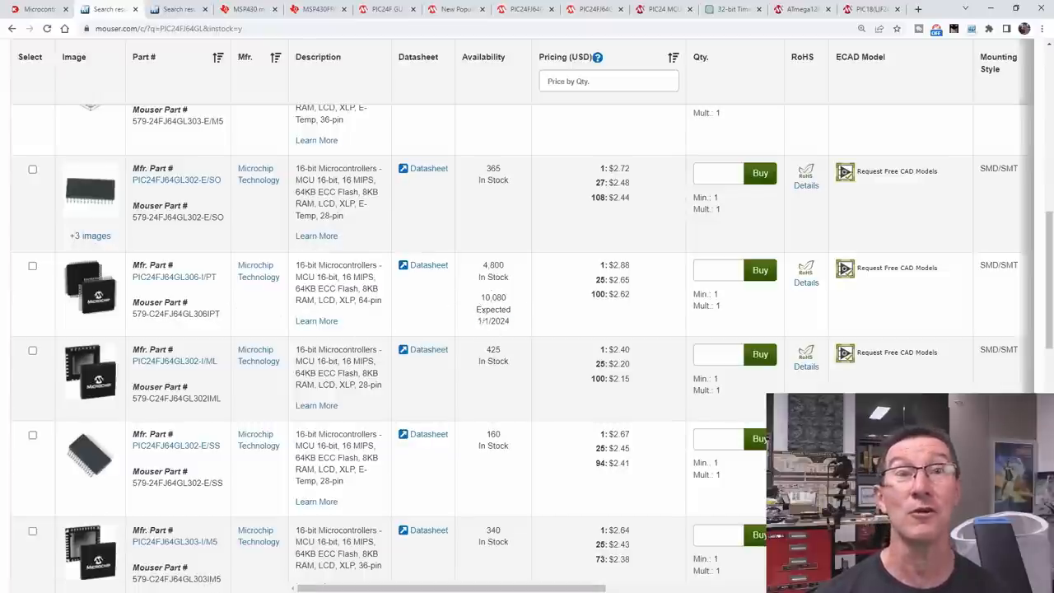
pyautogui.doubleClick(494, 320)
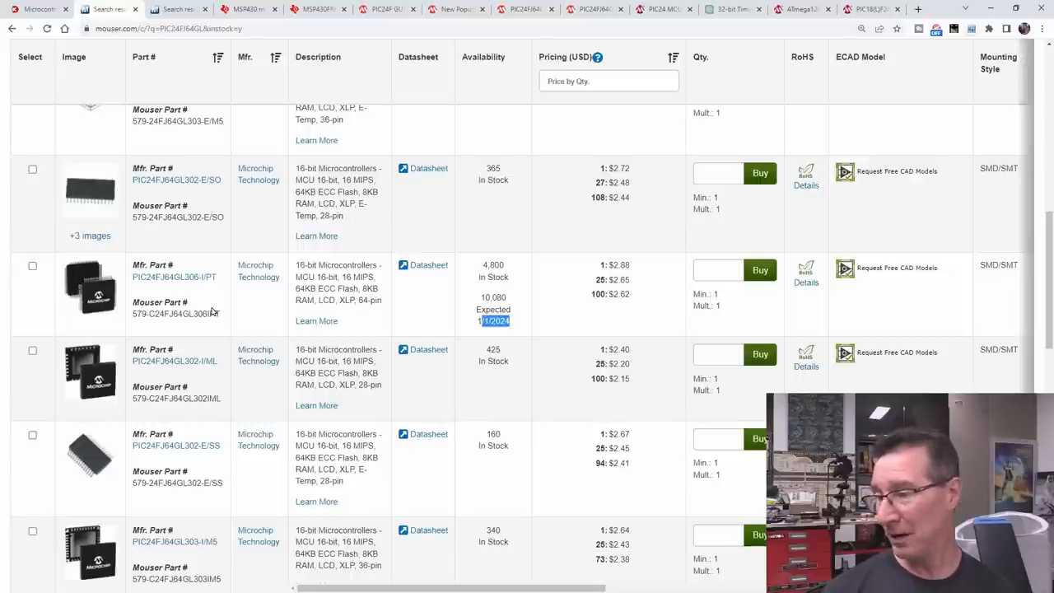
pyautogui.scroll(-3)
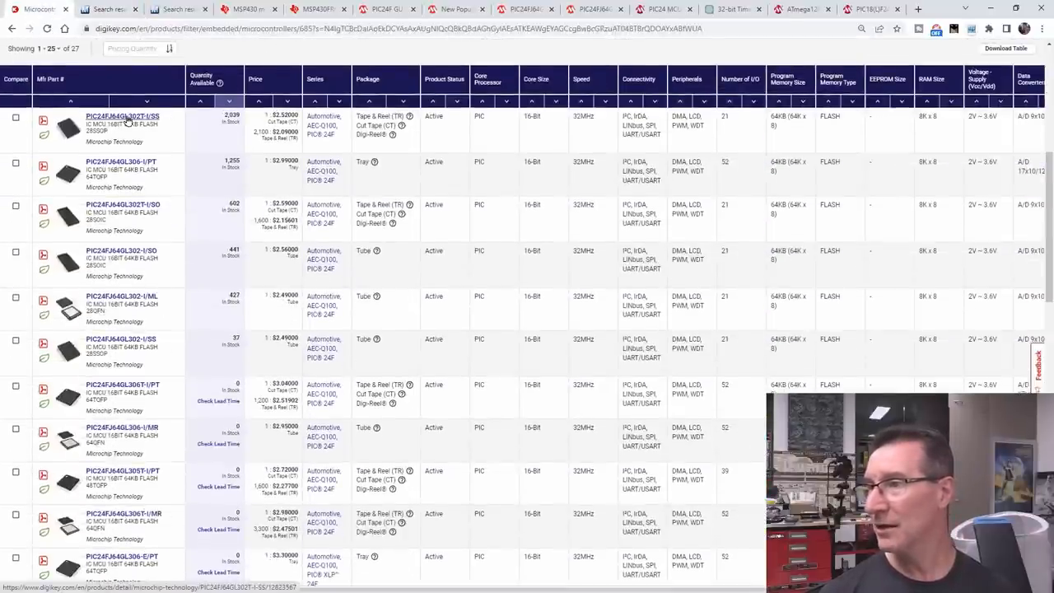
pyautogui.moveTo(69, 127)
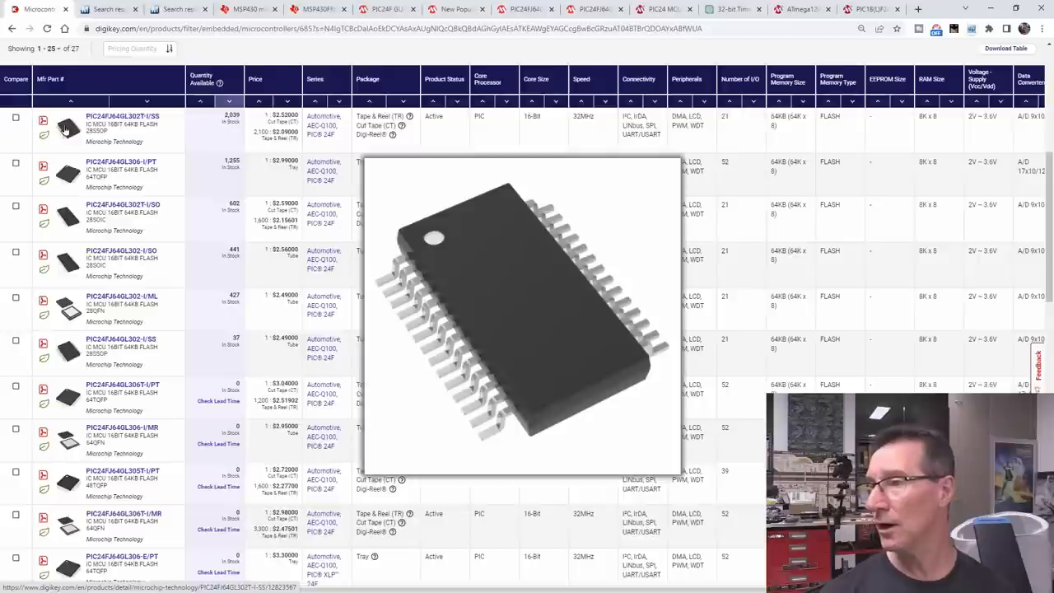
pyautogui.moveTo(211, 196)
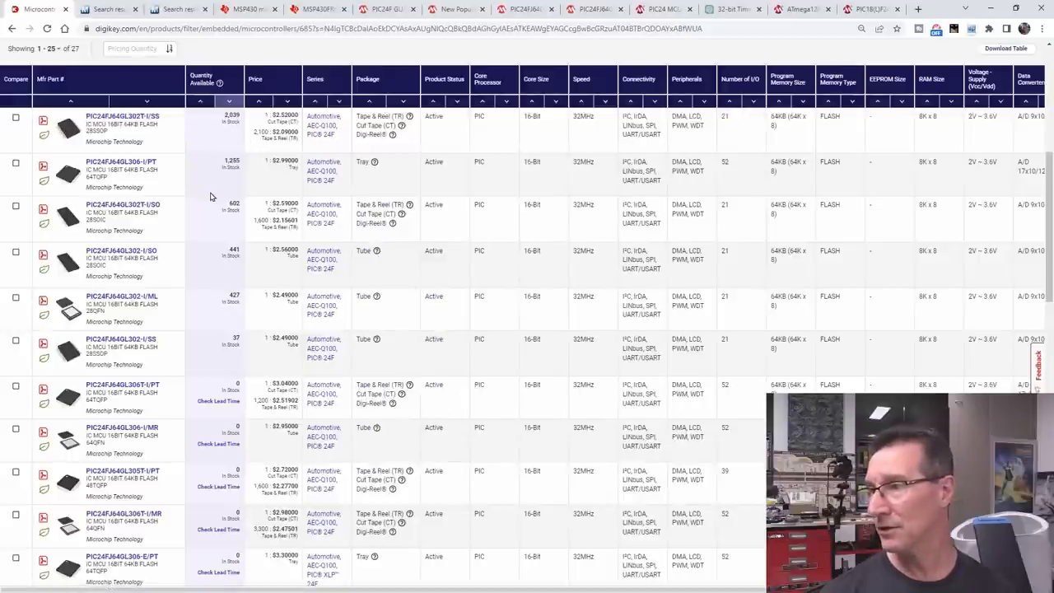
pyautogui.moveTo(221, 164)
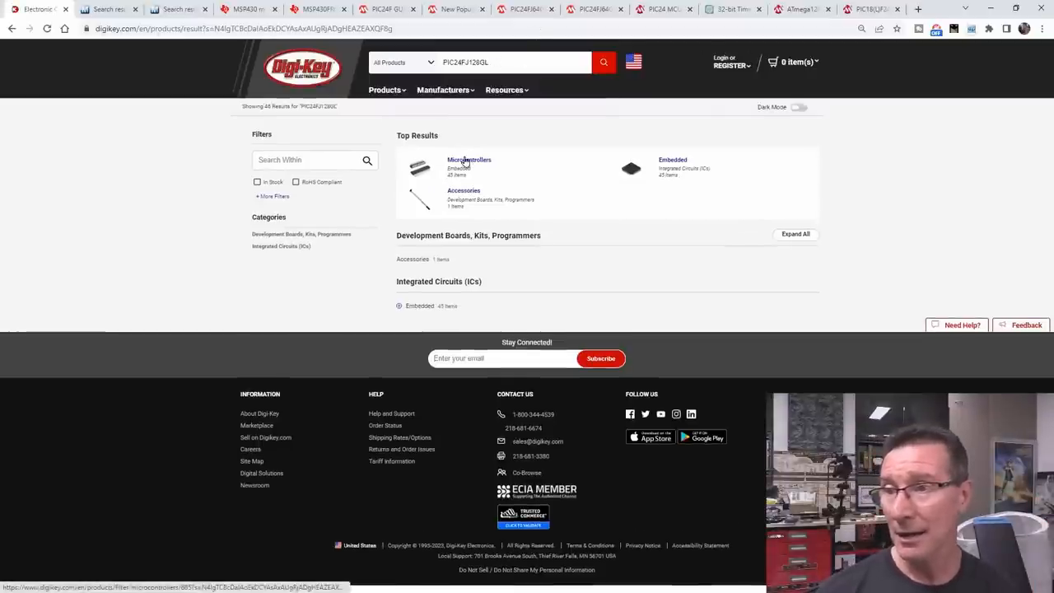
# Step: Open the Microcontrollers category listing 45 PIC24FJ128GL results and review stock quantities
pyautogui.click(469, 159)
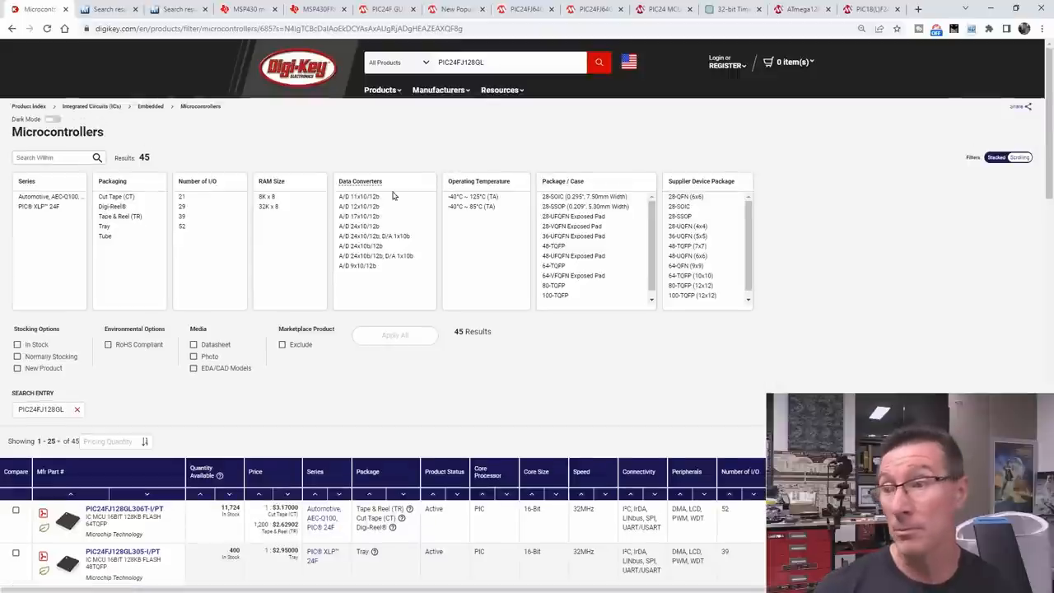
pyautogui.scroll(-3)
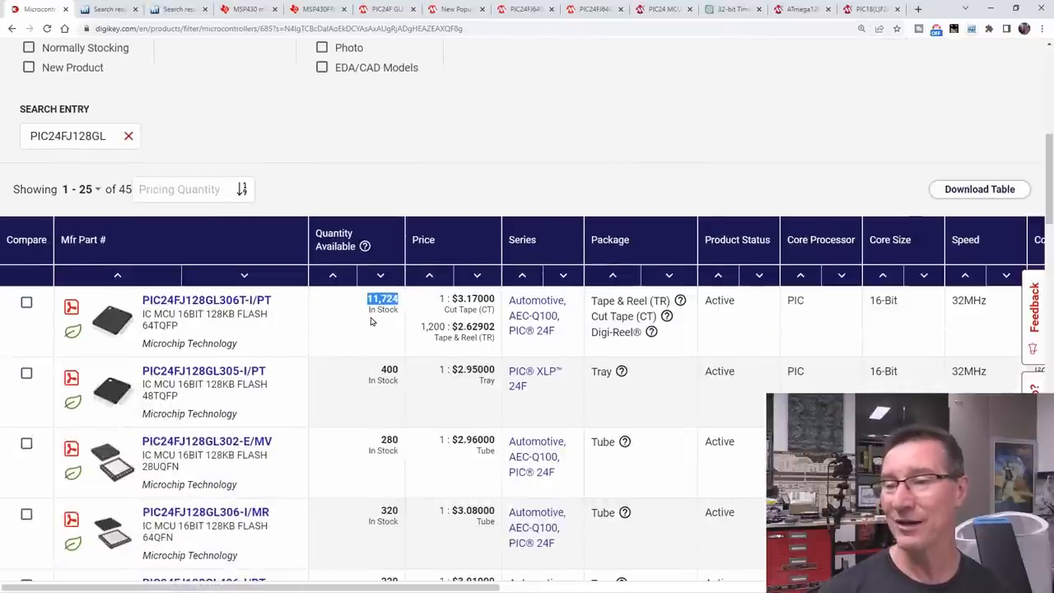
pyautogui.moveTo(327, 330)
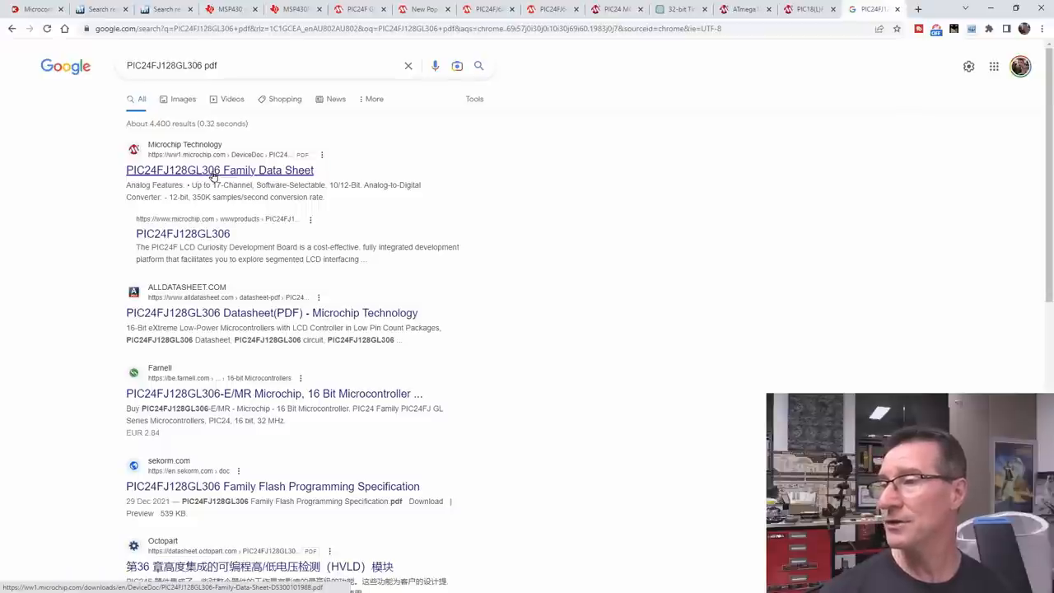
# Step: Open the PIC24FJ128GL306 Family Data Sheet, highlight the Core-Independent LCD Animation feature and scroll to the family devices table
pyautogui.click(220, 169)
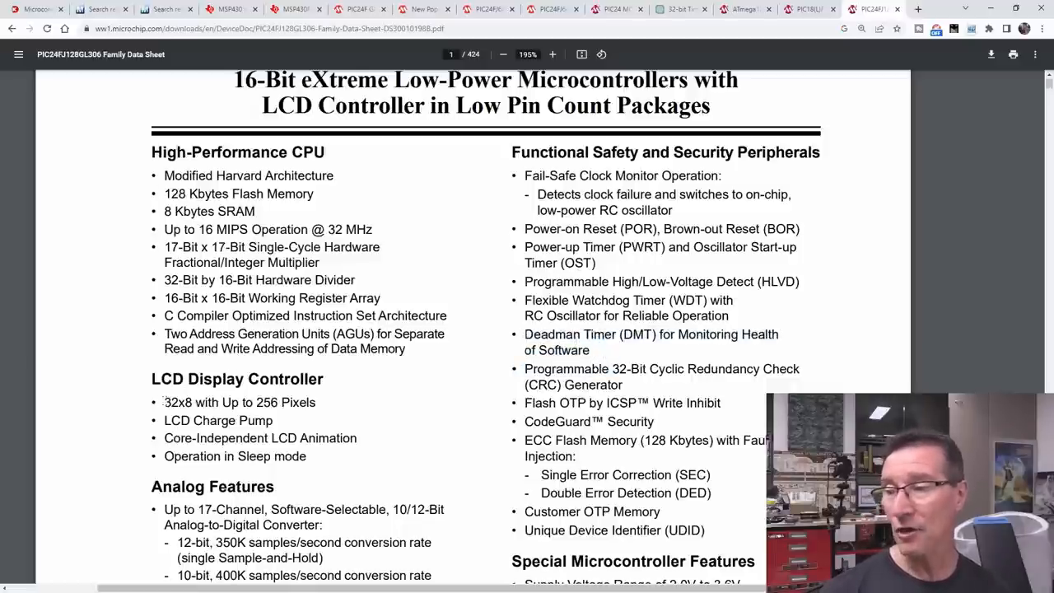
pyautogui.doubleClick(178, 402)
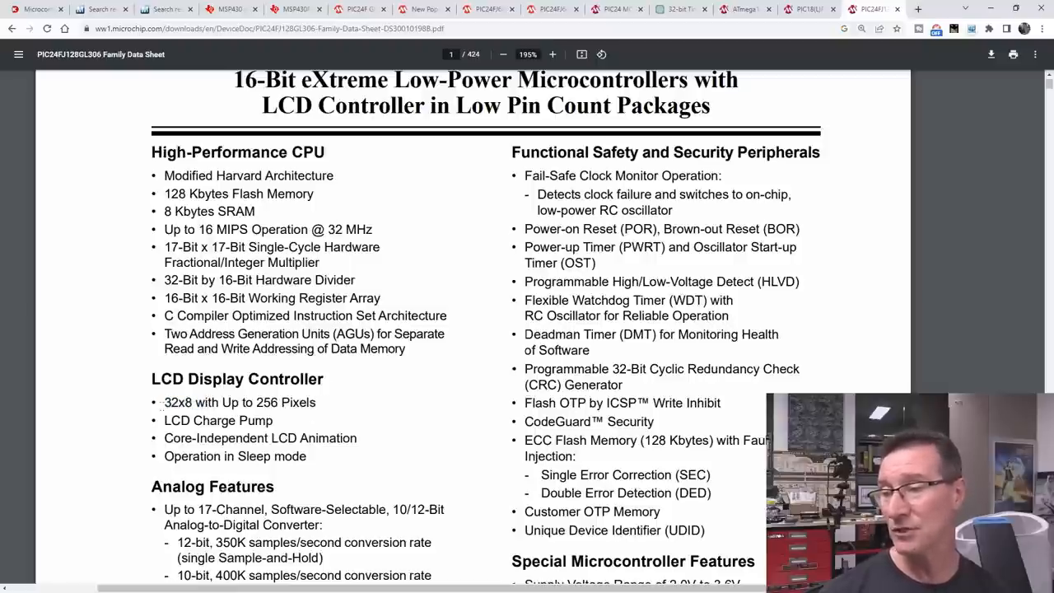
pyautogui.moveTo(164, 420); pyautogui.dragTo(301, 438)
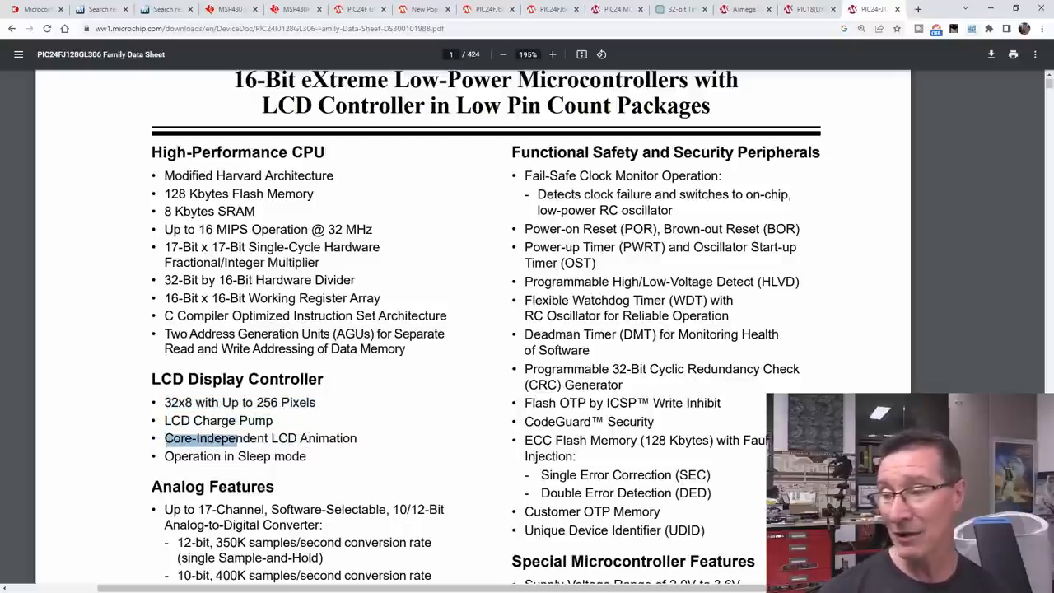
pyautogui.scroll(-3)
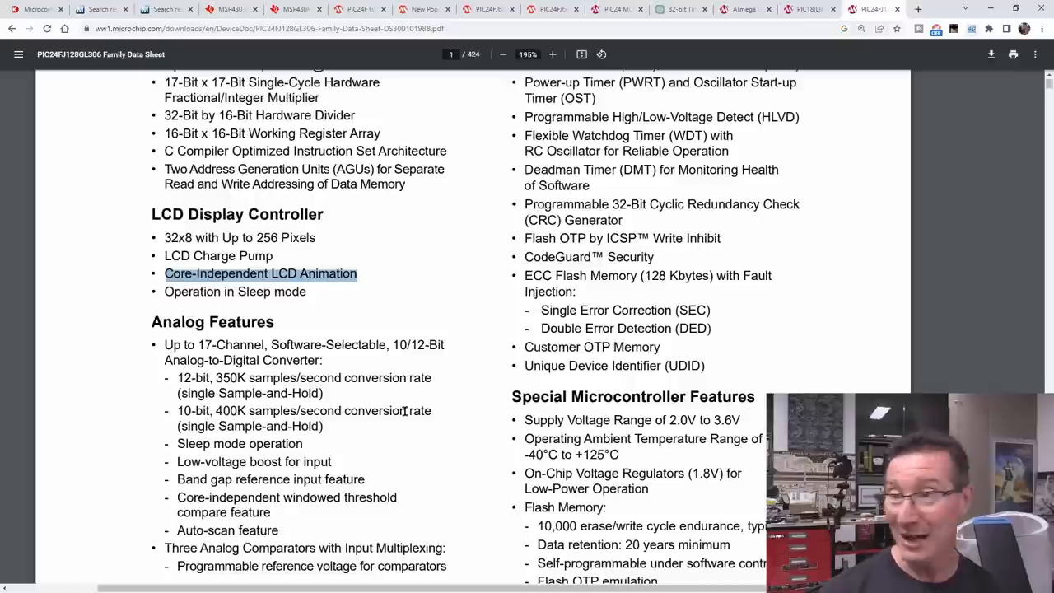
pyautogui.scroll(-3)
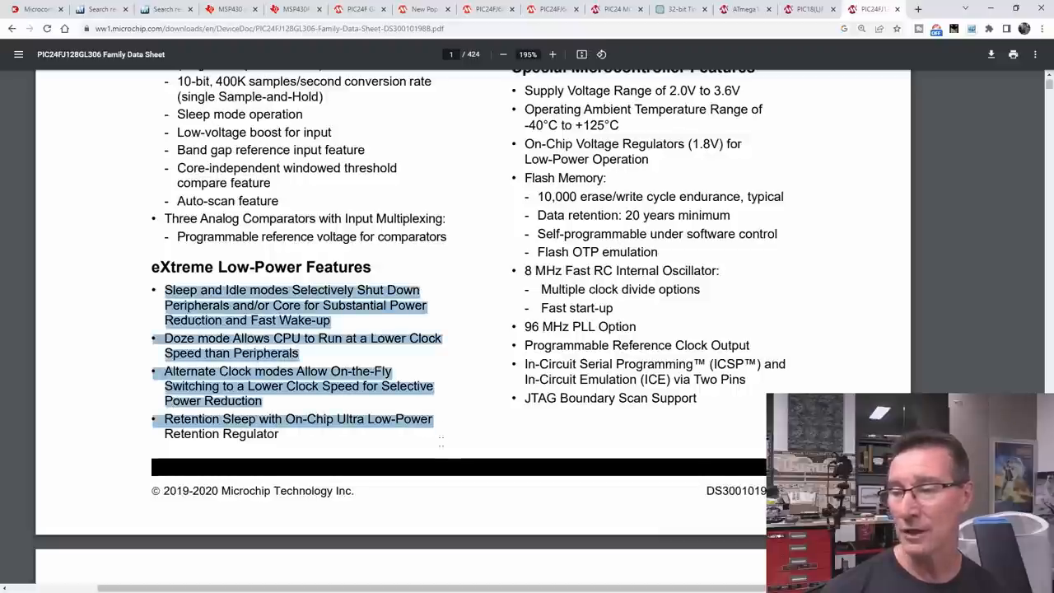
pyautogui.scroll(-3)
pyautogui.write('rtcc')
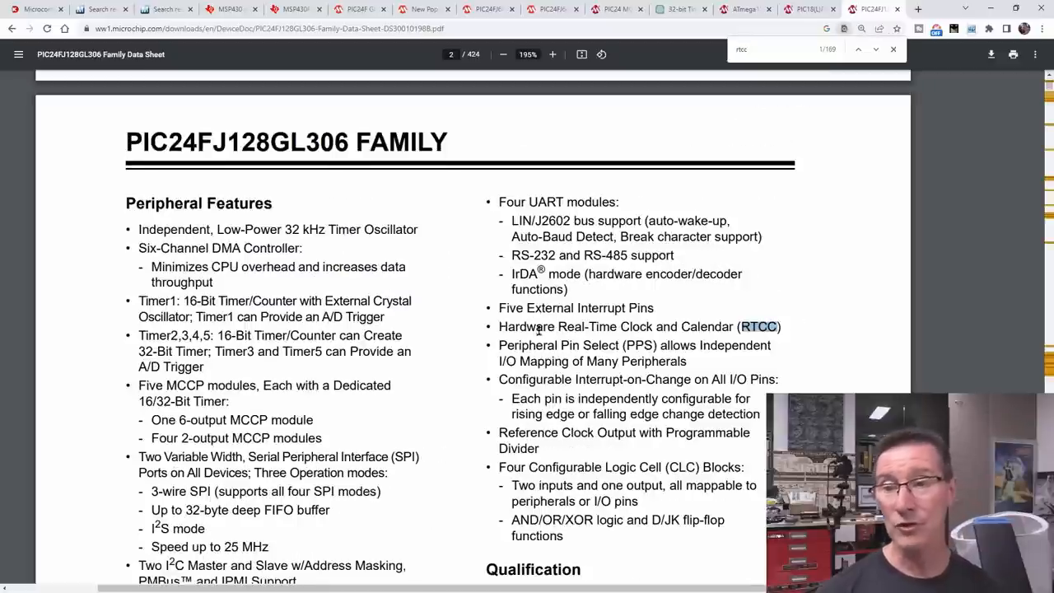
pyautogui.scroll(-3)
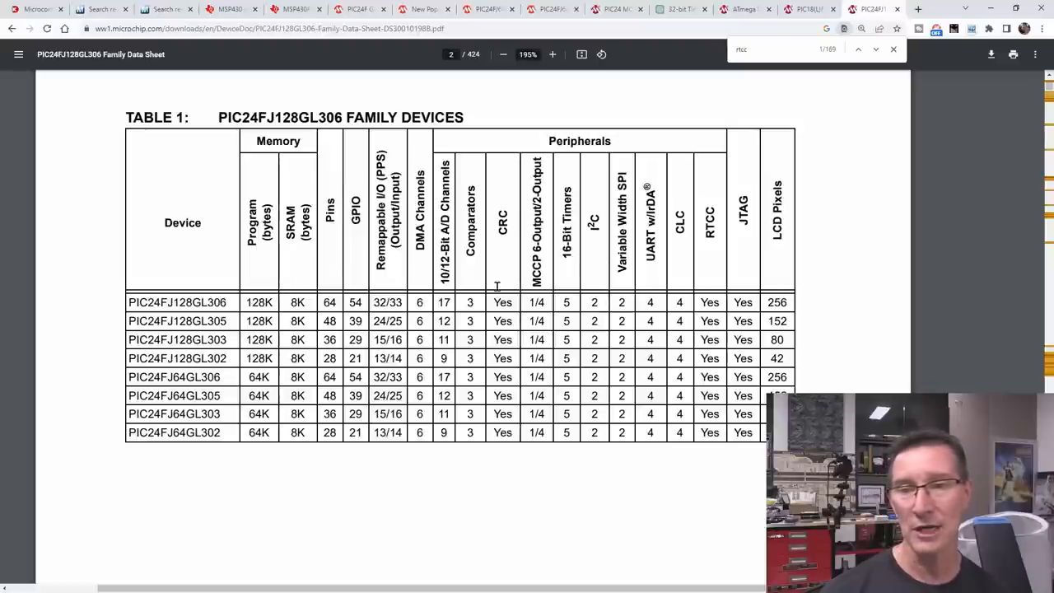
pyautogui.moveTo(152, 344)
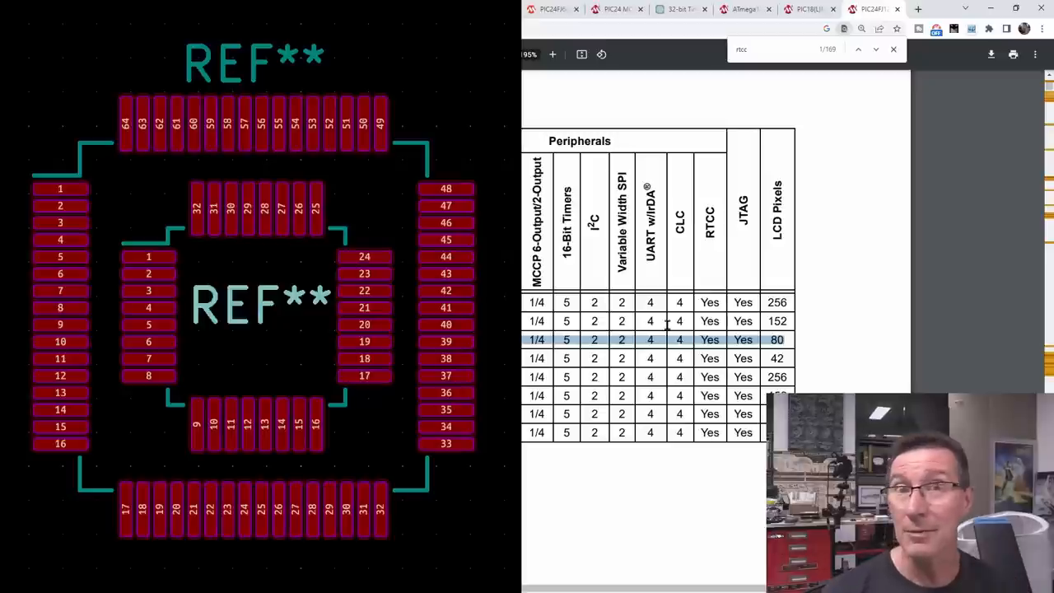
pyautogui.moveTo(623, 305)
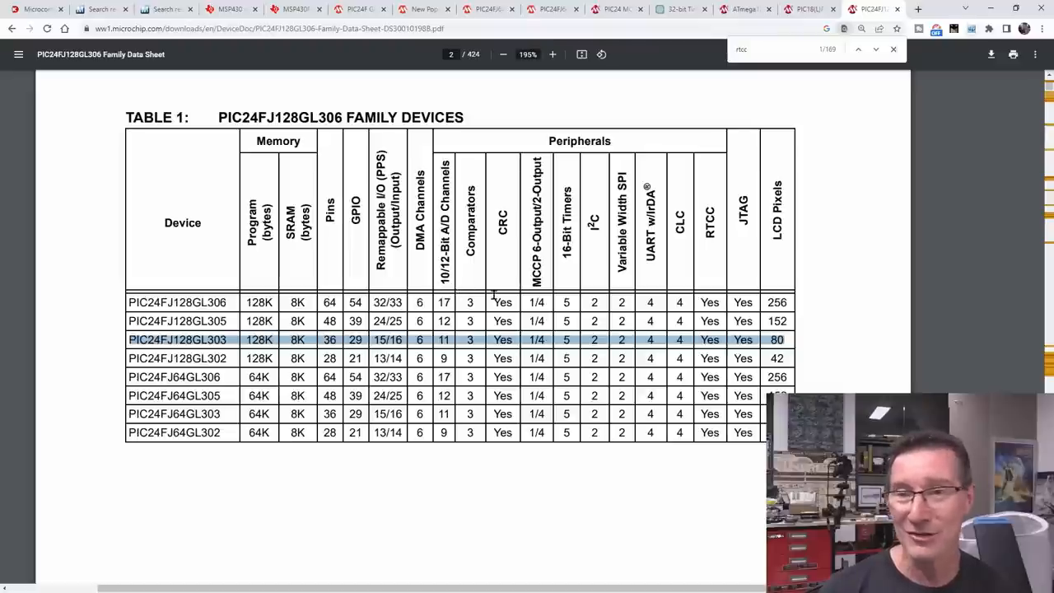
pyautogui.moveTo(424, 315)
pyautogui.write('32-bit')
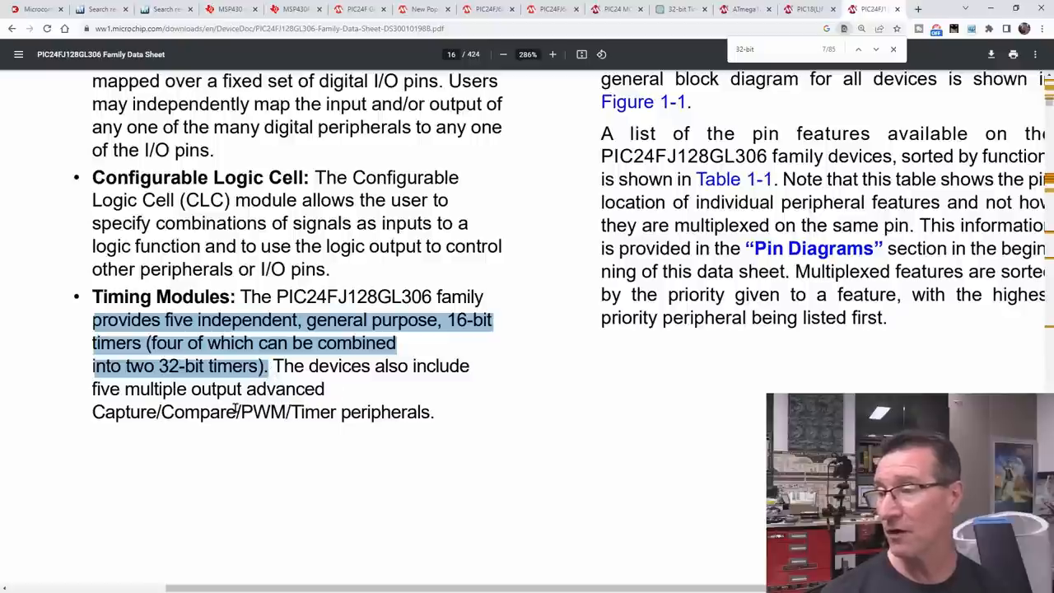
pyautogui.moveTo(564, 396)
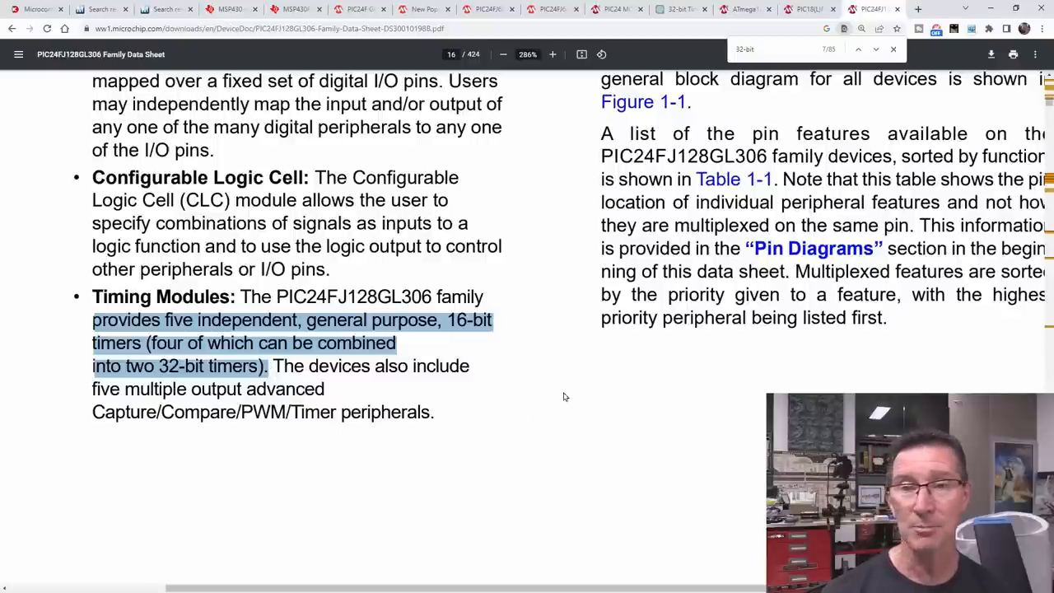
# Step: Zoom out to view the whole datasheet page and scroll on toward the Timer1 section
pyautogui.click(503, 54)
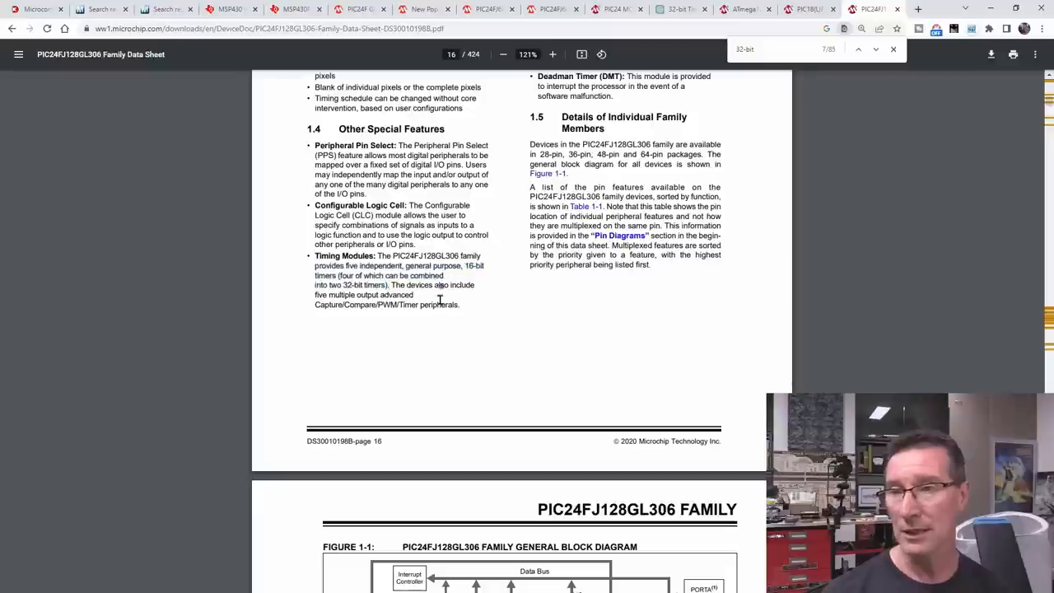
pyautogui.scroll(-3)
pyautogui.write('timer')
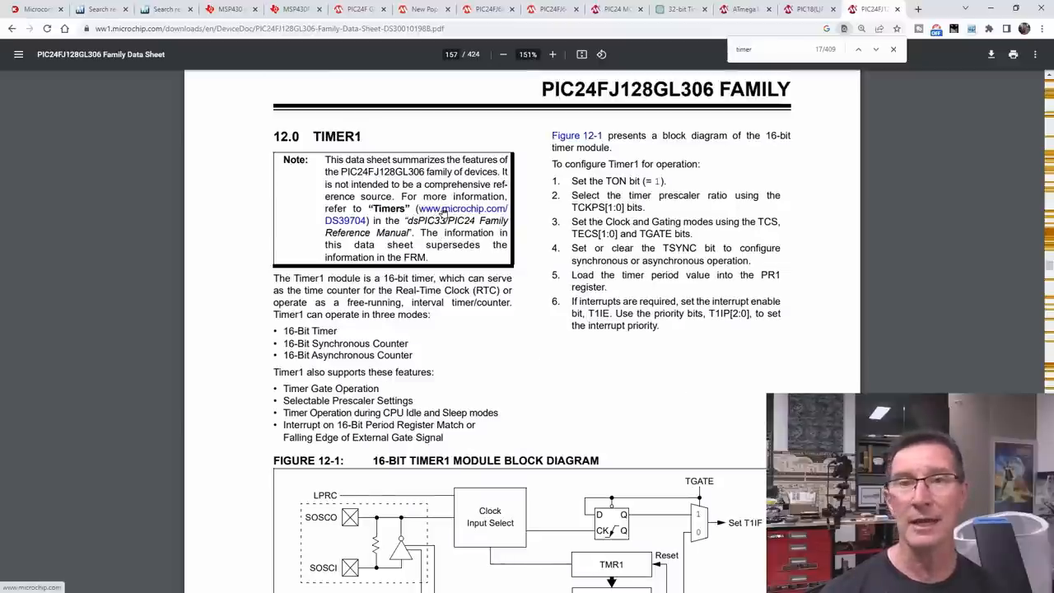
# Step: Open the PIC24F Timers reference manual, zoom in and read through the Type A, B and C diagrams to the TxCON bit definitions
pyautogui.click(463, 209)
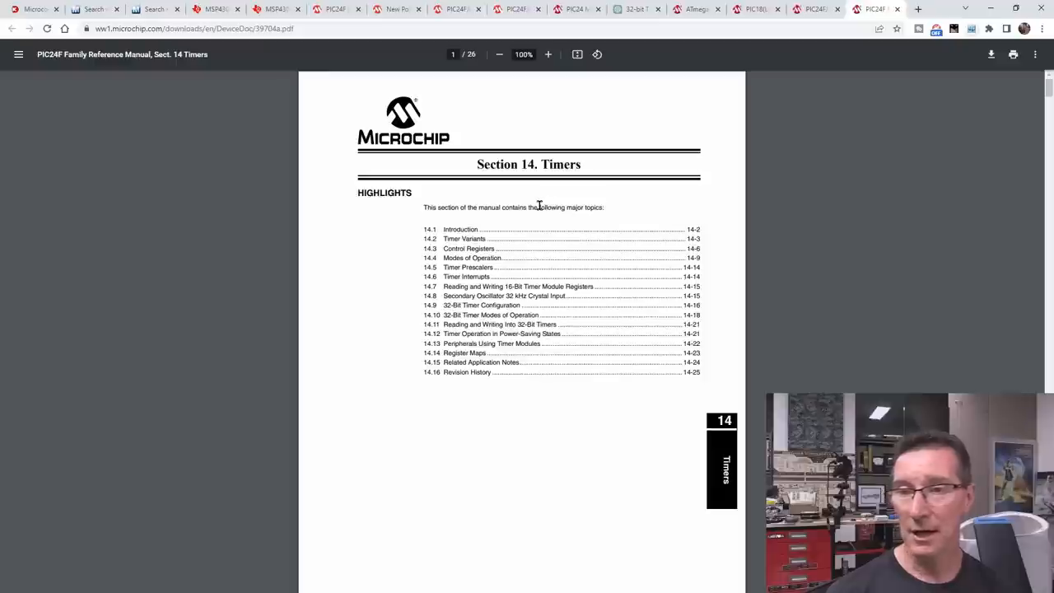
pyautogui.click(547, 55)
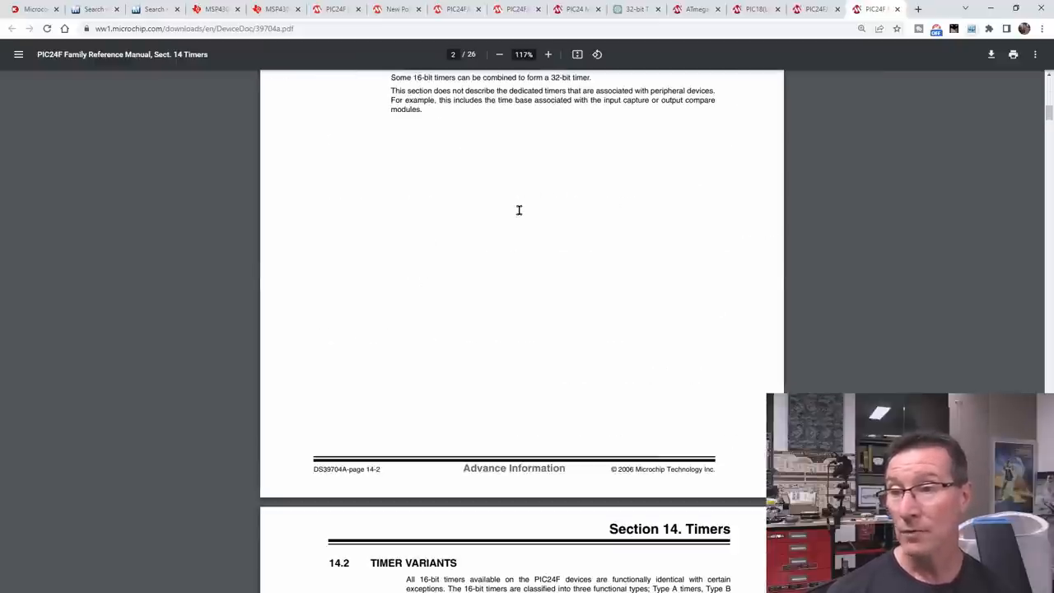
pyautogui.scroll(-3)
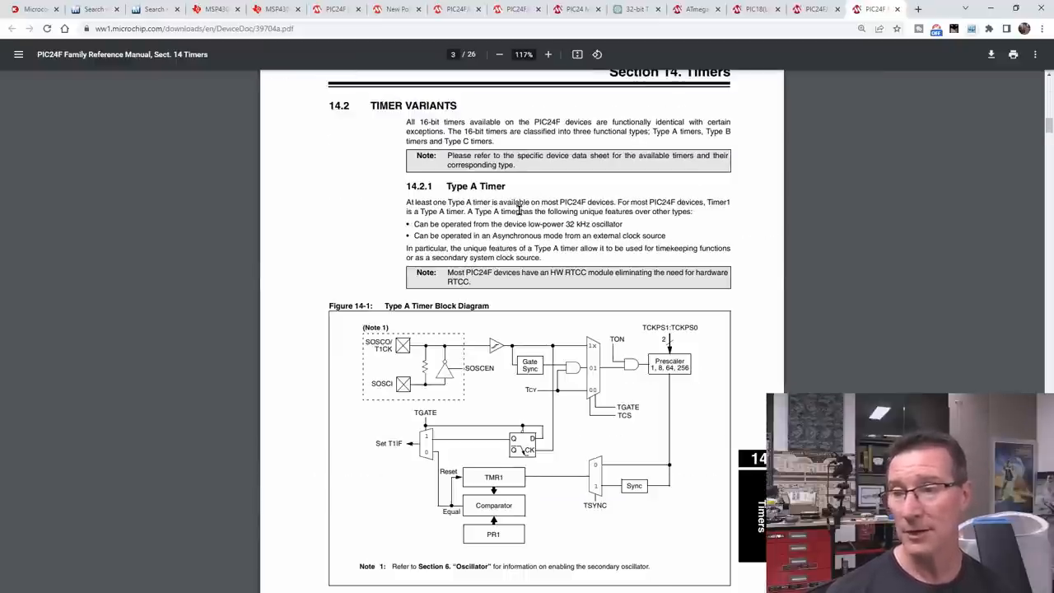
pyautogui.click(547, 54)
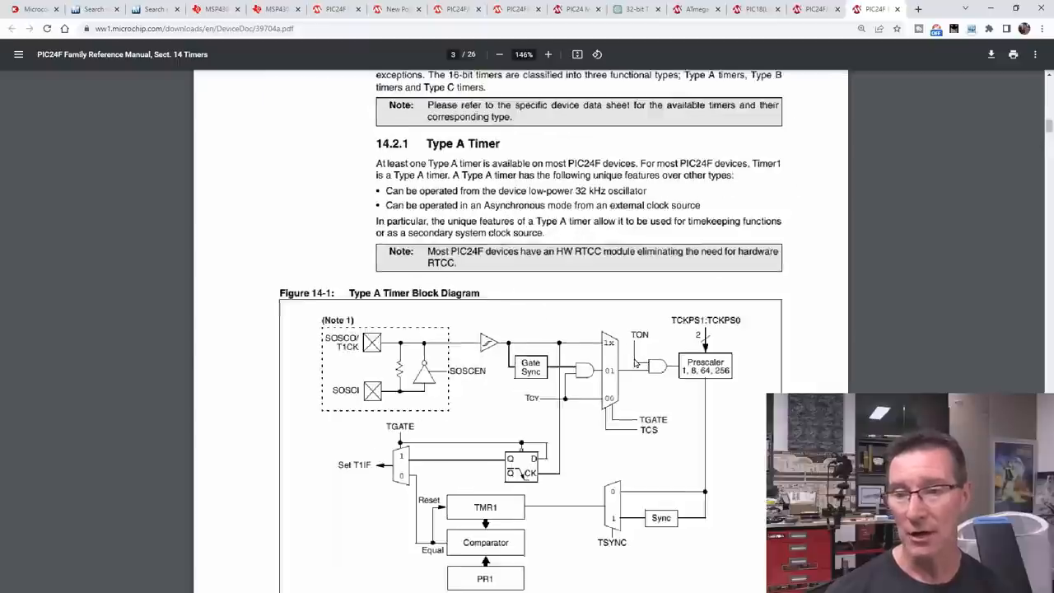
pyautogui.scroll(-3)
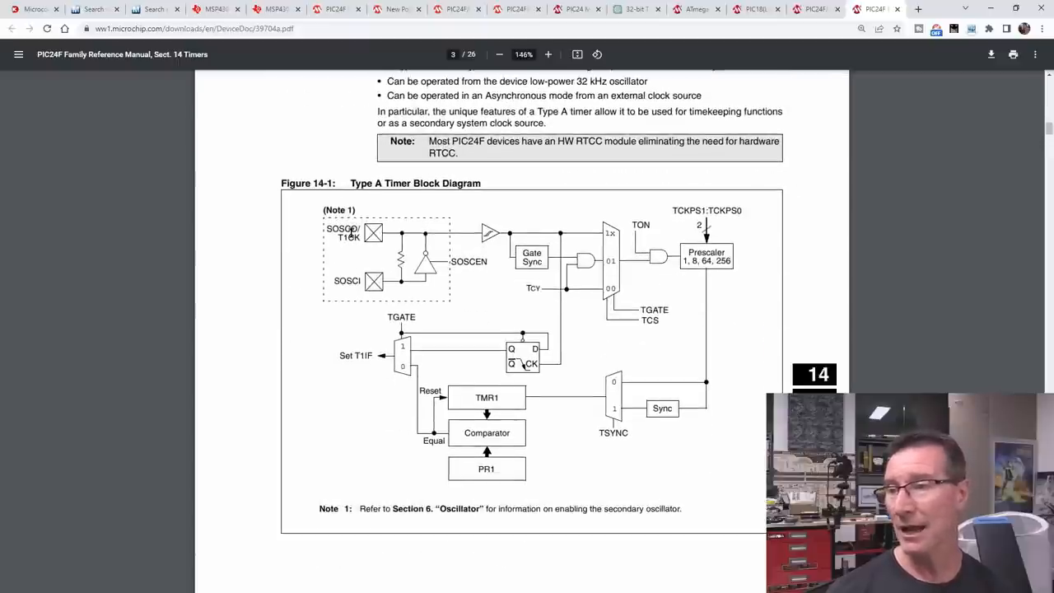
pyautogui.scroll(-3)
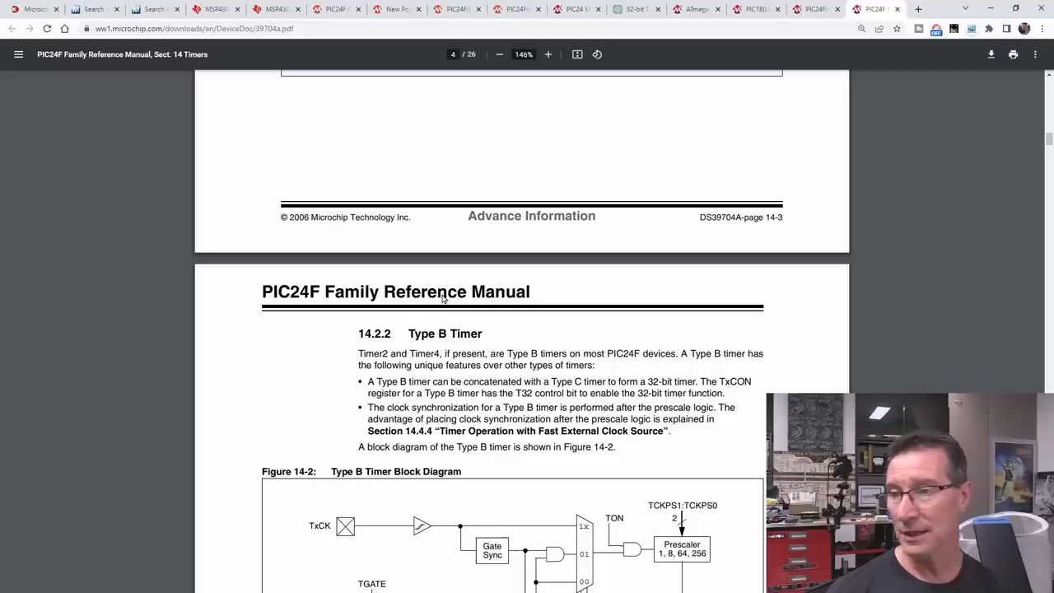
pyautogui.scroll(-3)
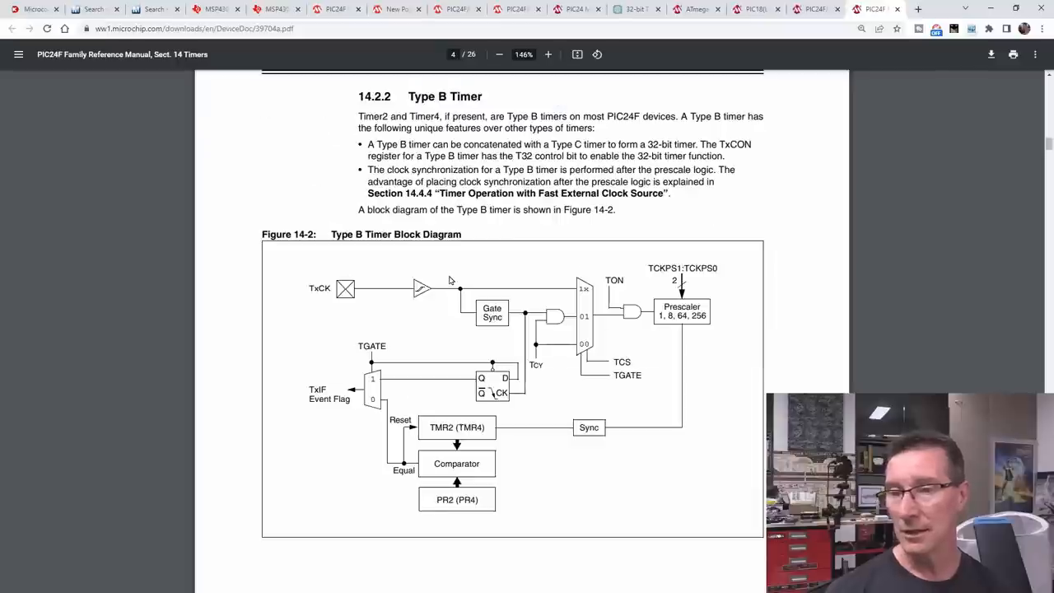
pyautogui.scroll(-3)
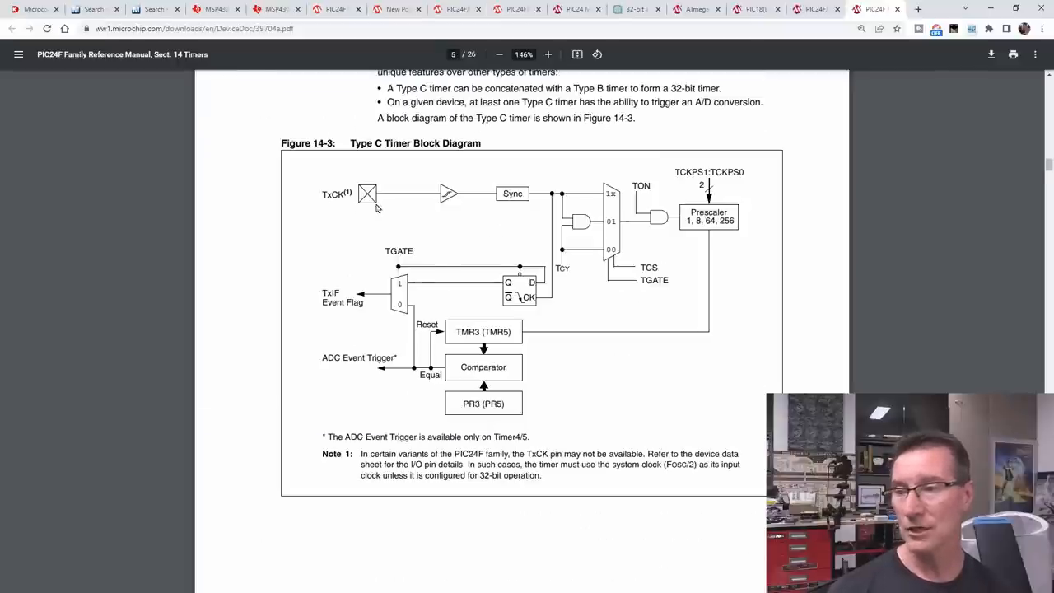
pyautogui.scroll(-3)
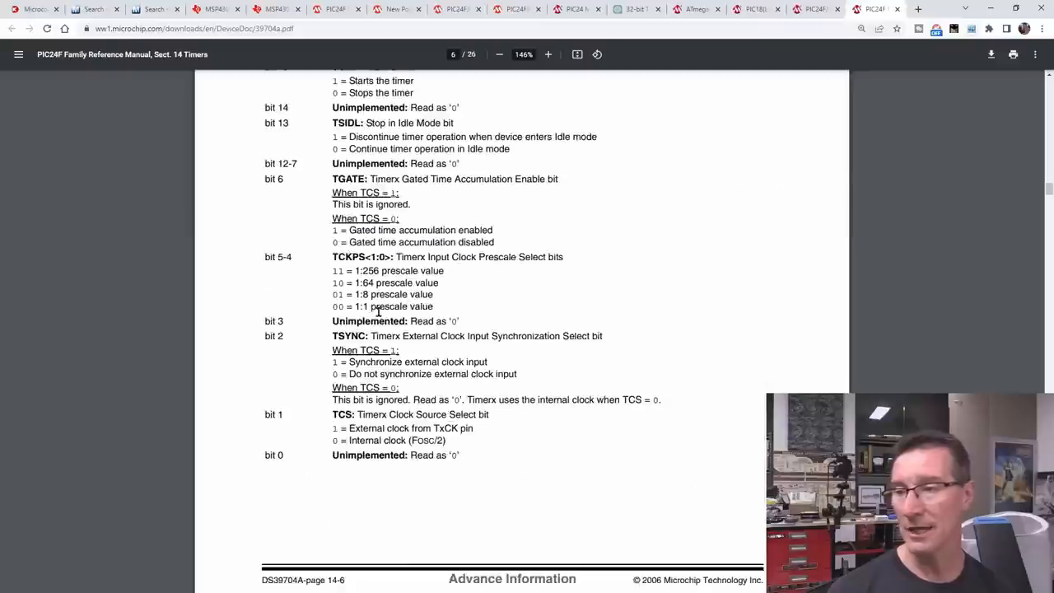
pyautogui.scroll(-3)
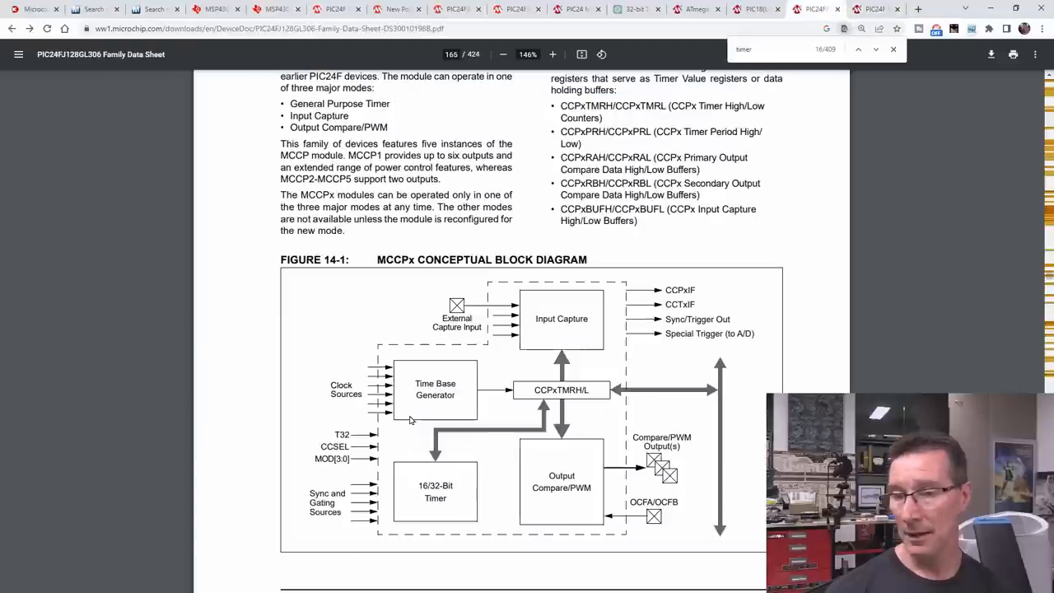
# Step: Scroll from Figure 14-1 past the Timer Clock Generator to the Figure 14-5 output compare diagram on page 169
pyautogui.scroll(-3)
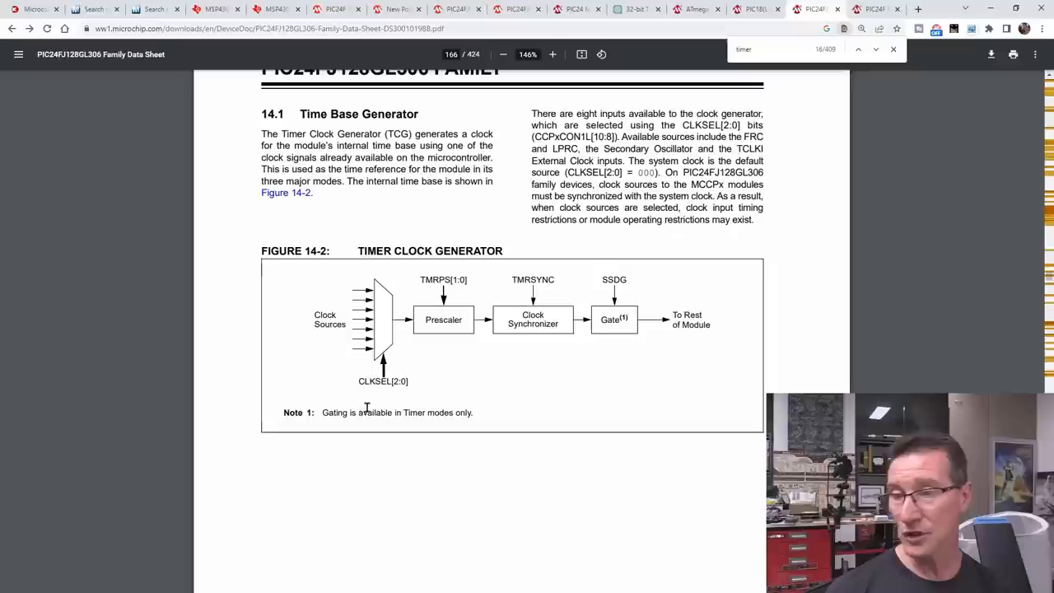
pyautogui.scroll(-3)
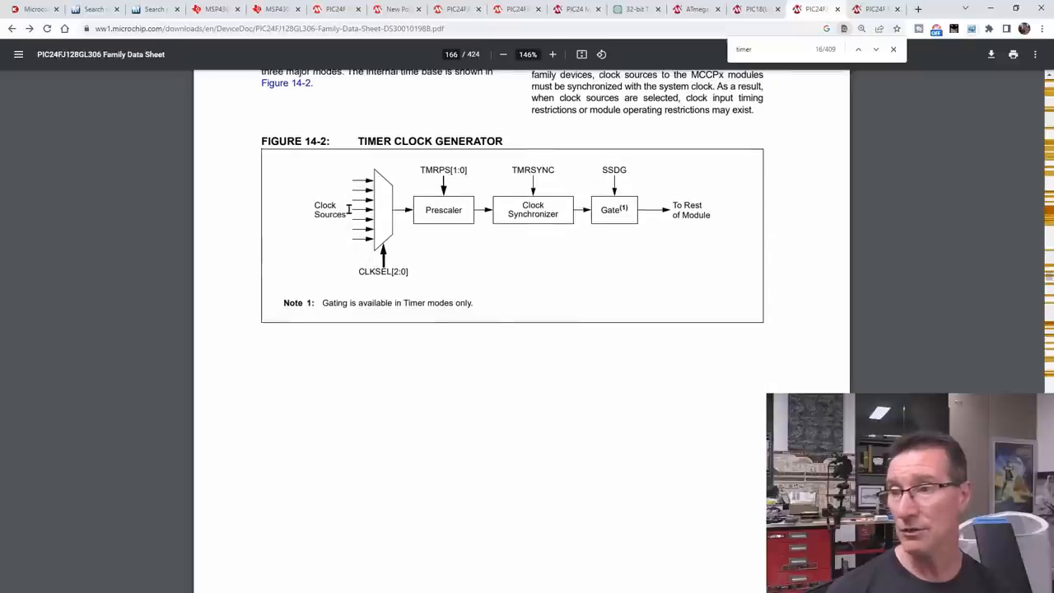
pyautogui.scroll(-3)
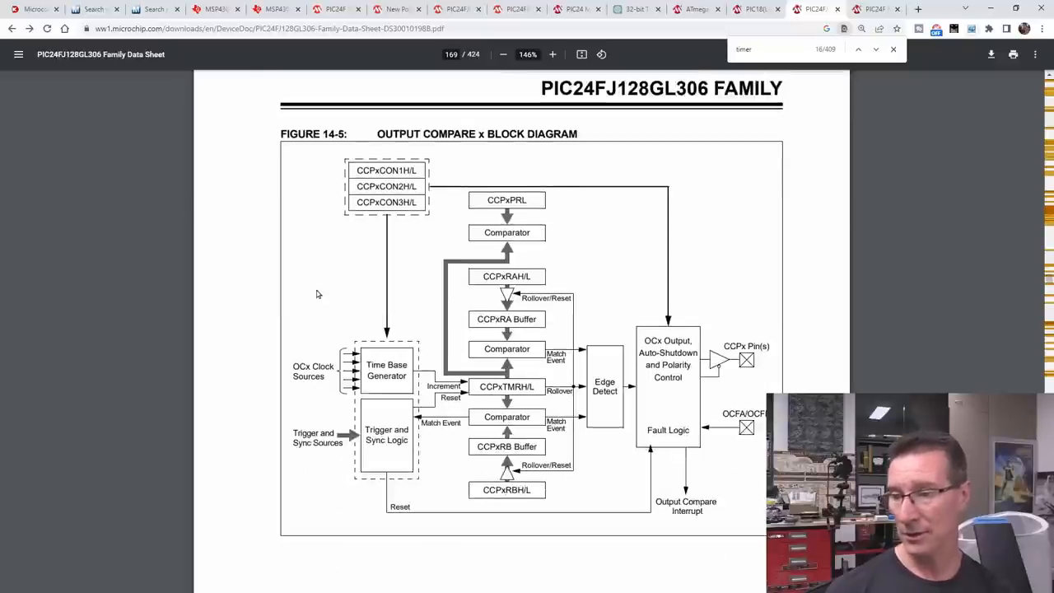
pyautogui.scroll(-3)
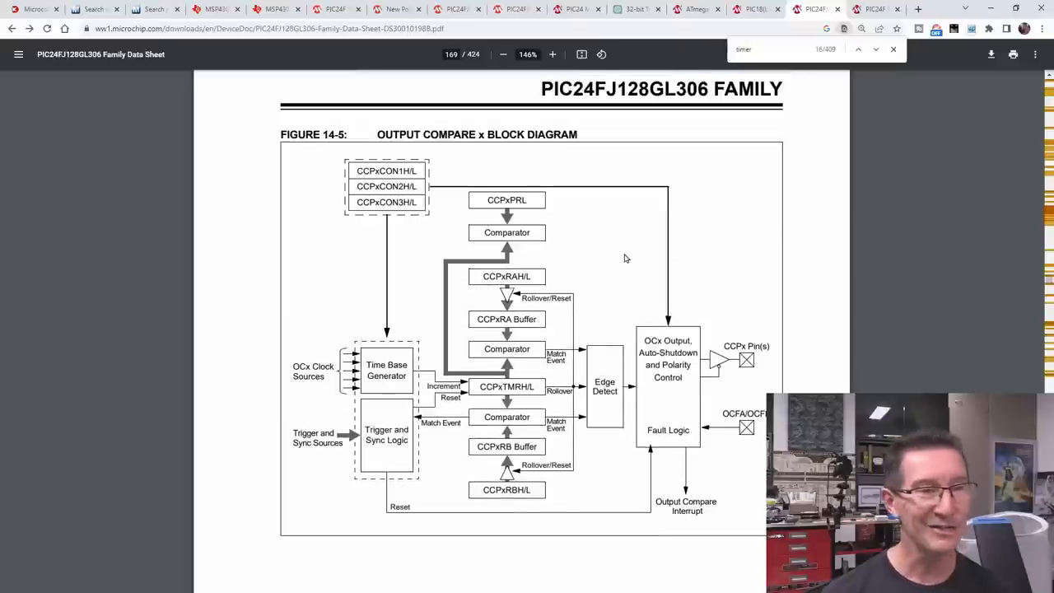
pyautogui.scroll(-3)
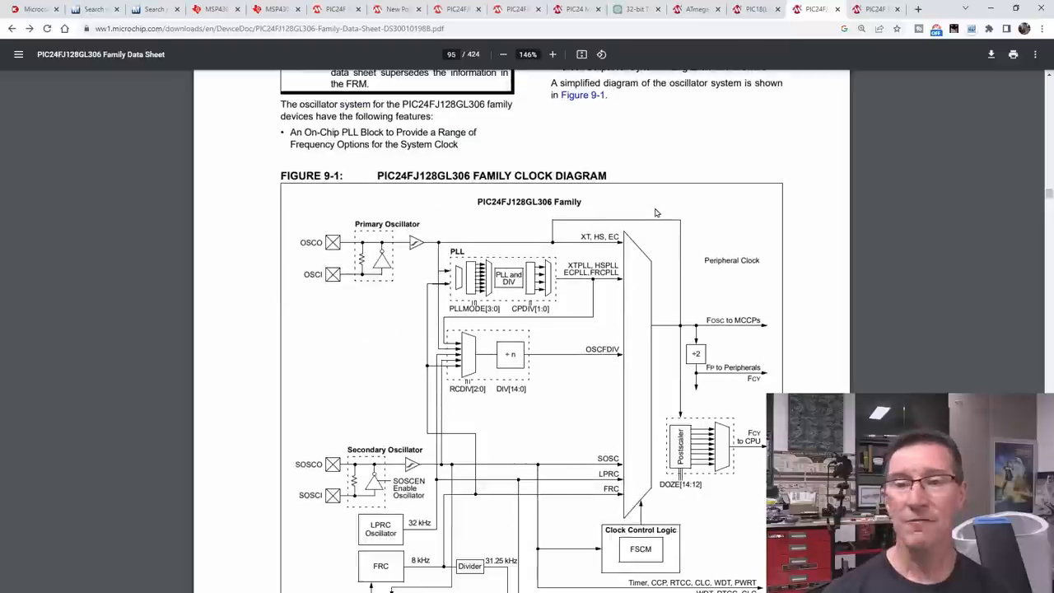
# Step: Scroll the Figure 9-1 clock diagram into full view to see the oscillator, PLL and RTCC paths
pyautogui.scroll(-3)
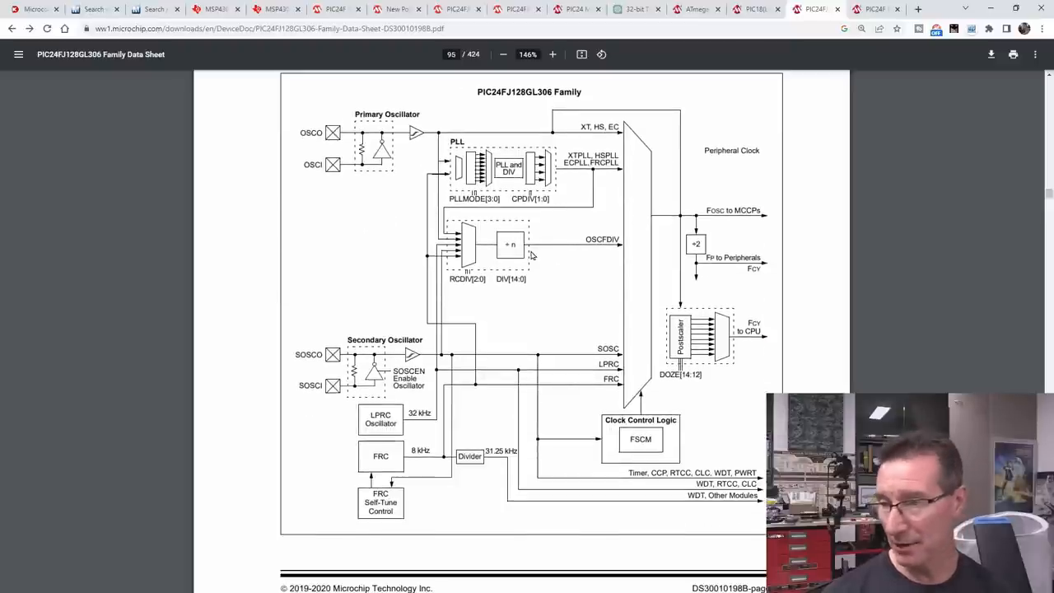
pyautogui.moveTo(311, 363)
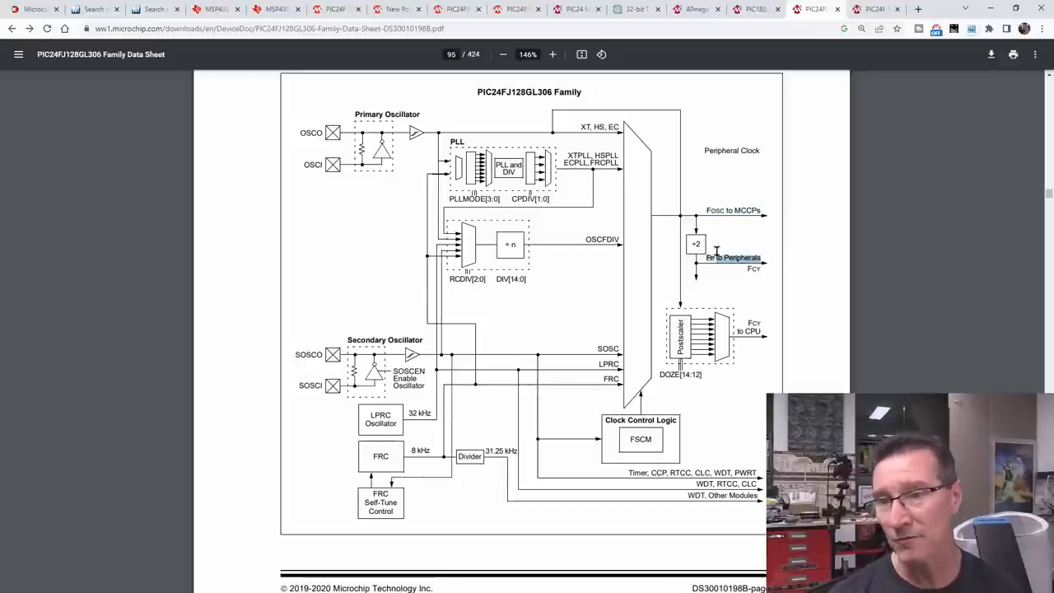
pyautogui.moveTo(558, 325)
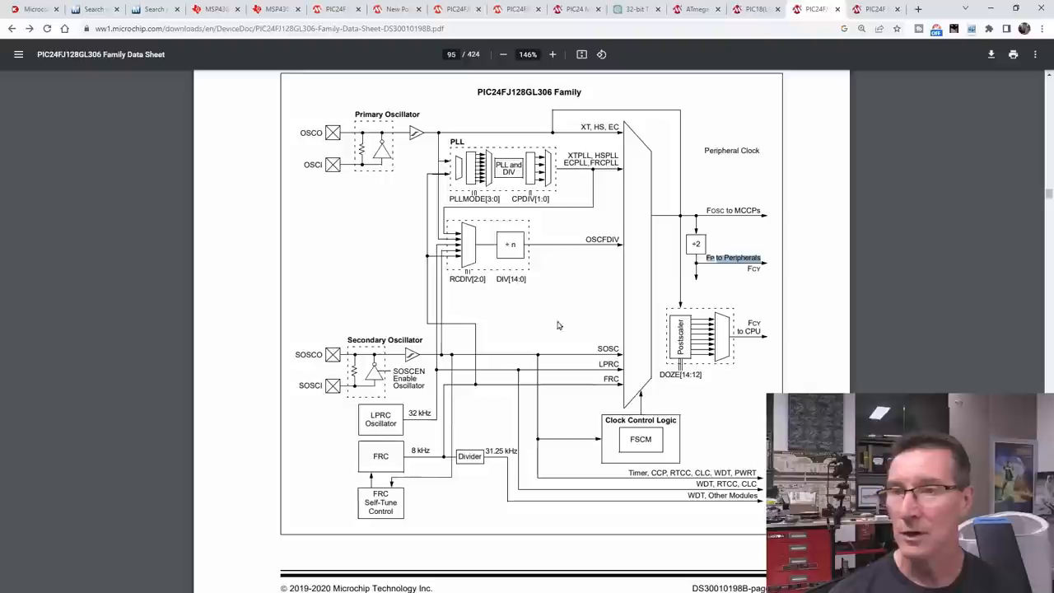
pyautogui.moveTo(321, 375)
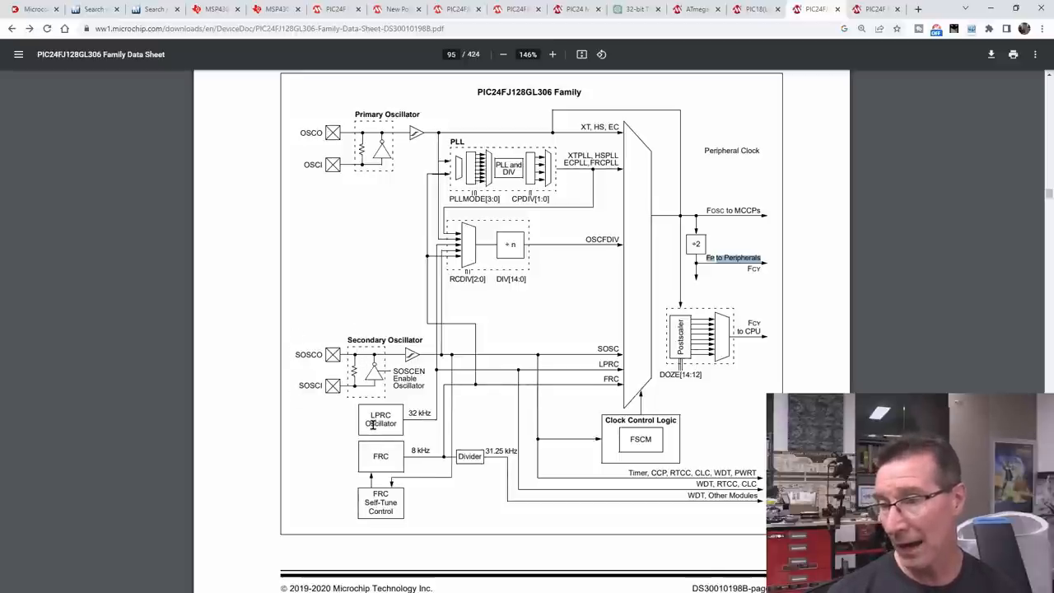
pyautogui.moveTo(449, 421)
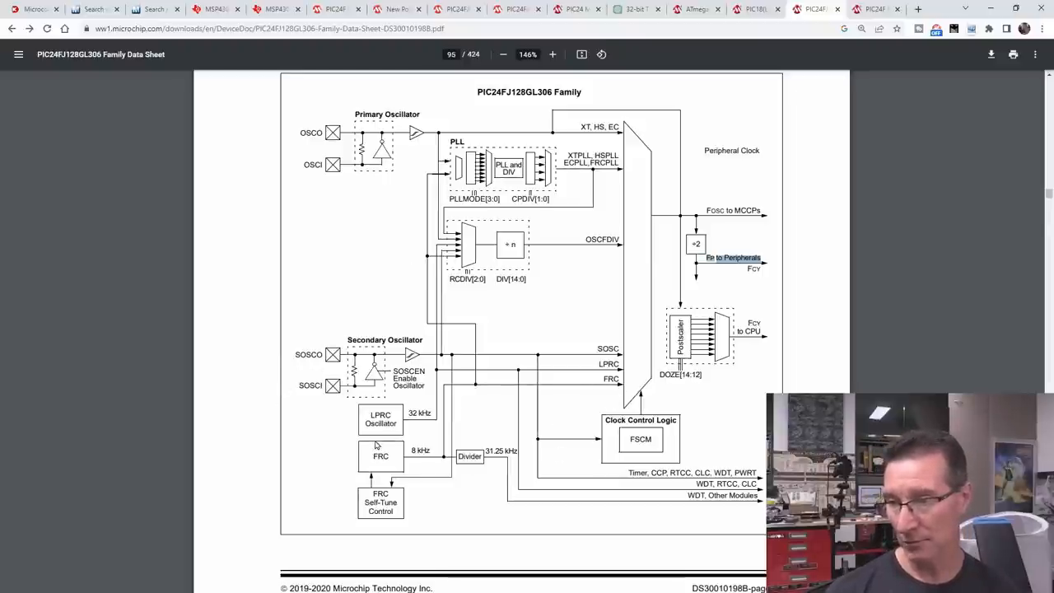
pyautogui.moveTo(296, 366)
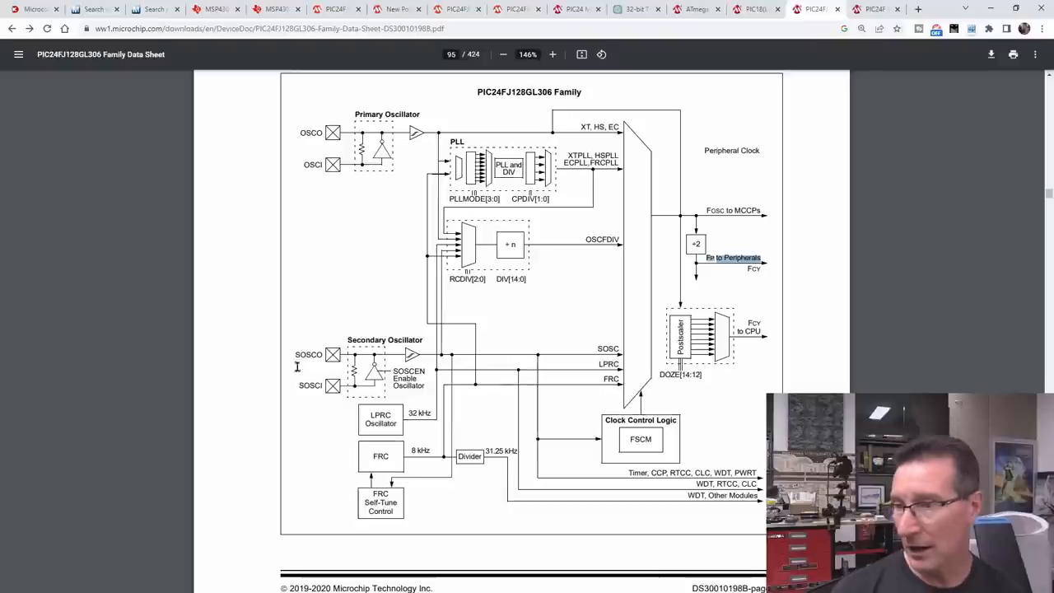
pyautogui.moveTo(620, 487)
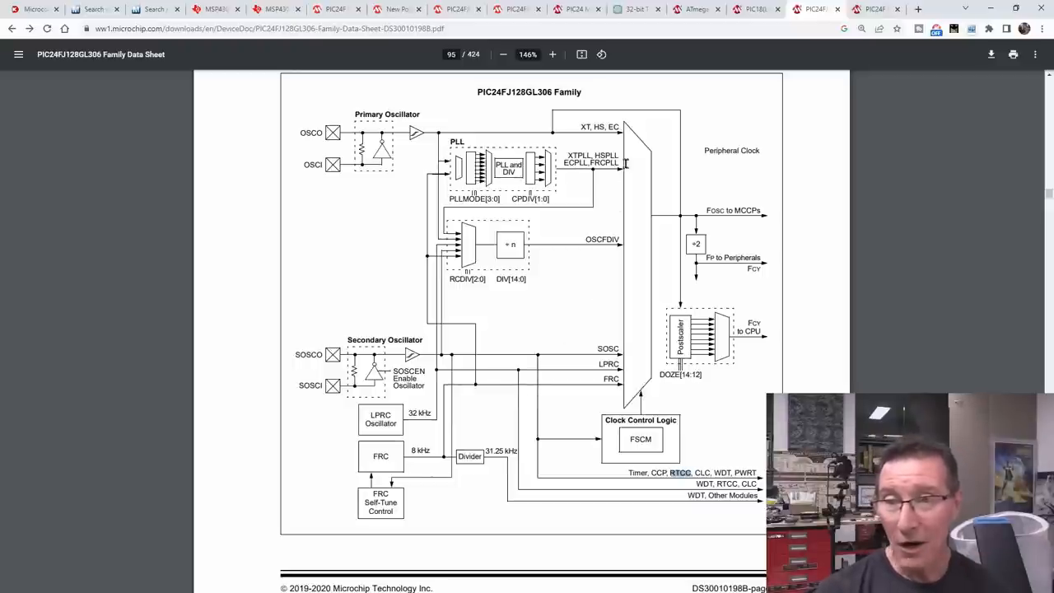
pyautogui.moveTo(638, 307)
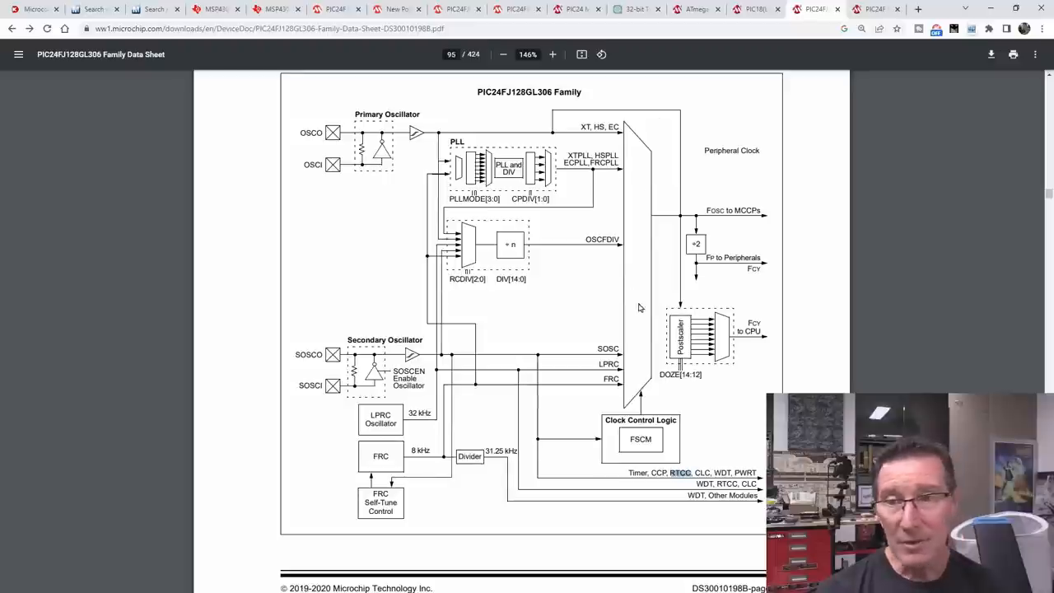
pyautogui.moveTo(577, 316)
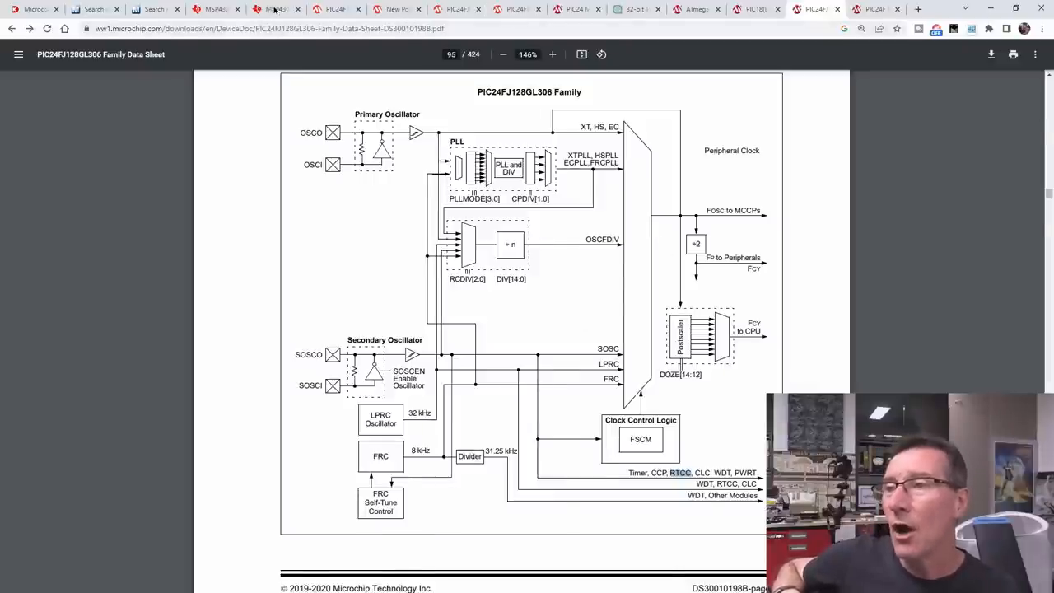
pyautogui.click(215, 9)
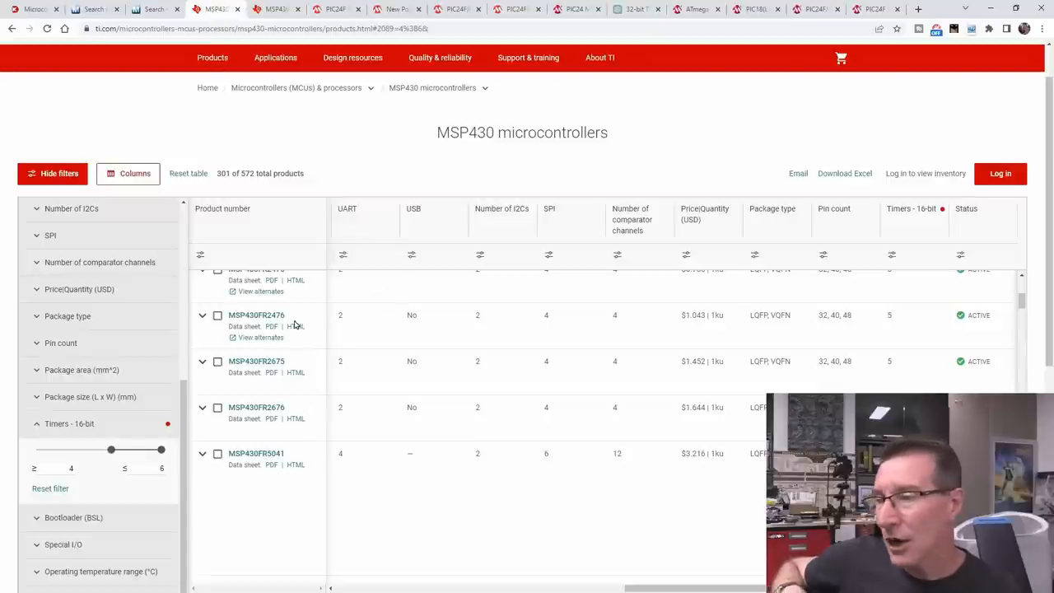
pyautogui.moveTo(290, 321)
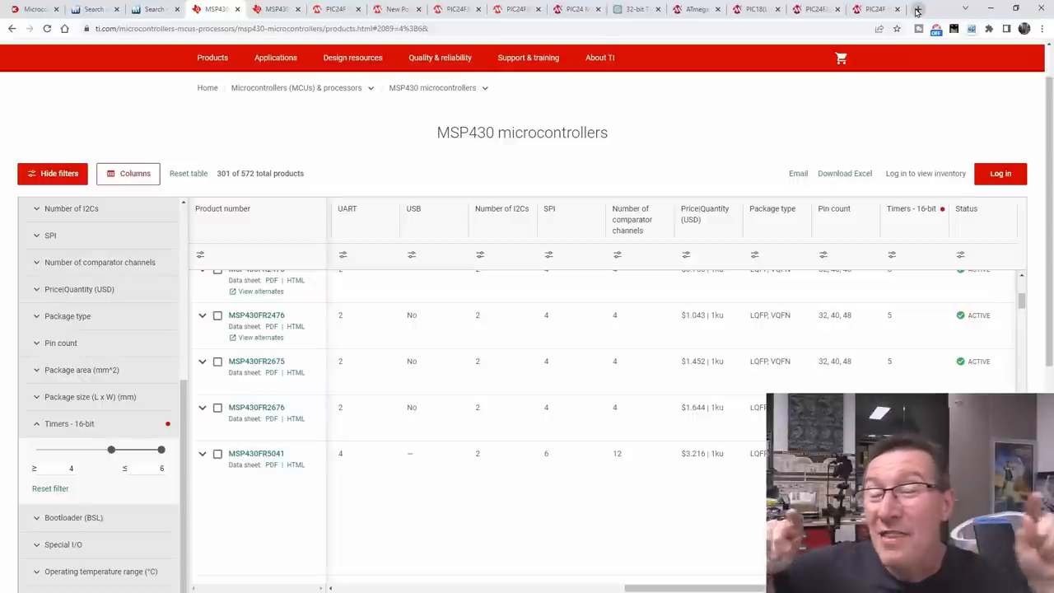
pyautogui.moveTo(917, 9)
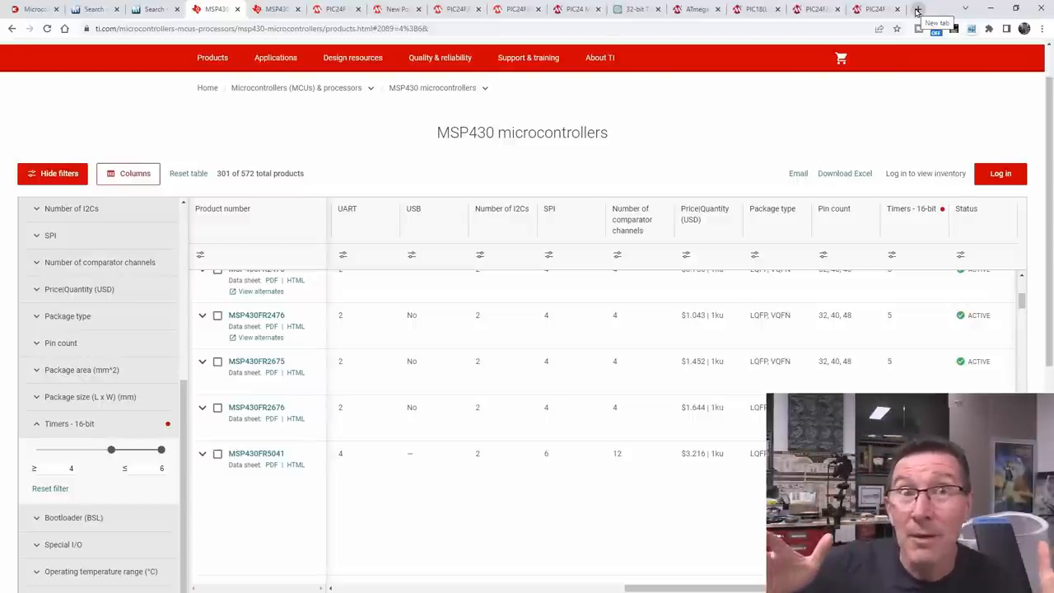
pyautogui.click(816, 9)
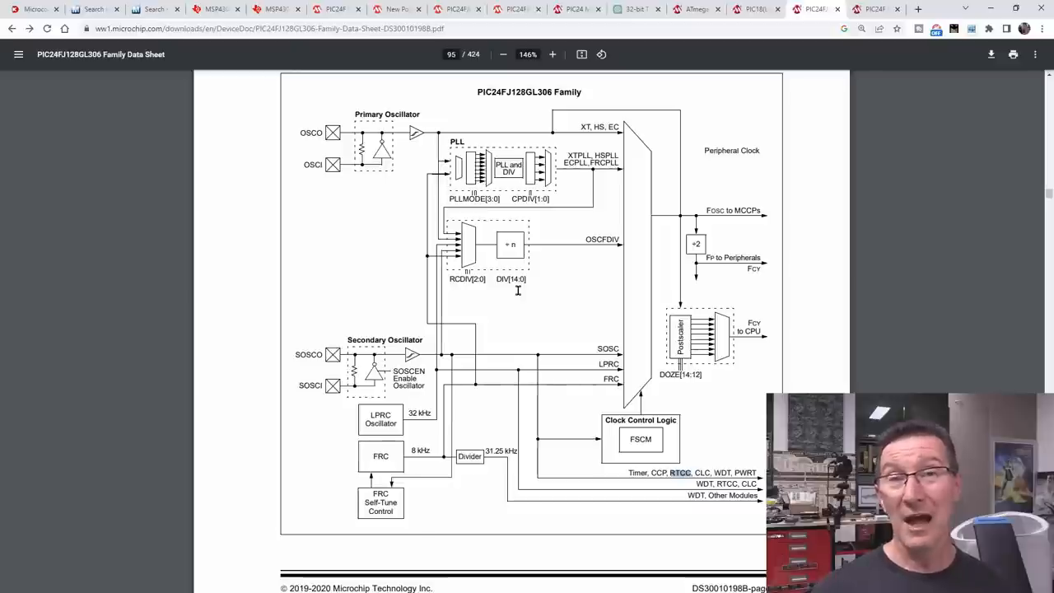